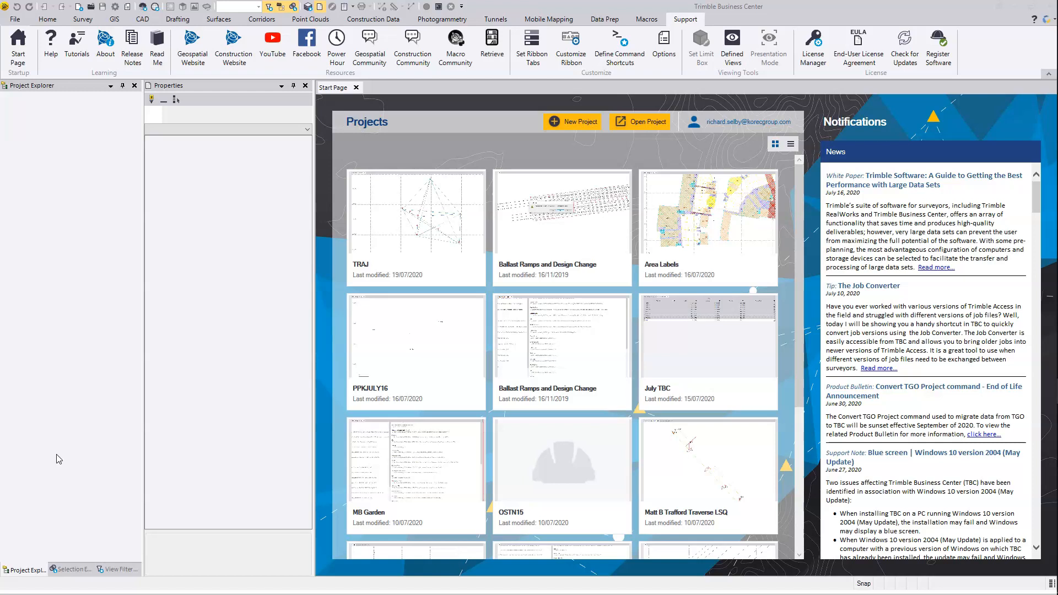
pyautogui.moveTo(73, 451)
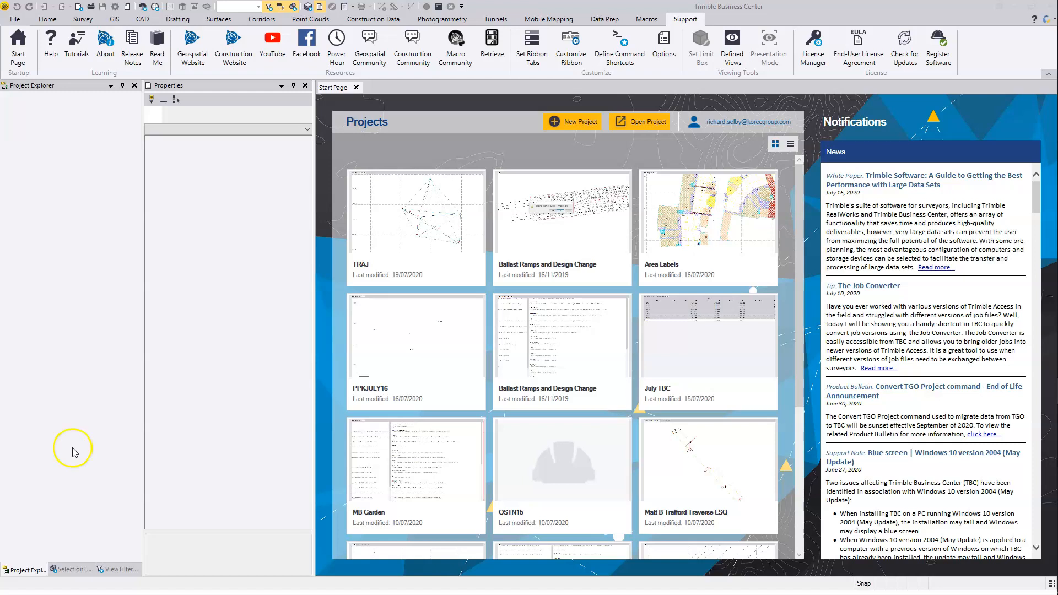
# - Create a new Trimble Business Center project from the OSTN15 template
pyautogui.click(573, 122)
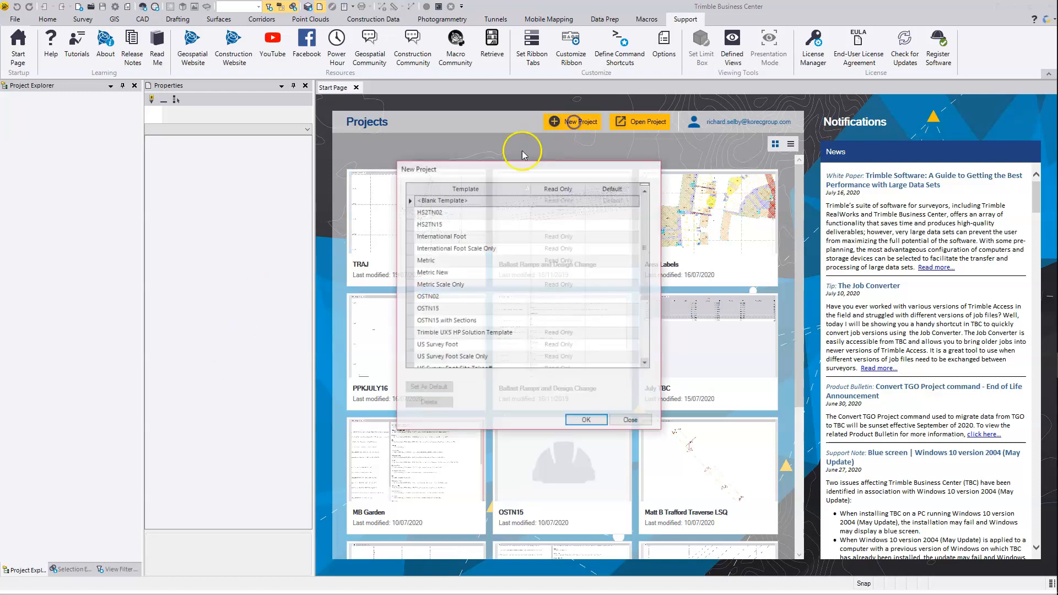
pyautogui.click(439, 309)
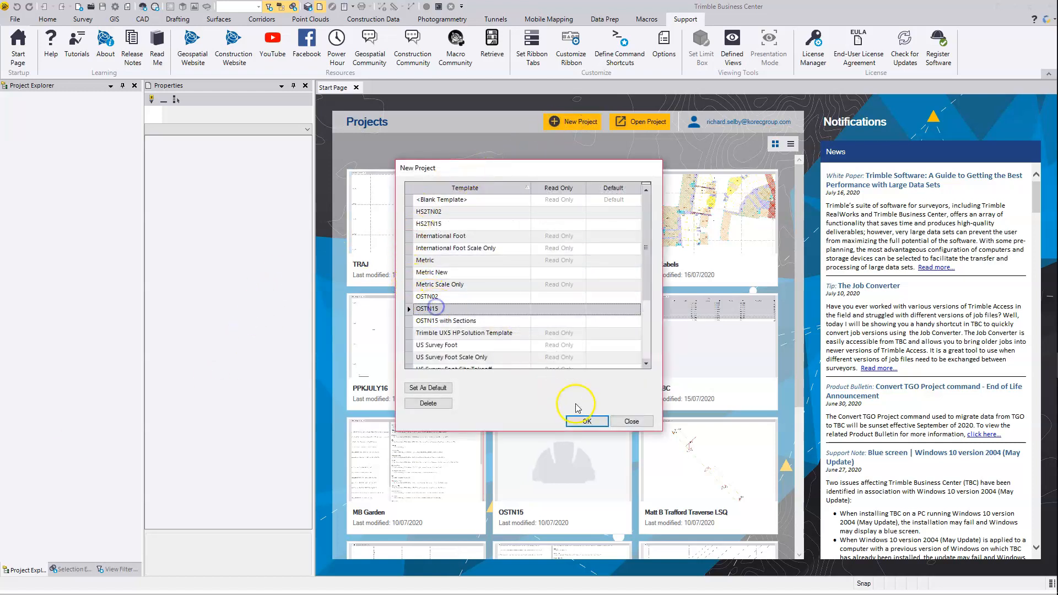
pyautogui.click(585, 421)
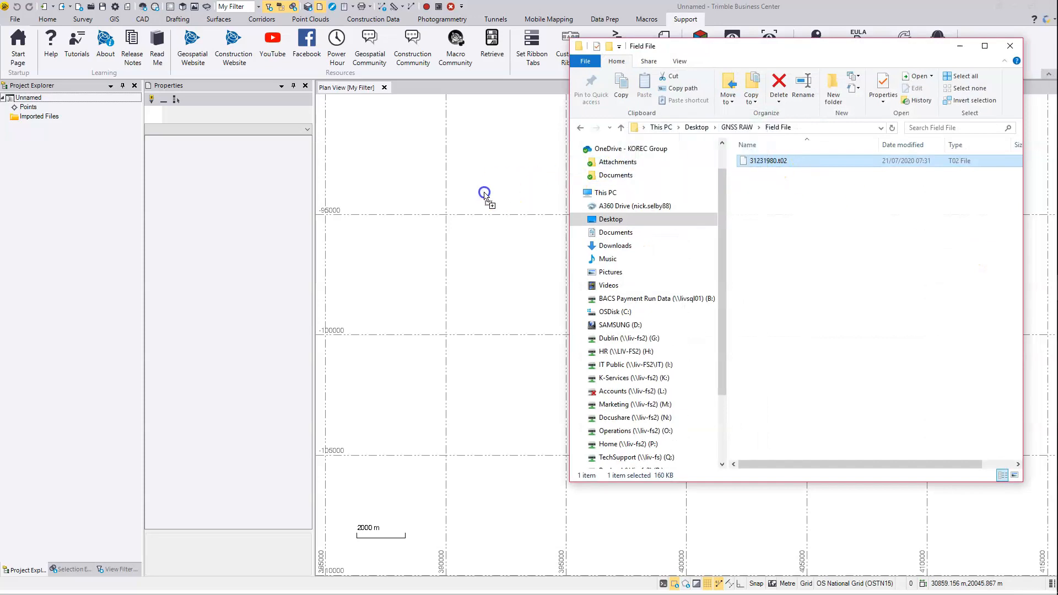
# - Import 31231980.t02, reviewing its Point and Antenna tabs before accepting the check-in
pyautogui.doubleClick(768, 161)
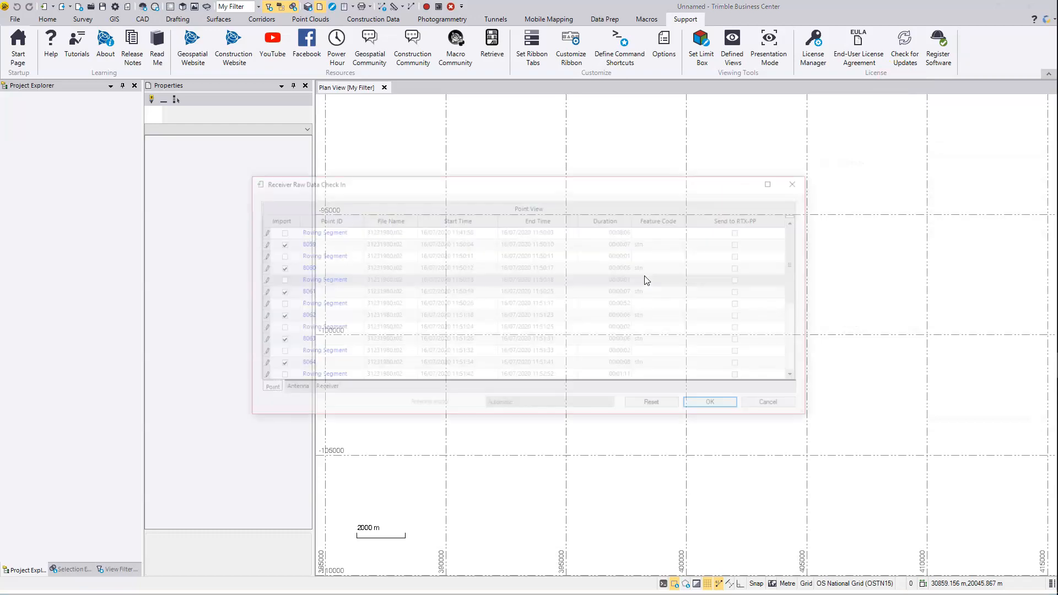
pyautogui.click(291, 390)
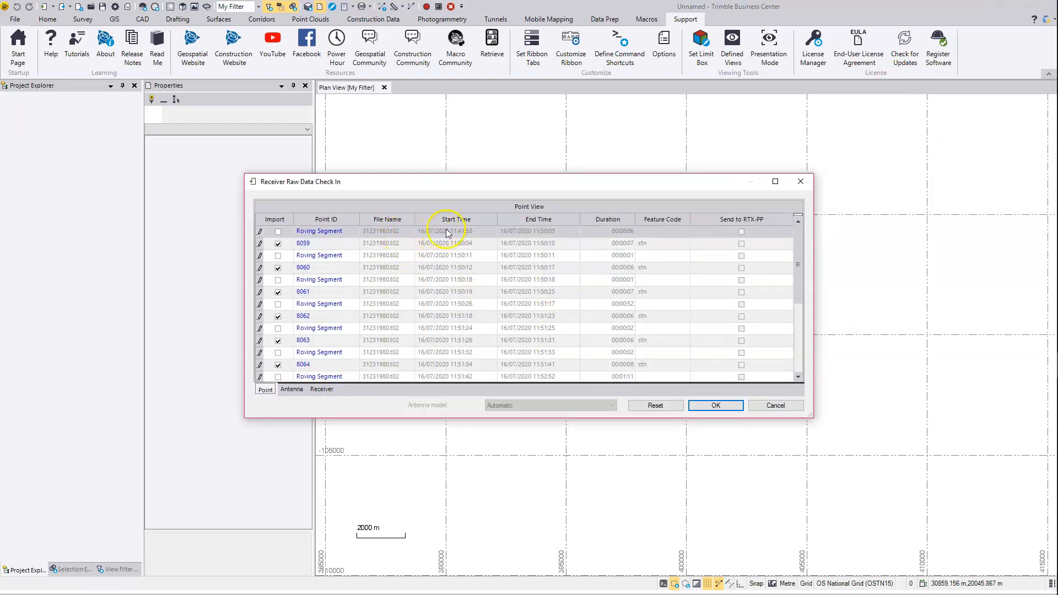
pyautogui.moveTo(509, 236)
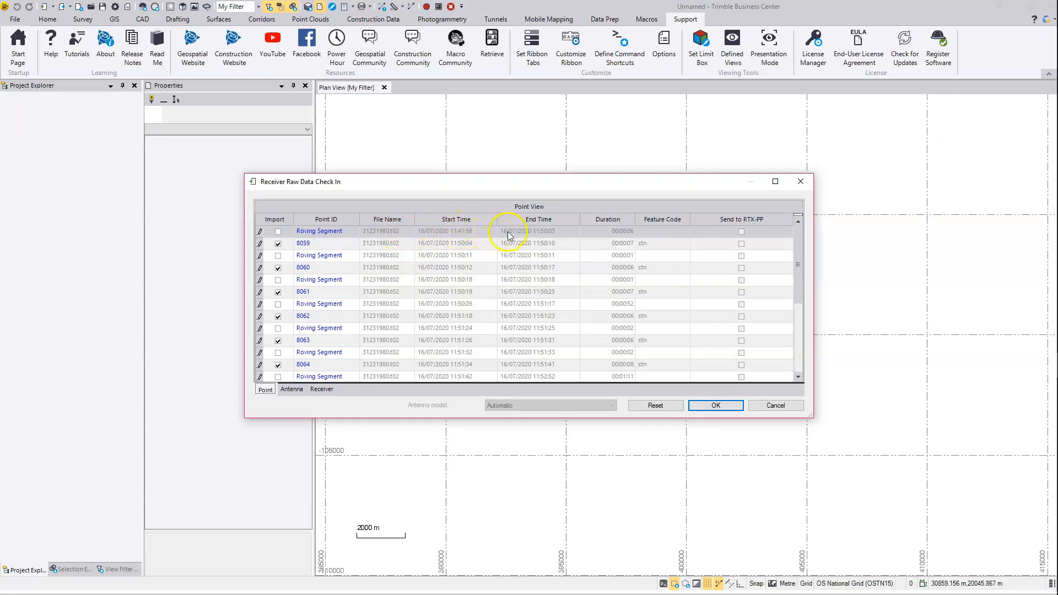
pyautogui.click(291, 390)
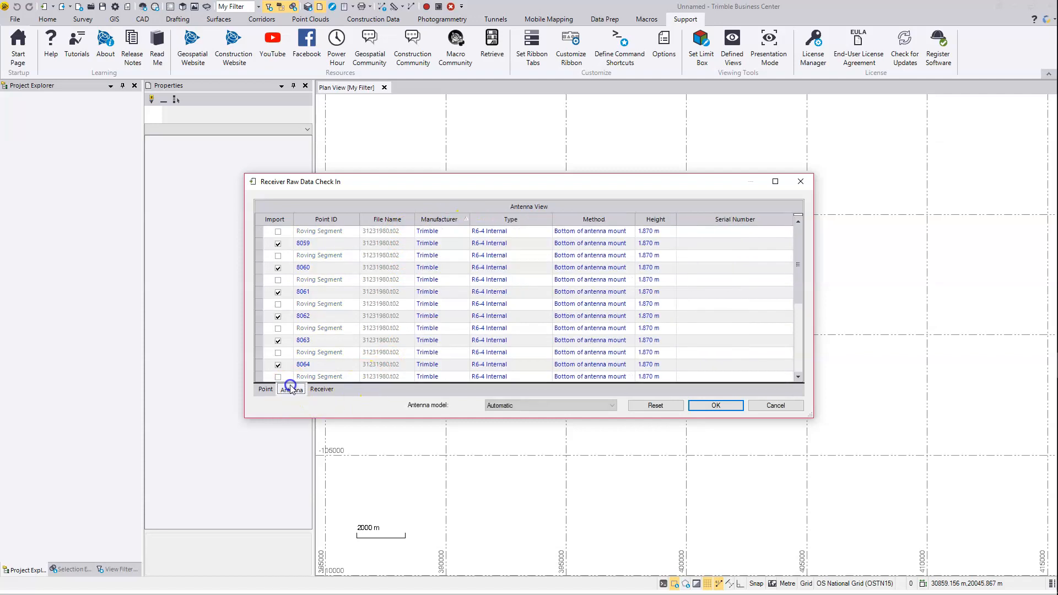
pyautogui.moveTo(715, 405)
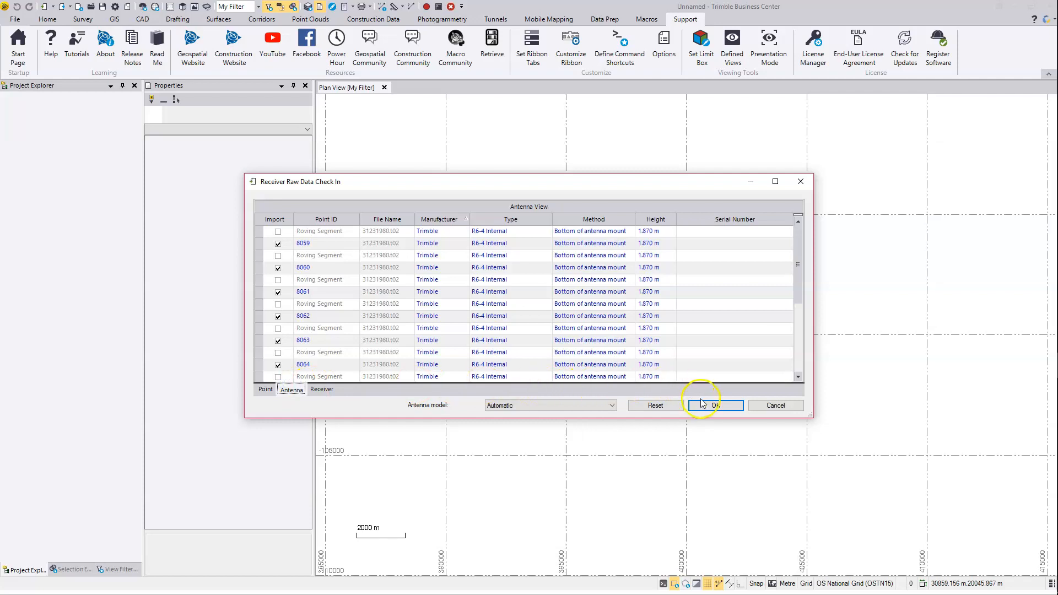
pyautogui.click(713, 406)
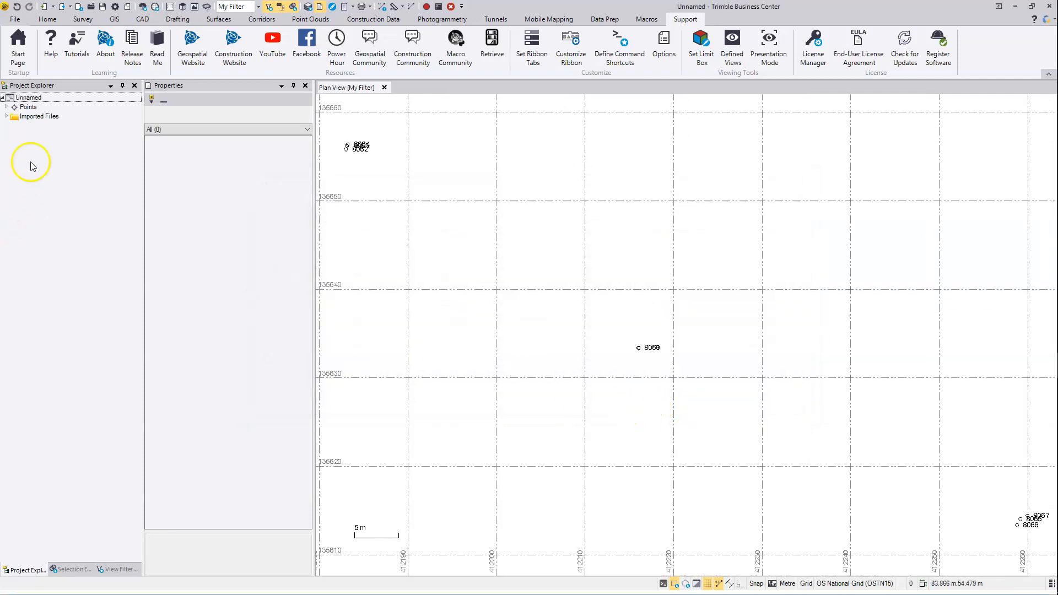
pyautogui.moveTo(59, 94)
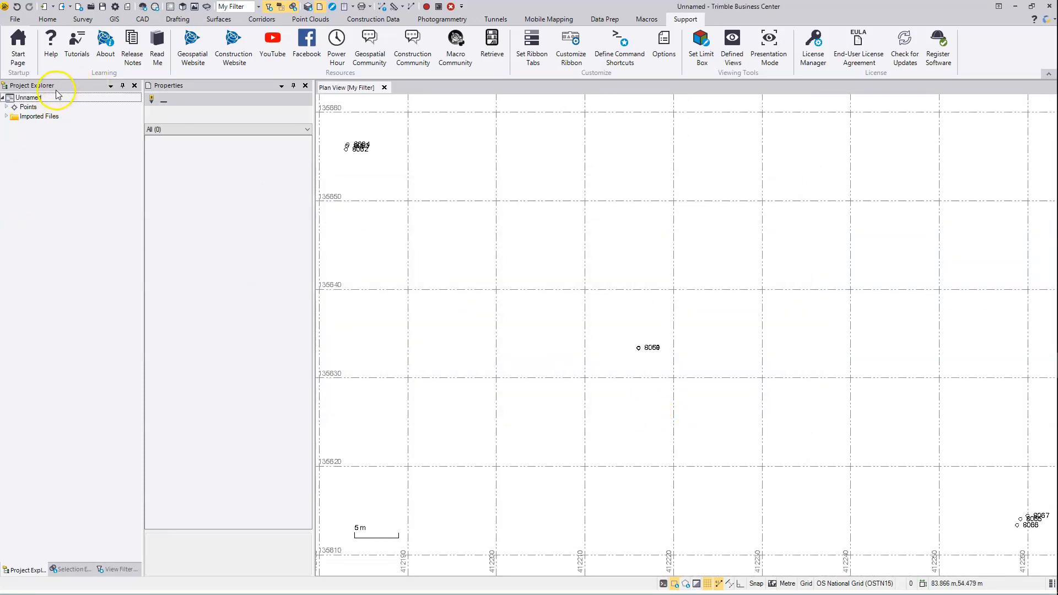
# - Show the 31231980.t02 properties under Imported Files, including satellite data times
pyautogui.click(6, 117)
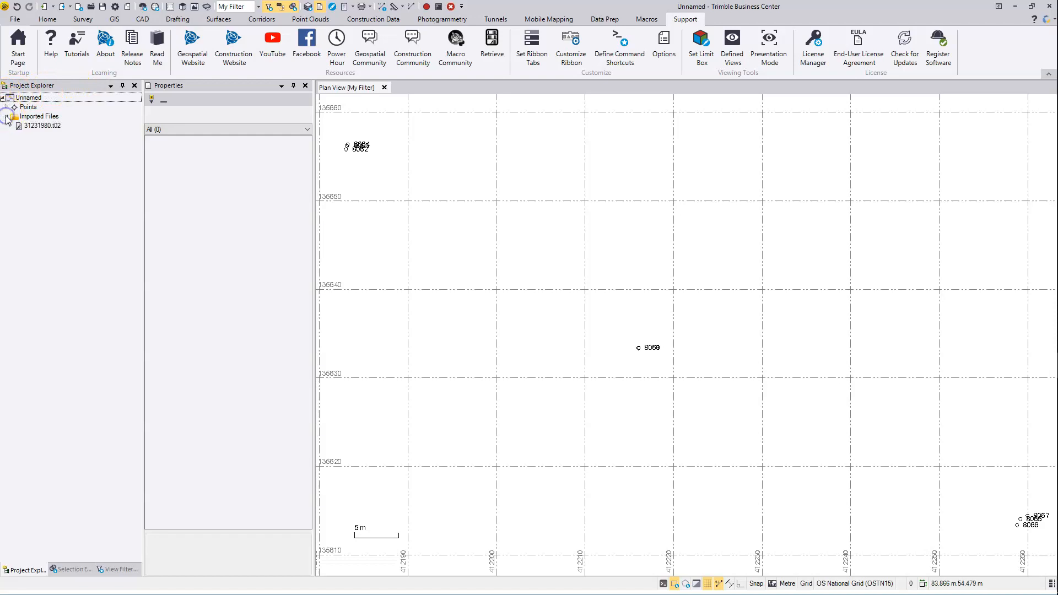
pyautogui.click(42, 126)
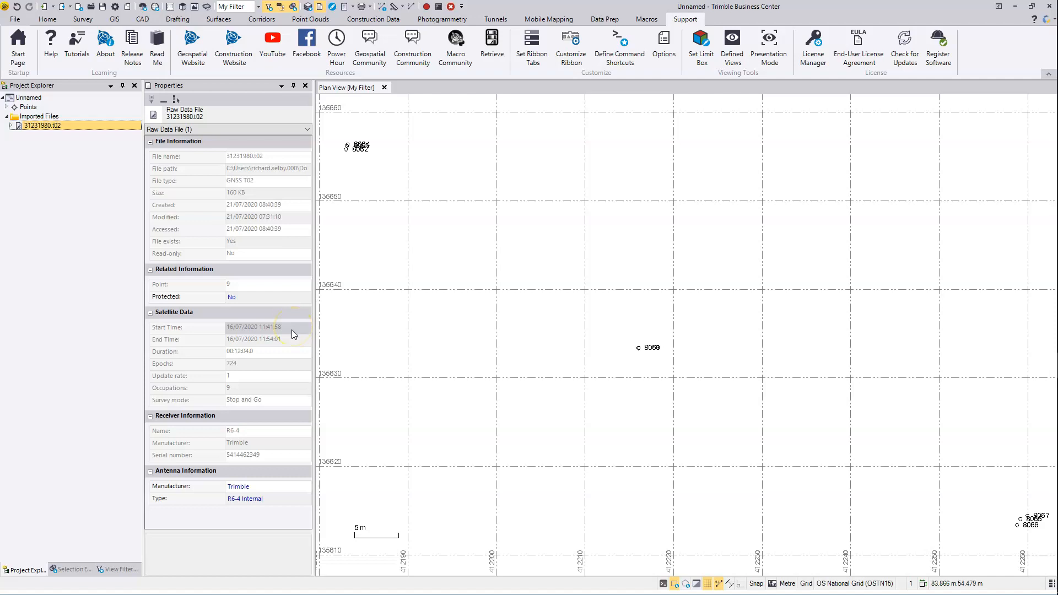
pyautogui.moveTo(289, 331)
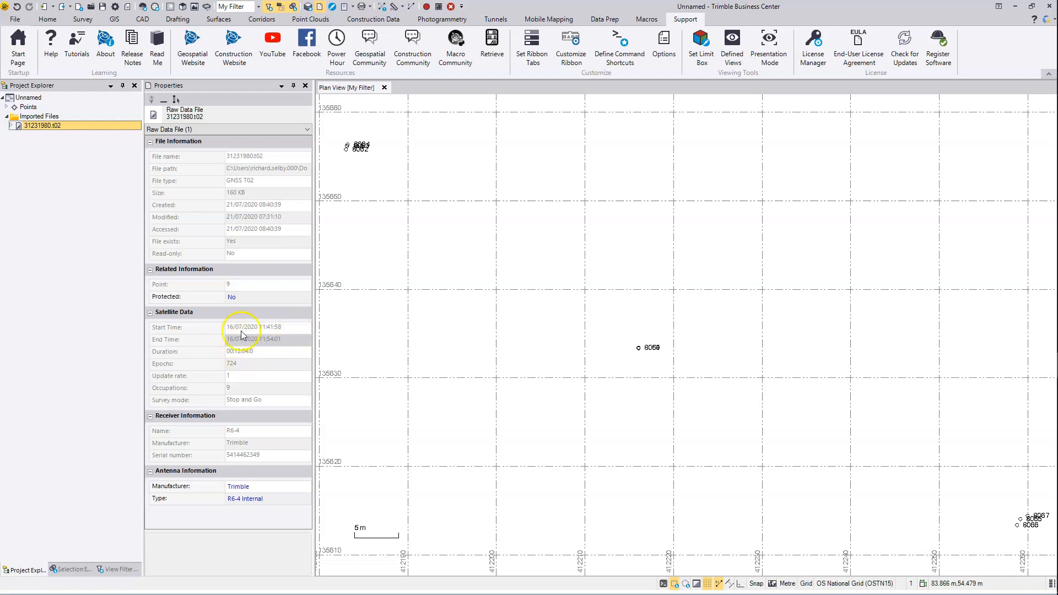
pyautogui.moveTo(256, 327)
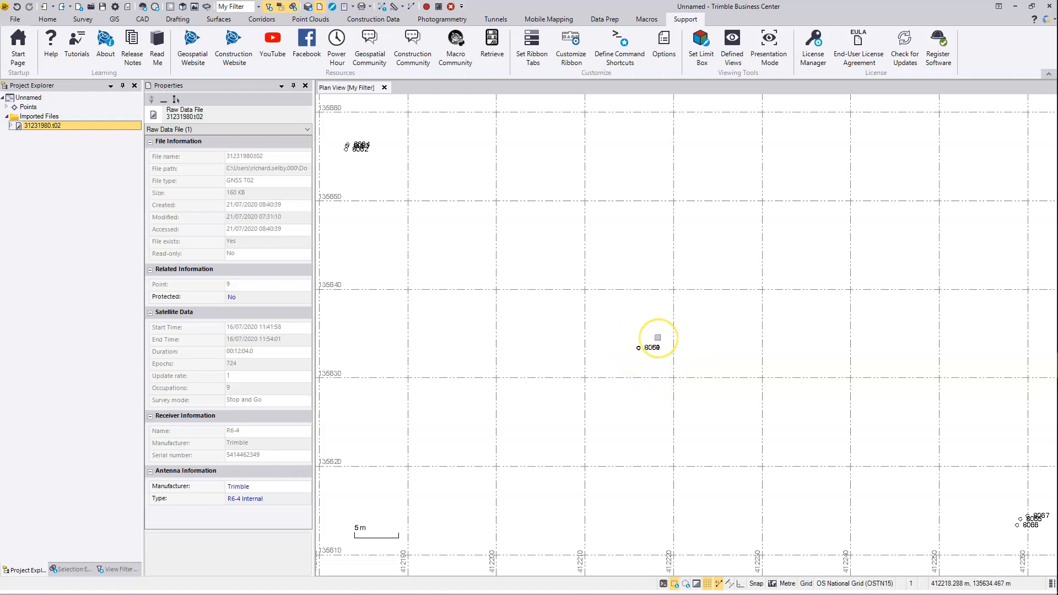
pyautogui.moveTo(638, 348)
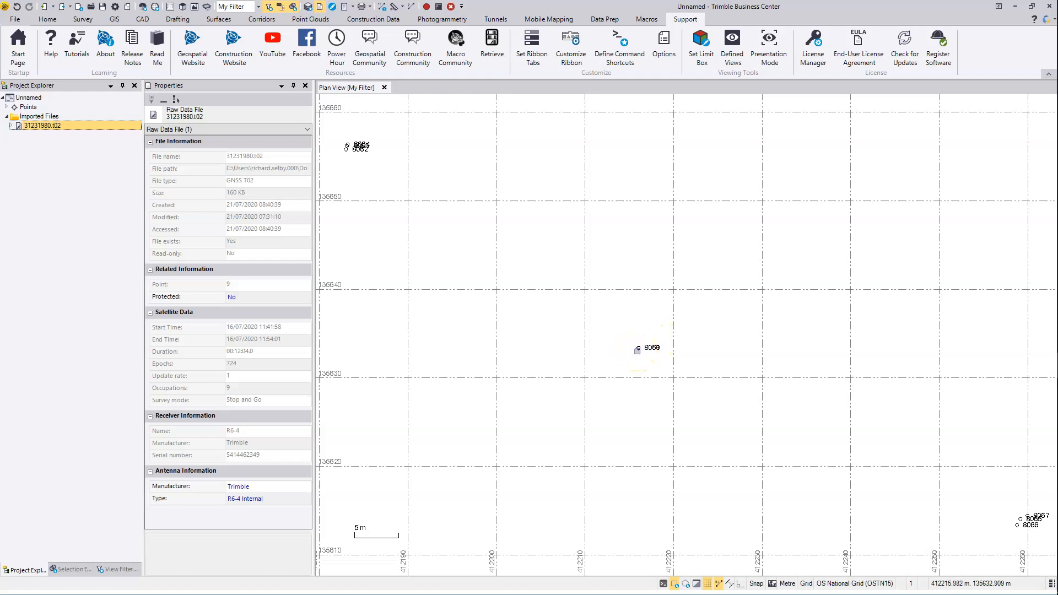
pyautogui.click(661, 322)
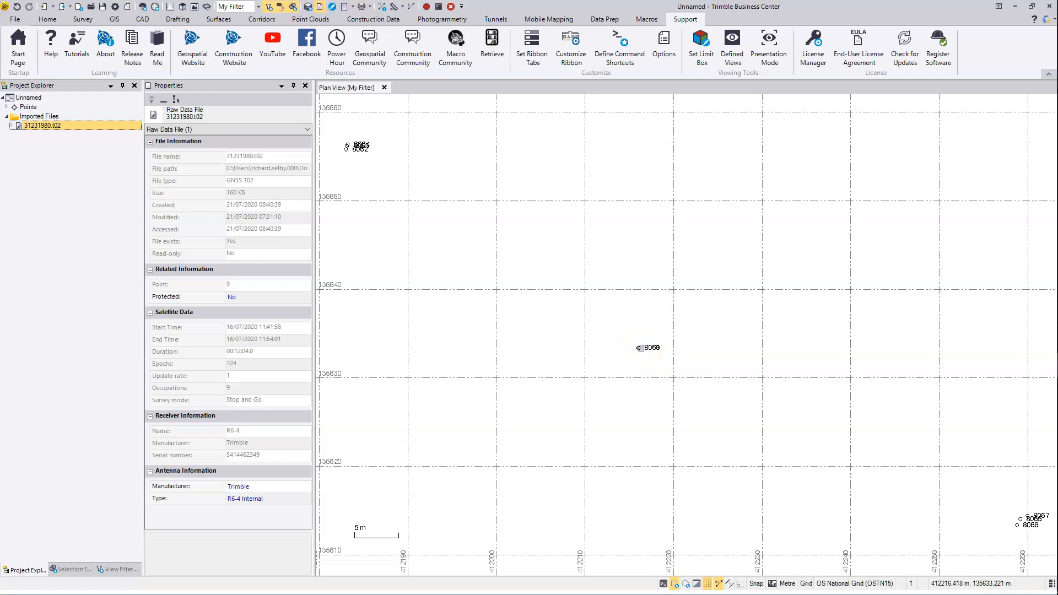
pyautogui.moveTo(637, 348)
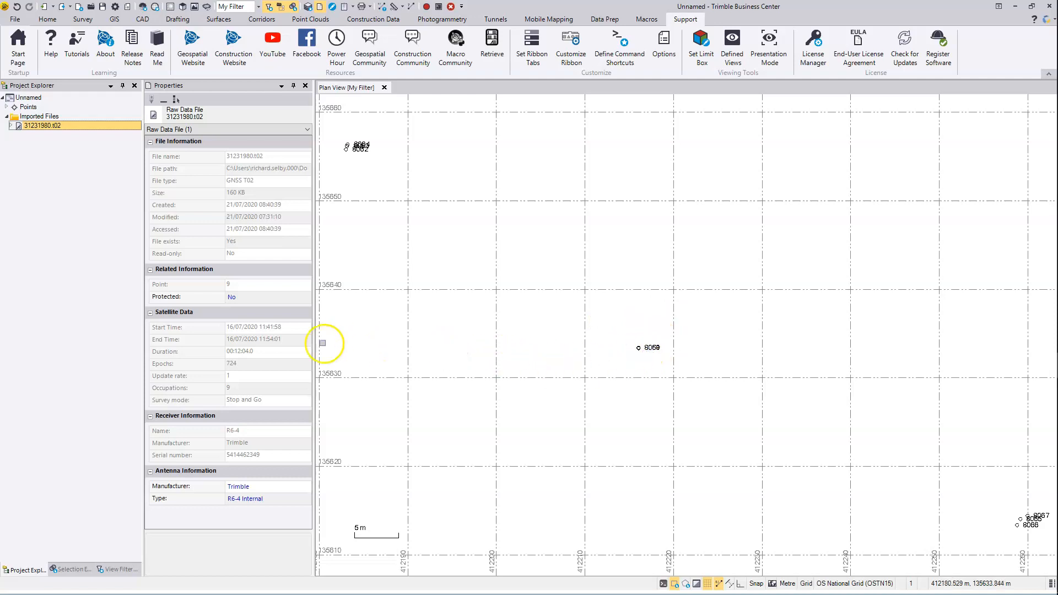
pyautogui.moveTo(516, 315)
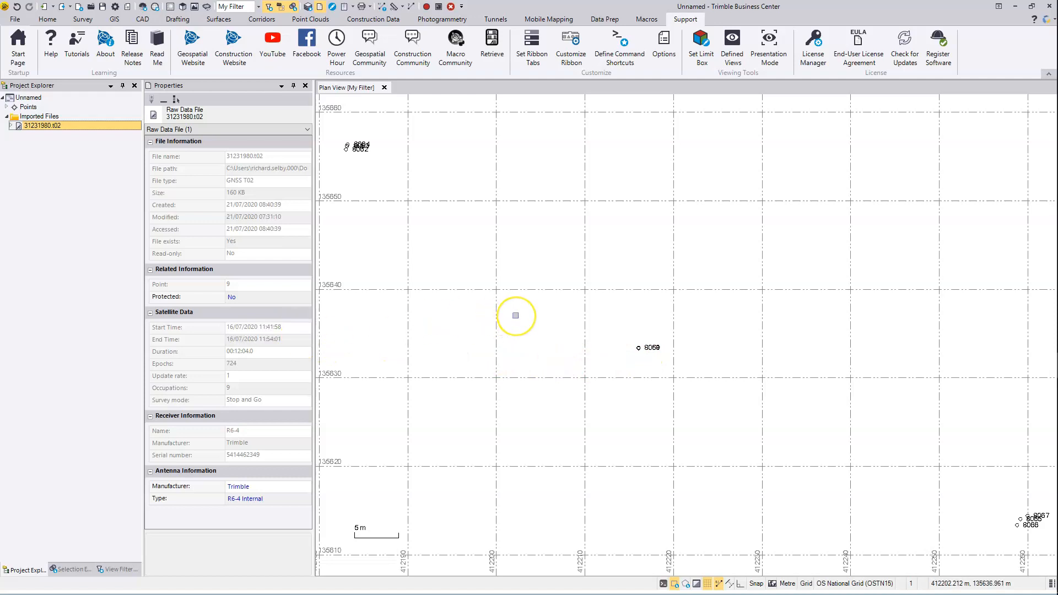
pyautogui.moveTo(516, 316)
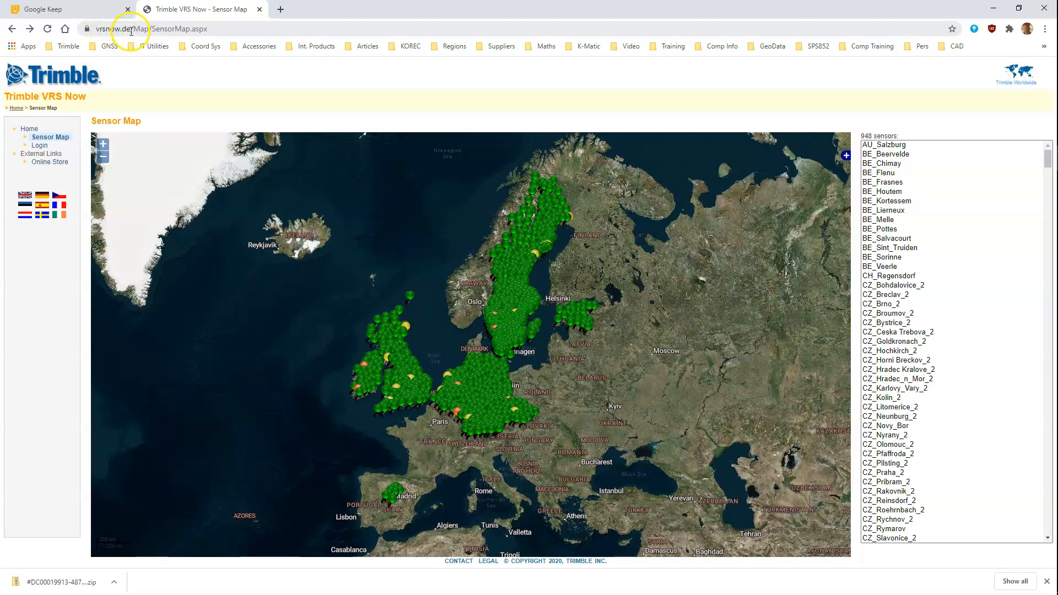
pyautogui.moveTo(59, 108)
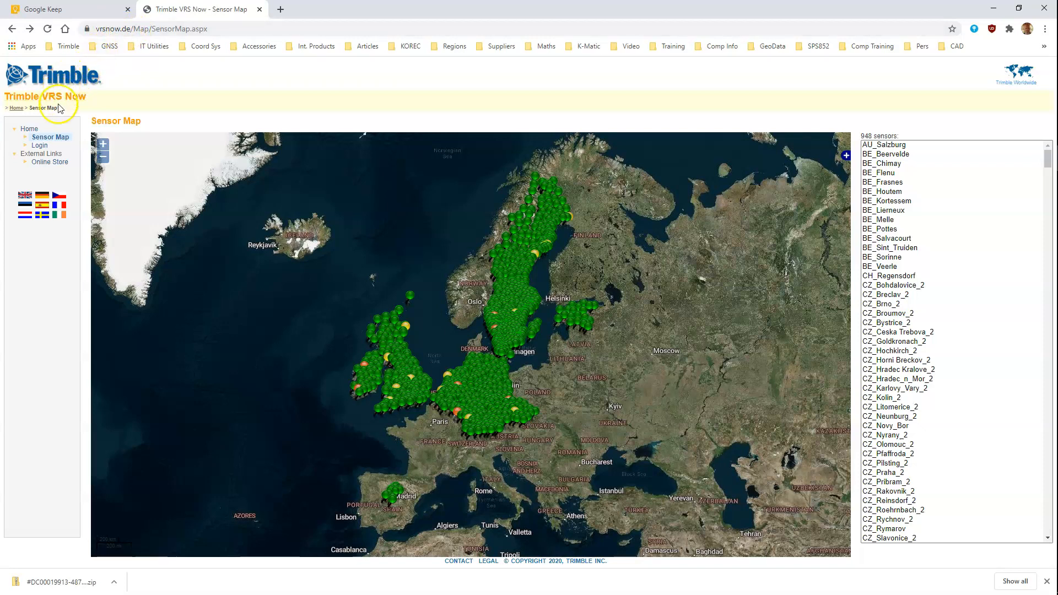
pyautogui.moveTo(40, 145)
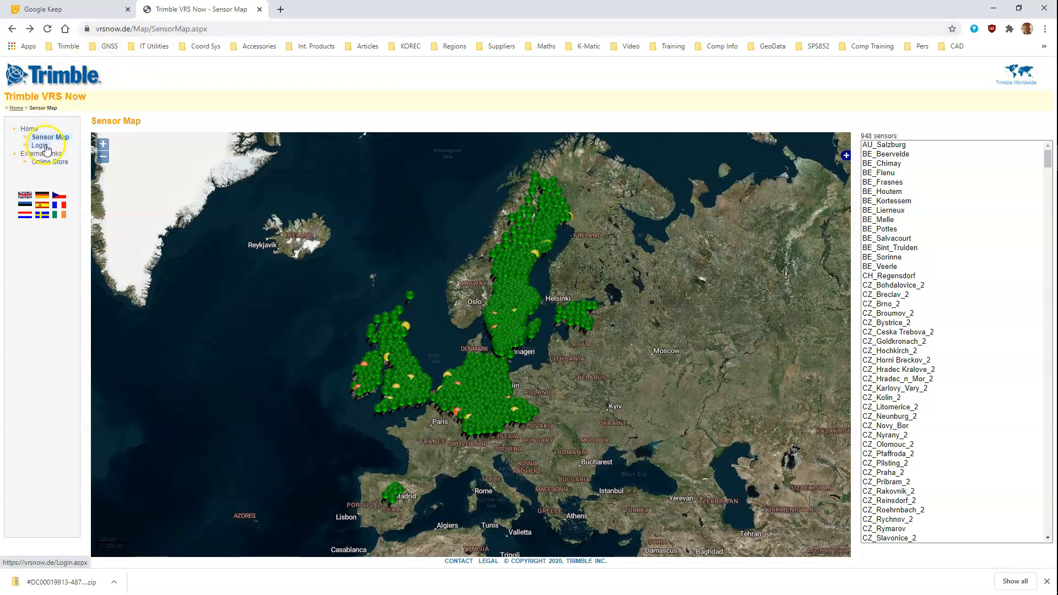
pyautogui.moveTo(39, 146)
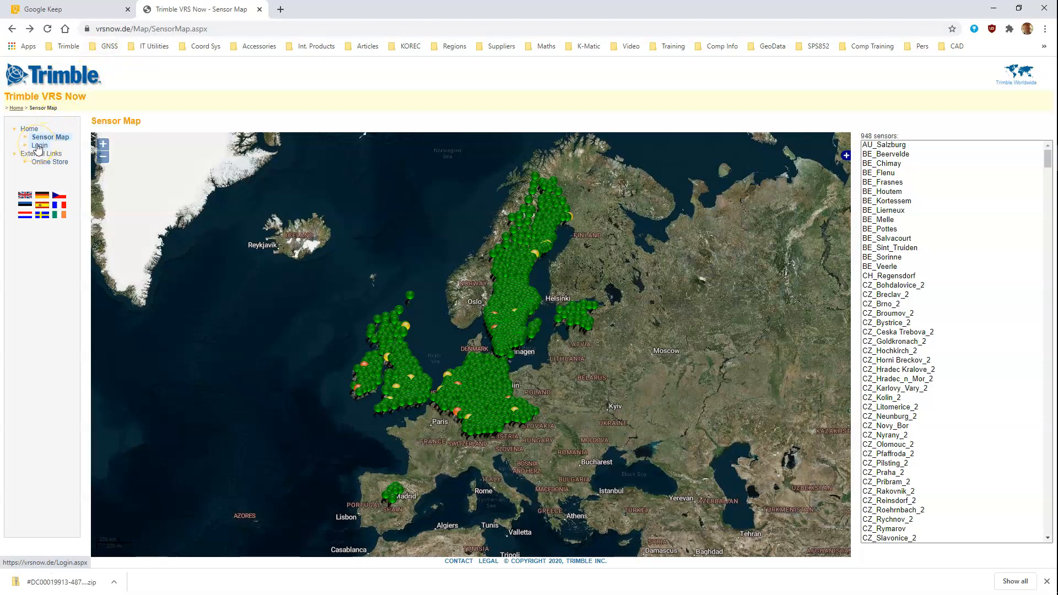
# - Go to the Login page from the VRS Now sensor map's left navigation
pyautogui.click(40, 145)
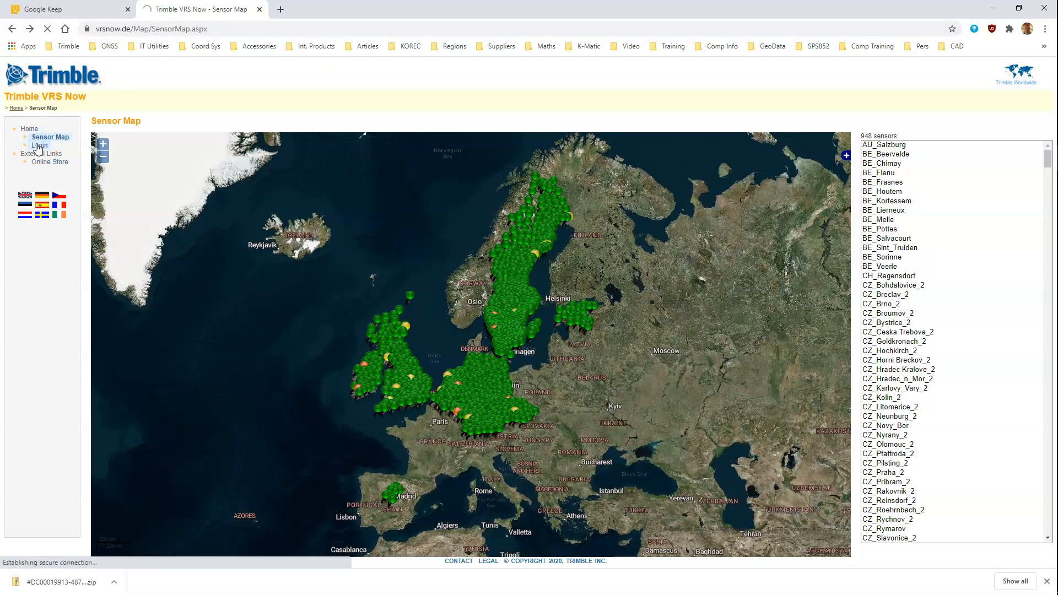
# - Sign in with the account credentials and return to the VRS Now welcome page
pyautogui.click(39, 145)
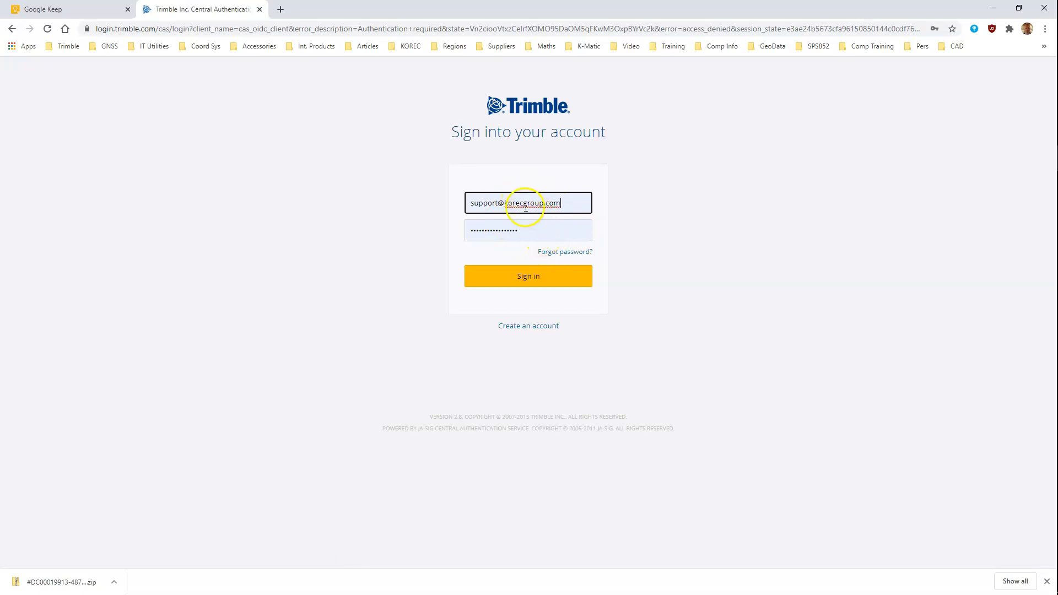
pyautogui.moveTo(543, 223)
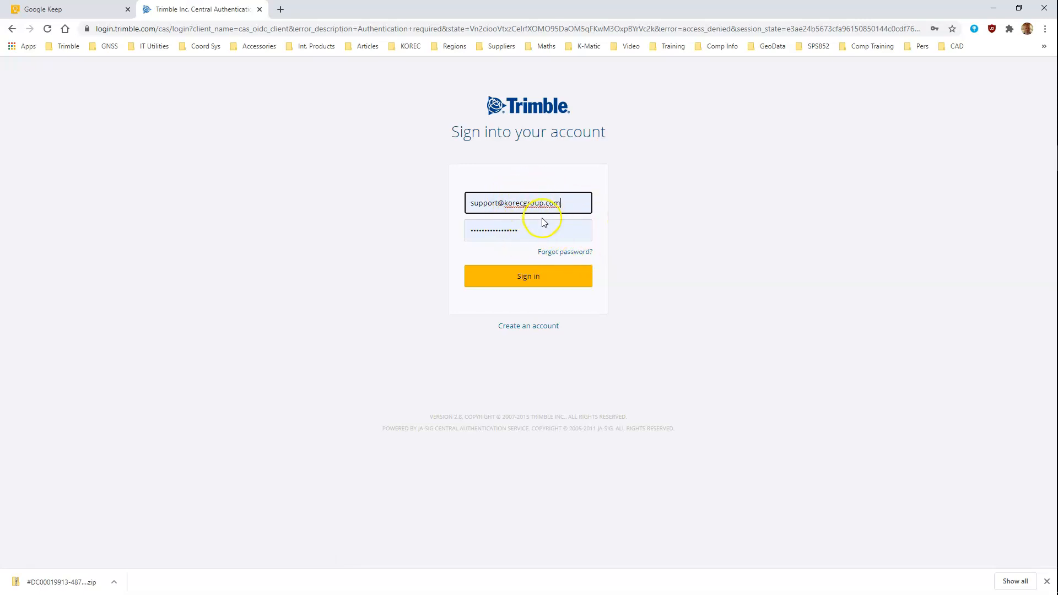
pyautogui.moveTo(548, 235)
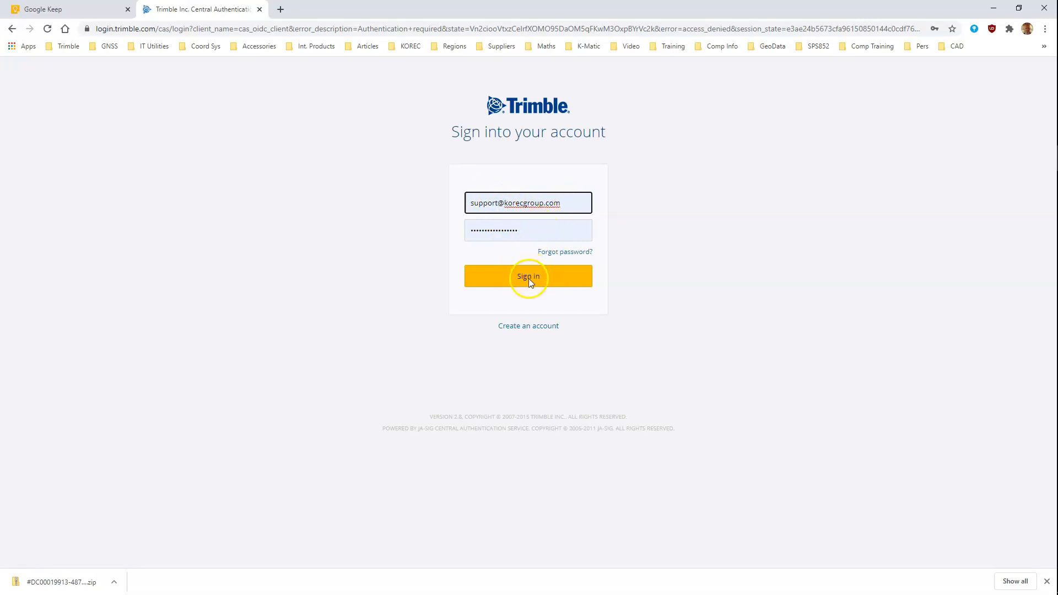
pyautogui.click(528, 277)
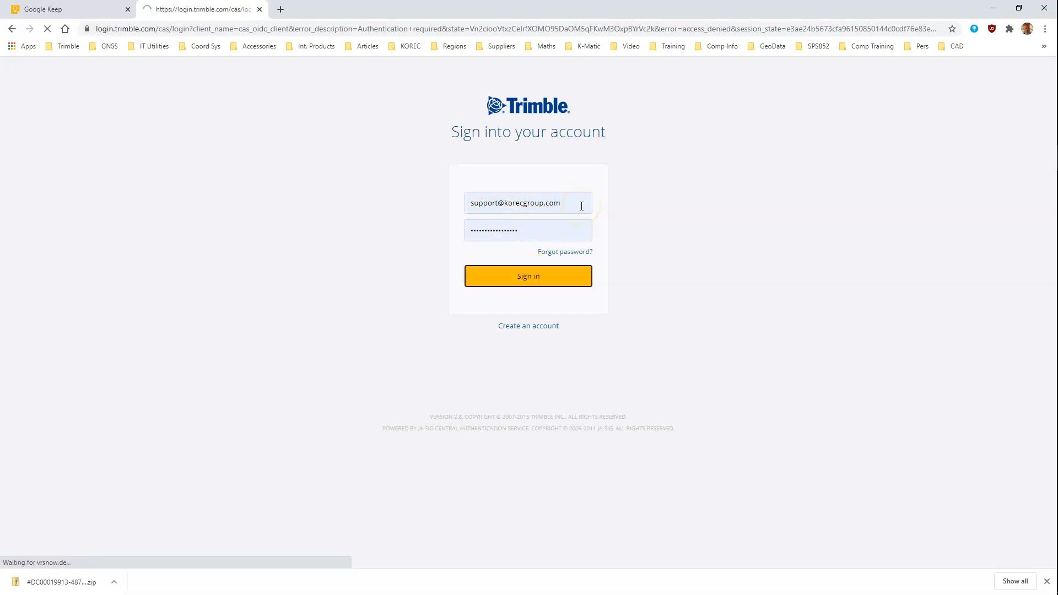
pyautogui.click(528, 275)
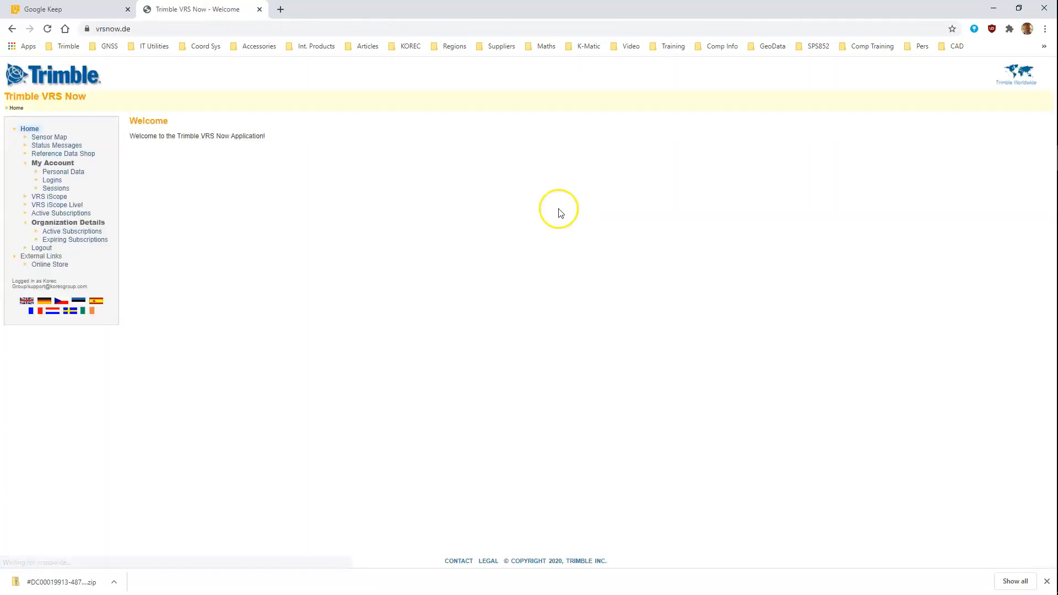
pyautogui.moveTo(108, 193)
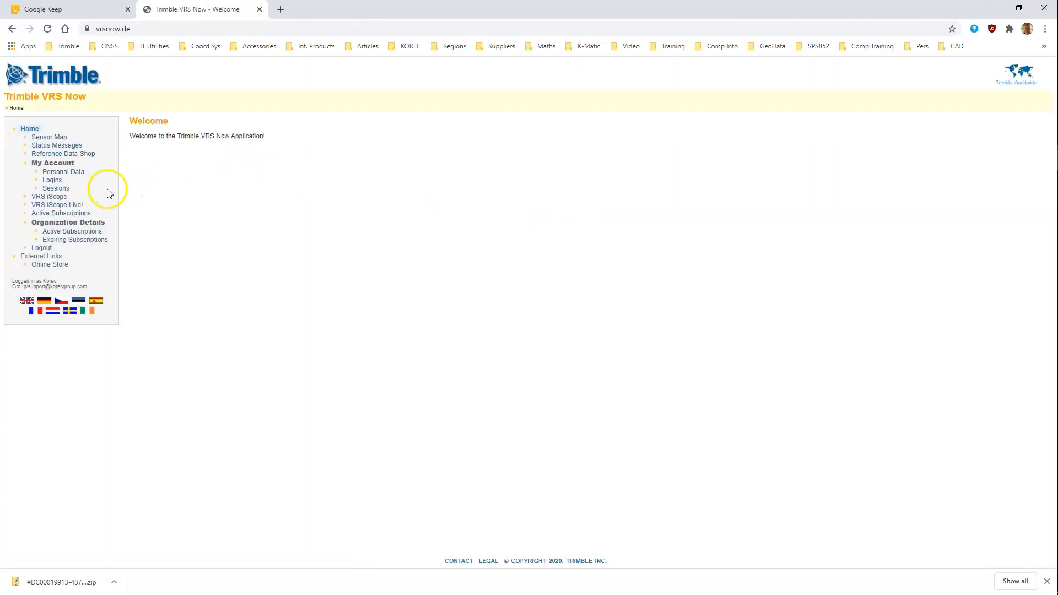
pyautogui.moveTo(75, 240)
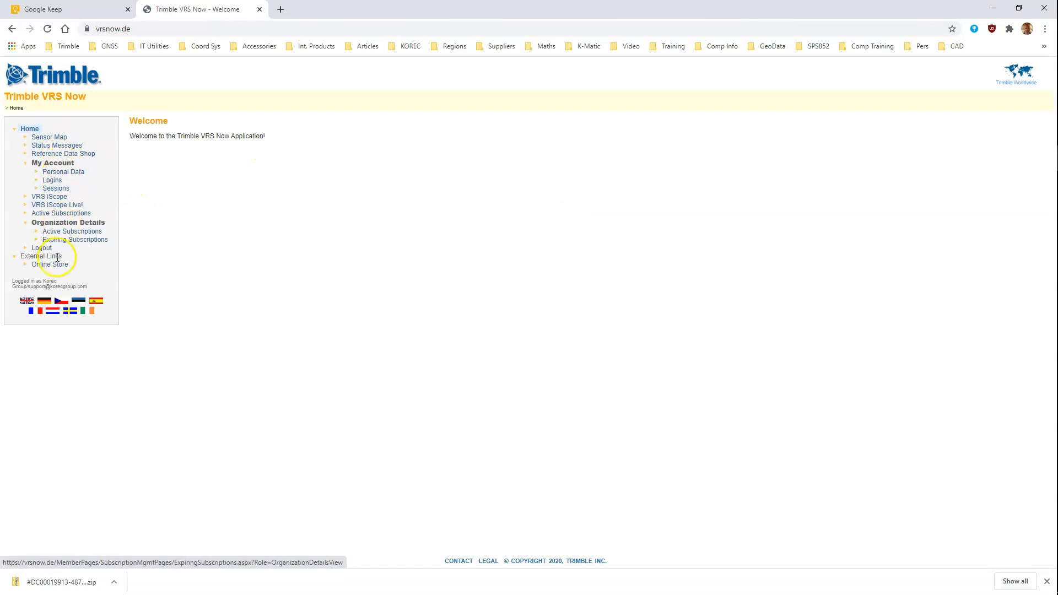
# - Open the Reference Data Shop and start a new data order
pyautogui.click(63, 153)
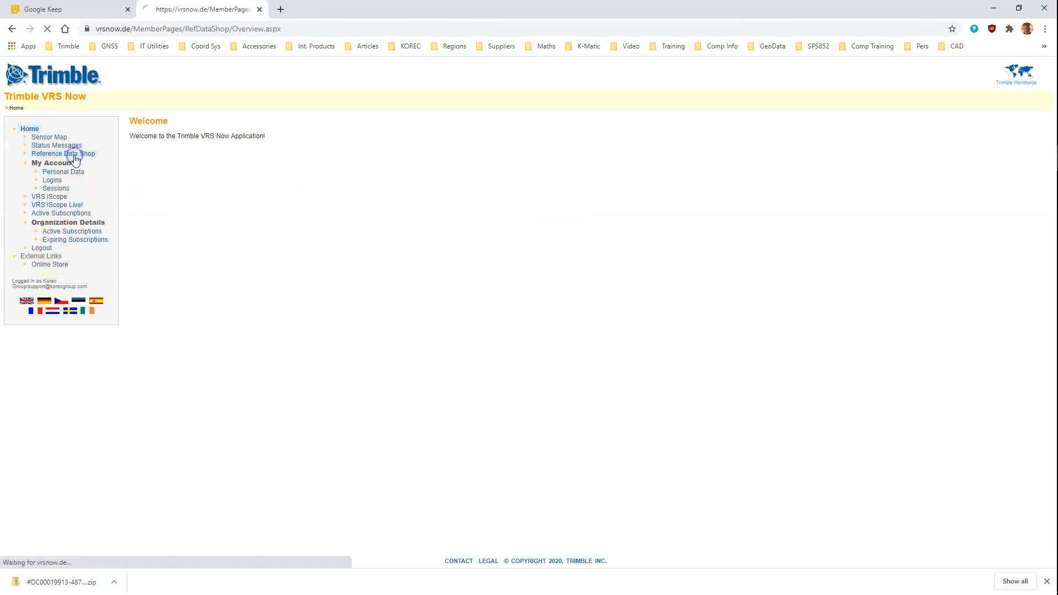
pyautogui.click(62, 154)
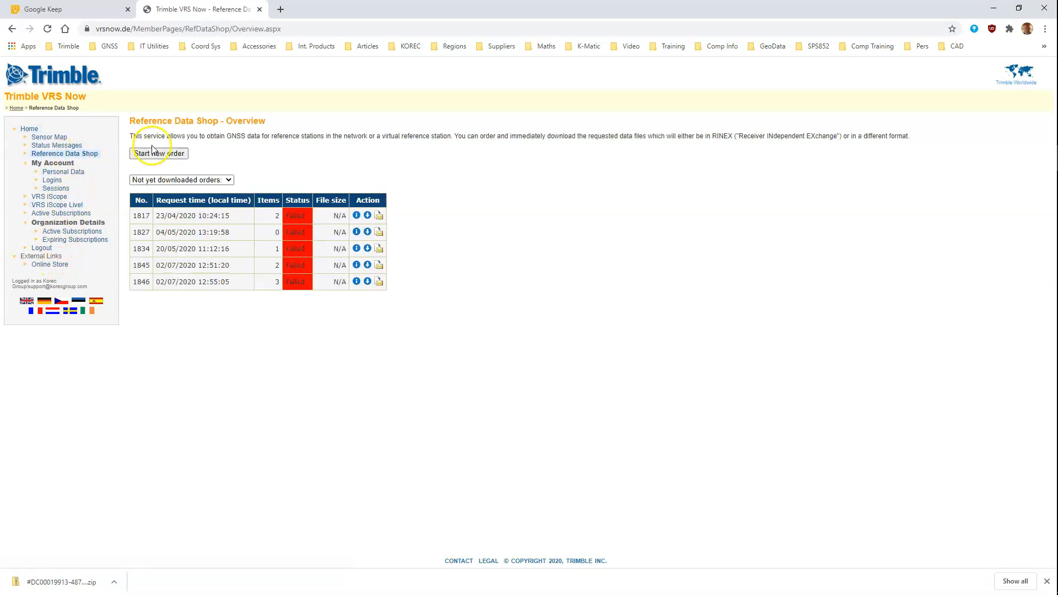
pyautogui.click(159, 154)
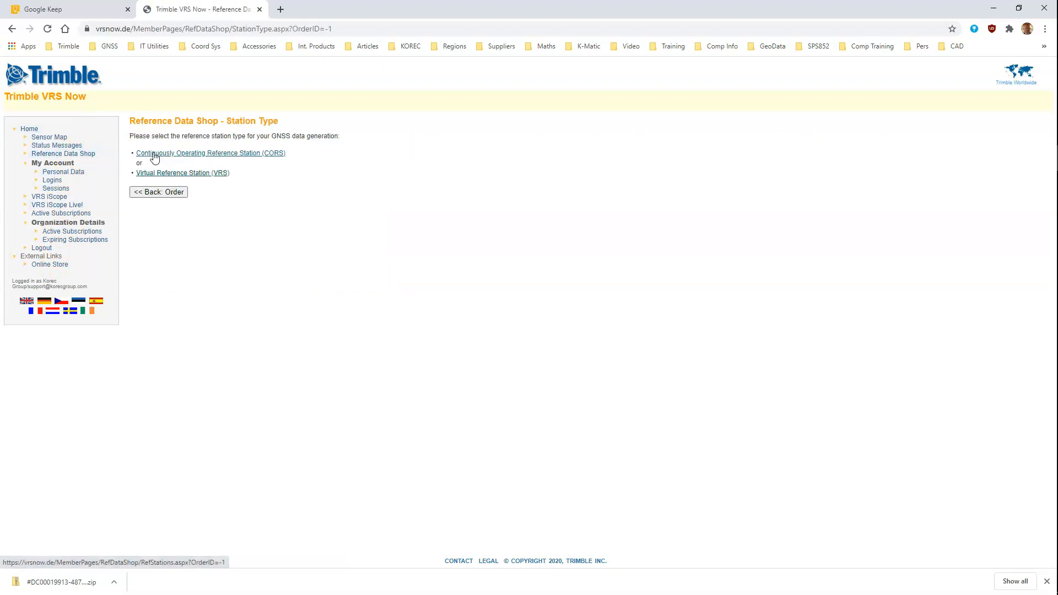
pyautogui.moveTo(222, 168)
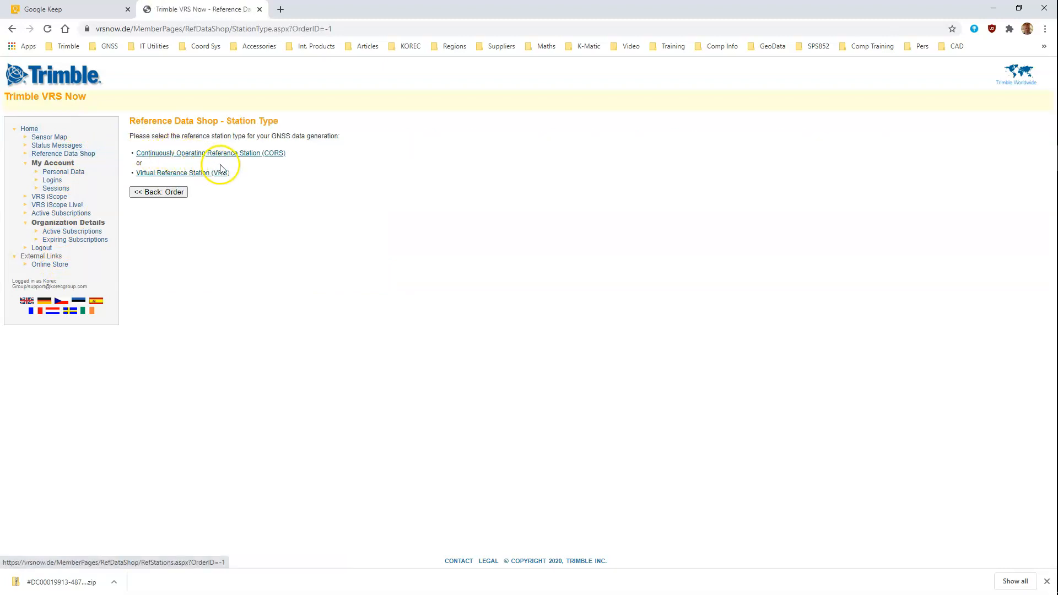
pyautogui.moveTo(247, 156)
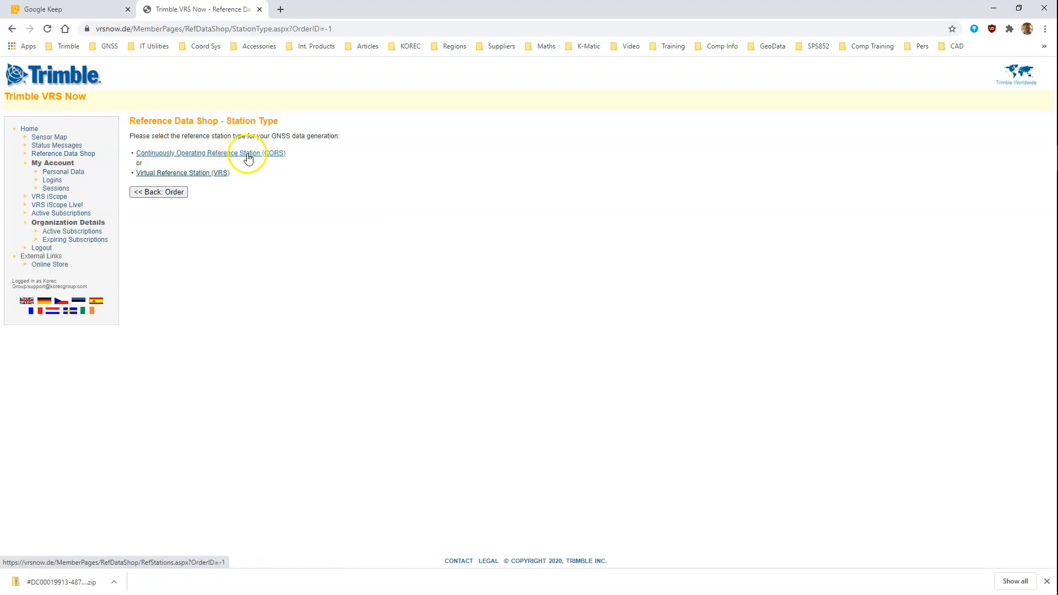
pyautogui.moveTo(205, 177)
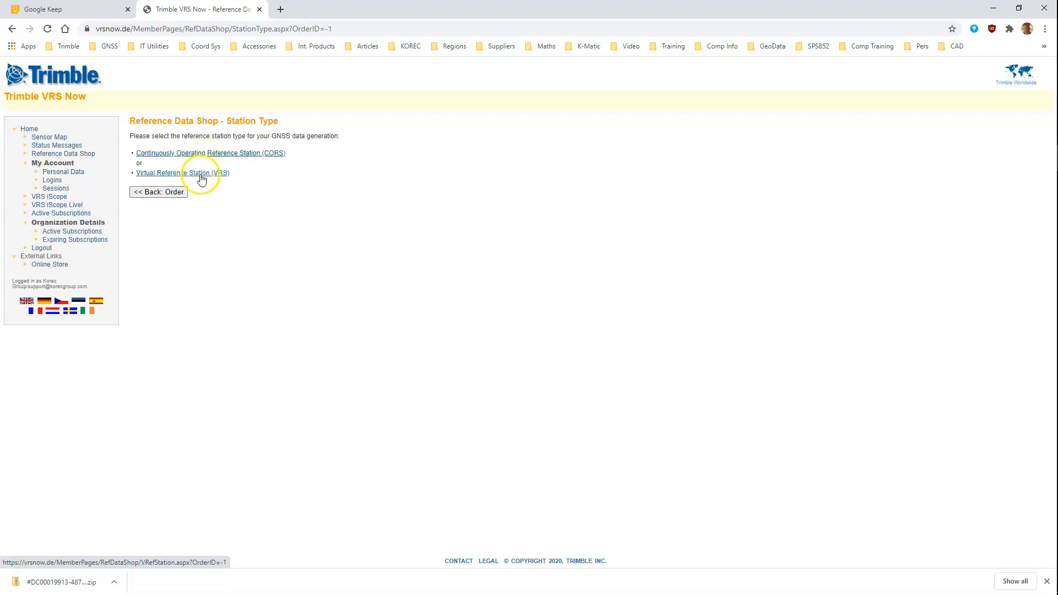
pyautogui.moveTo(193, 177)
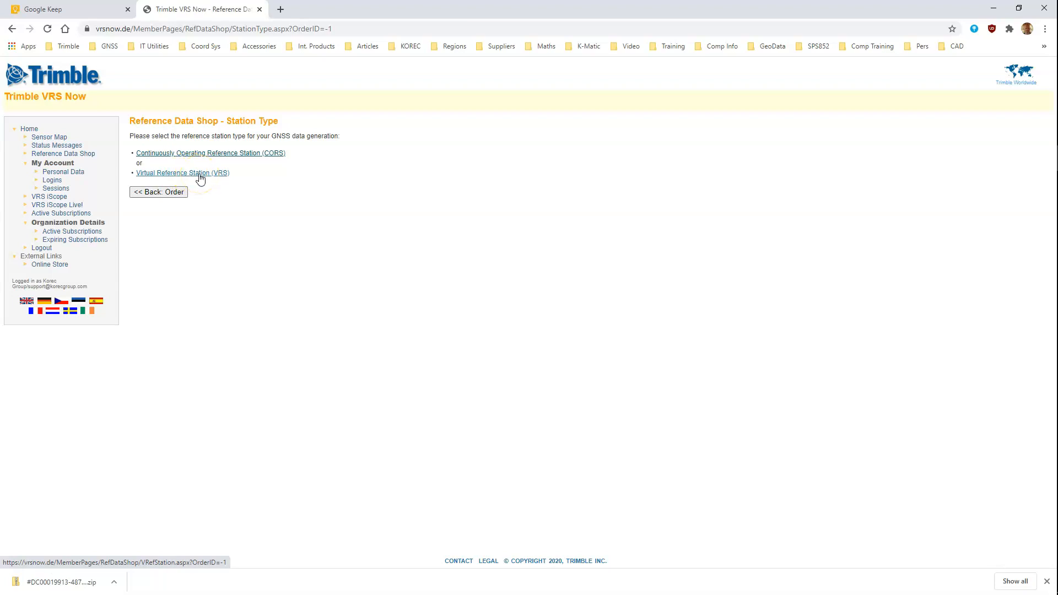
# - Choose Virtual Reference Station (VRS) as the reference station type
pyautogui.click(183, 173)
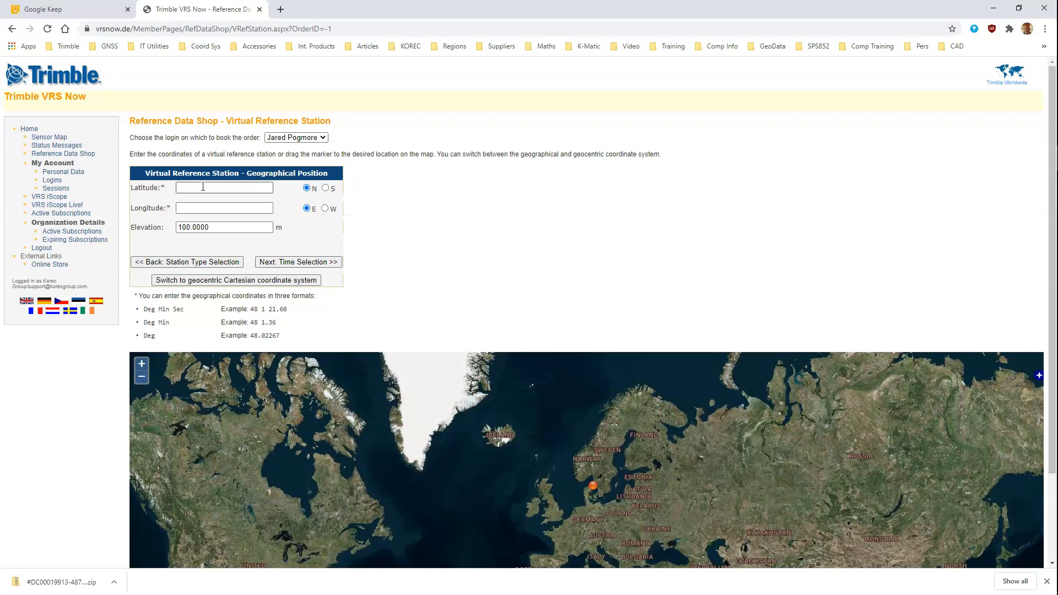
pyautogui.moveTo(974, 331)
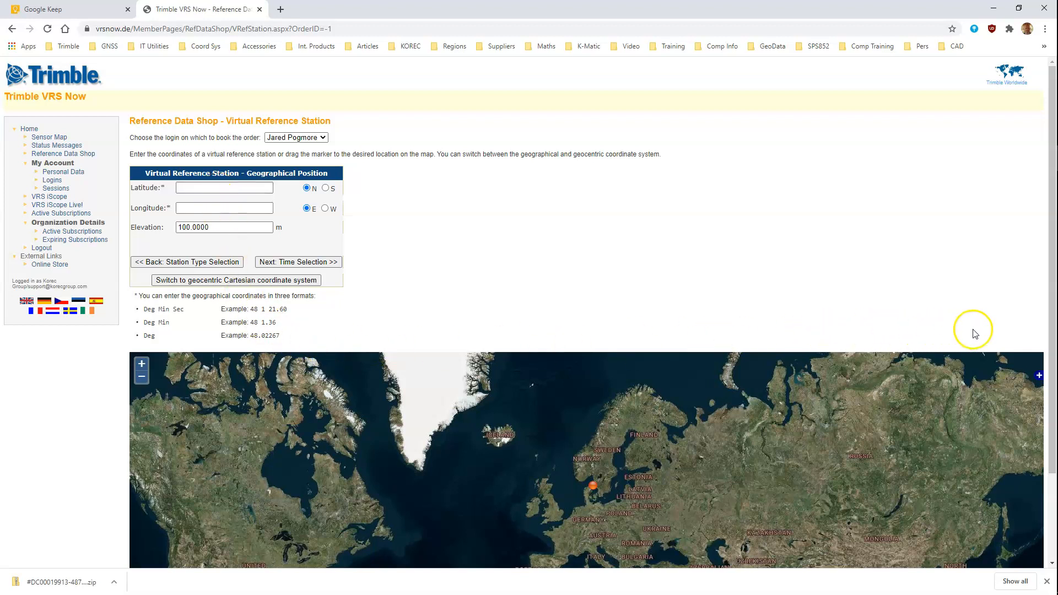
pyautogui.moveTo(1046, 327)
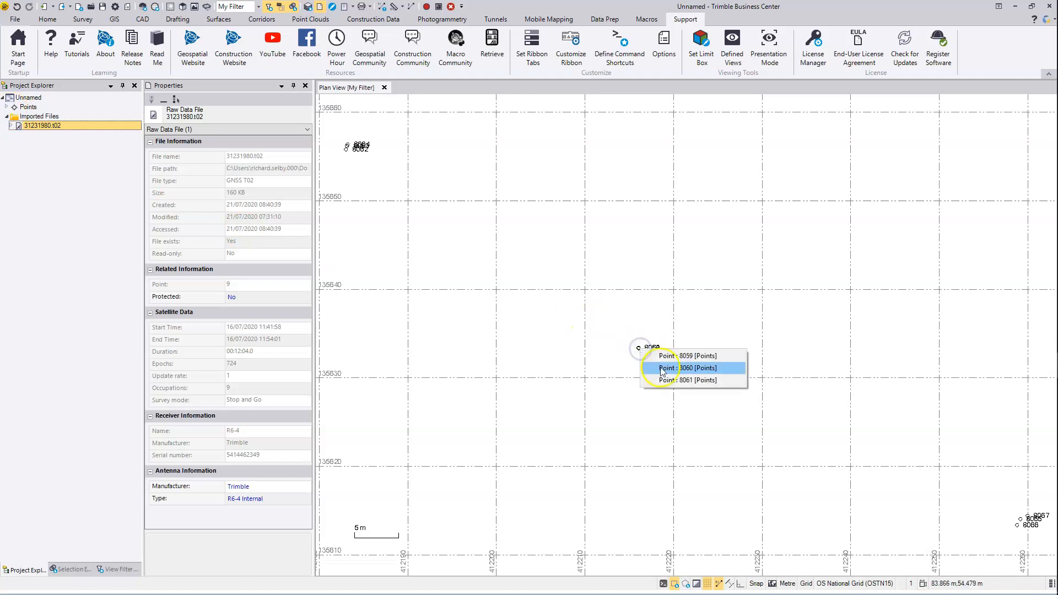
# - Enter the Business Center point's coordinates: 51 07 11.469320 N, 1 49 36.58863 W, 110 m
pyautogui.click(686, 356)
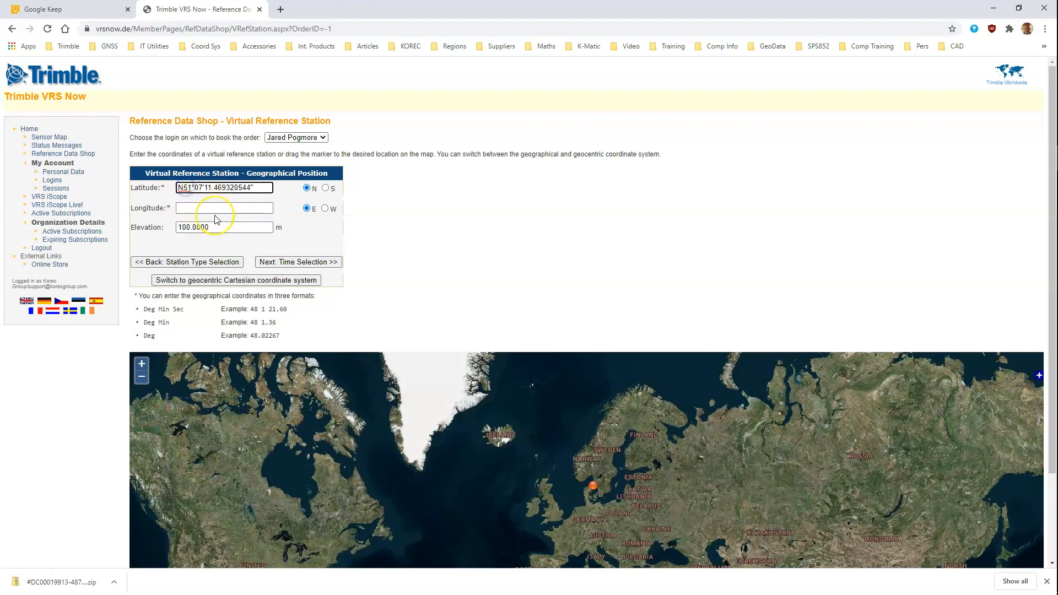
pyautogui.click(223, 187)
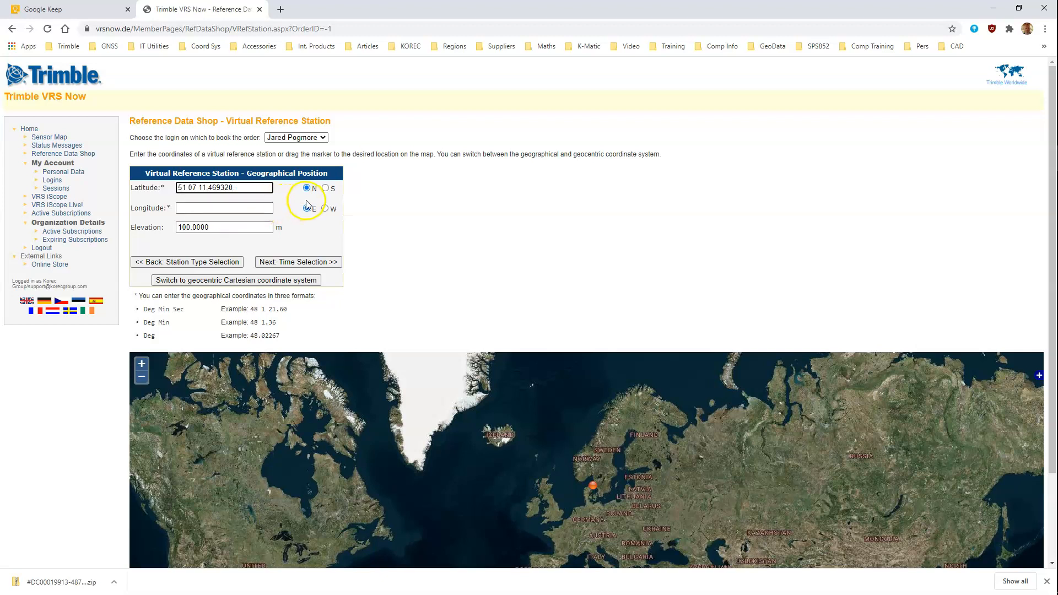
pyautogui.moveTo(509, 231)
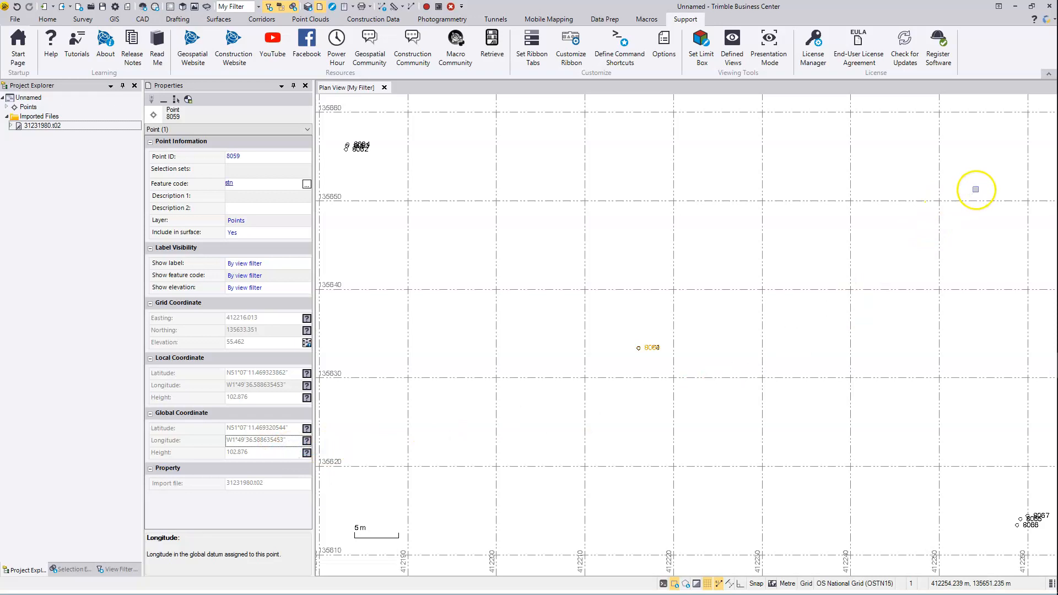
pyautogui.moveTo(1042, 153)
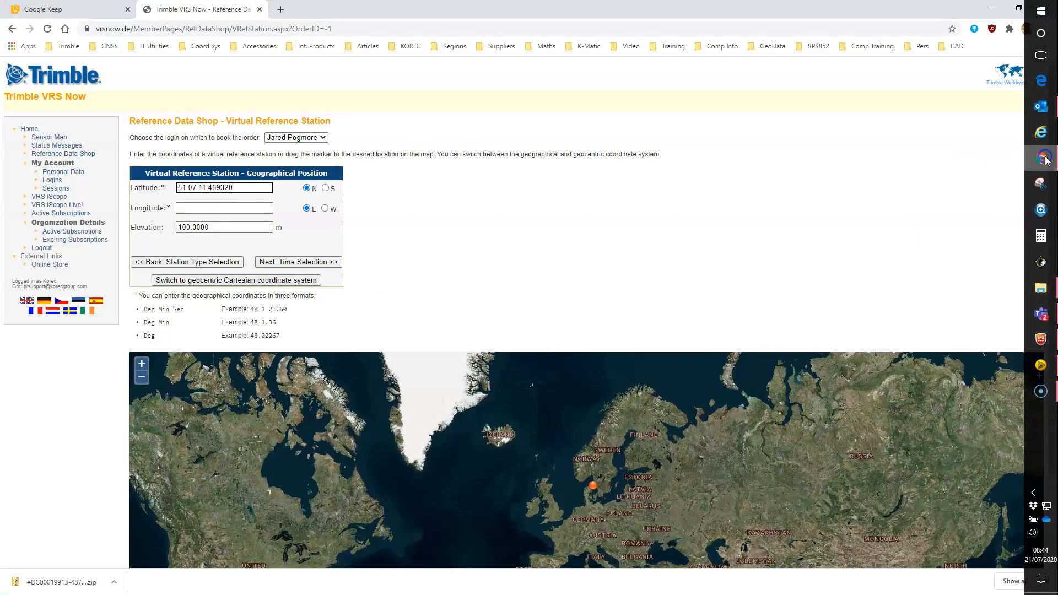
pyautogui.click(224, 207)
pyautogui.write('1 49 36.58863')
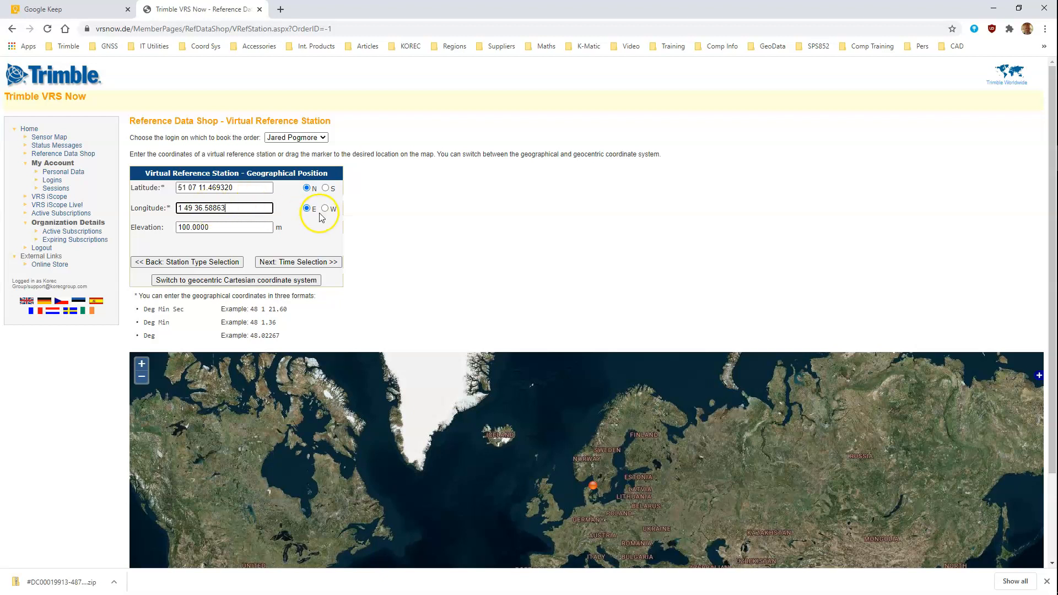
pyautogui.click(326, 208)
pyautogui.write('110')
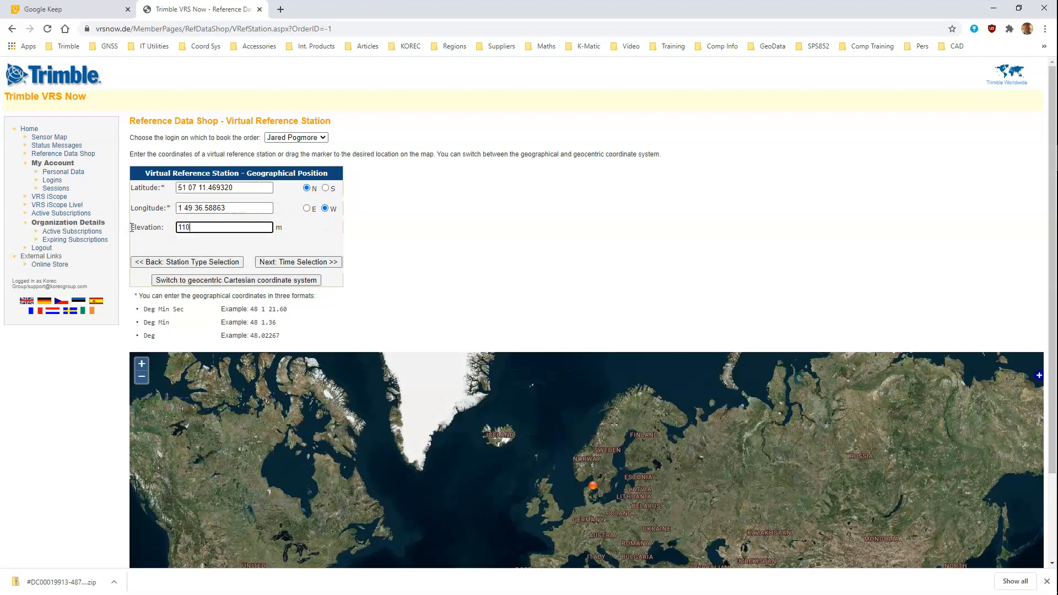
pyautogui.moveTo(241, 241)
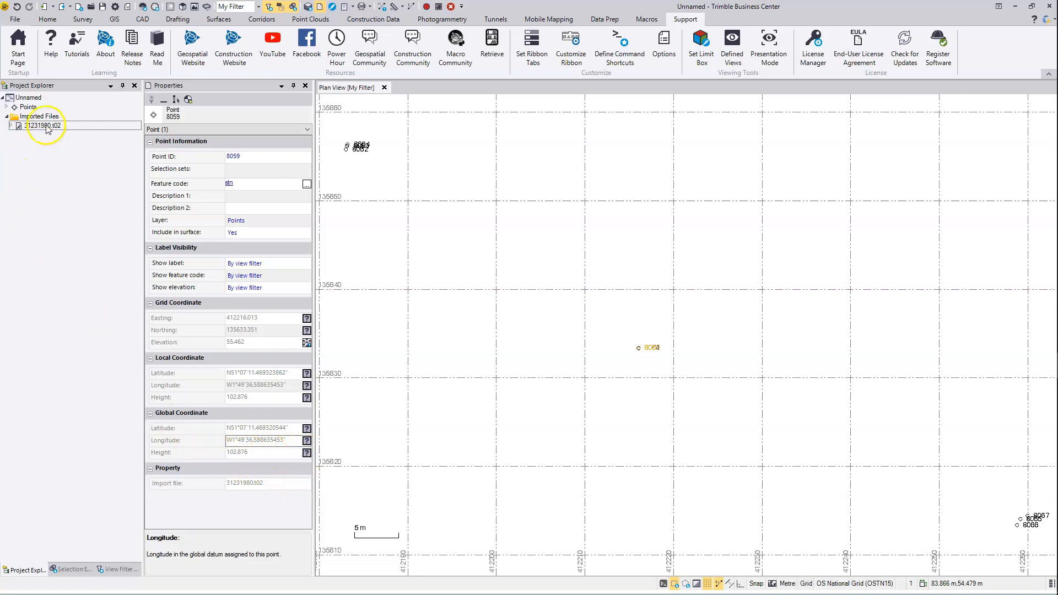
pyautogui.click(43, 126)
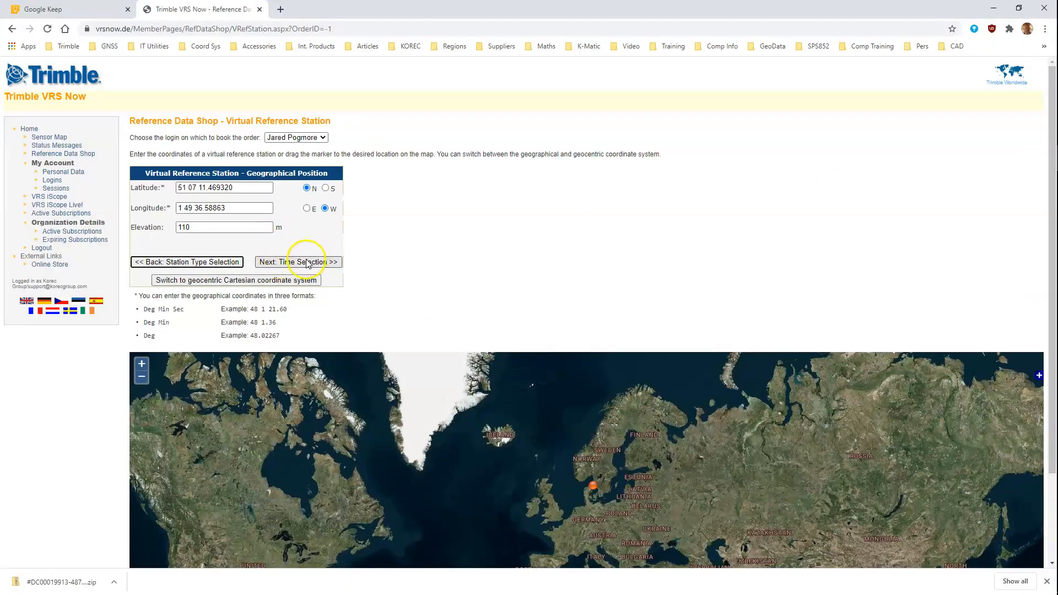
# - Schedule the observation for 16/07/2020, 10:40 start, 20 minutes, 1-second interval
pyautogui.click(298, 261)
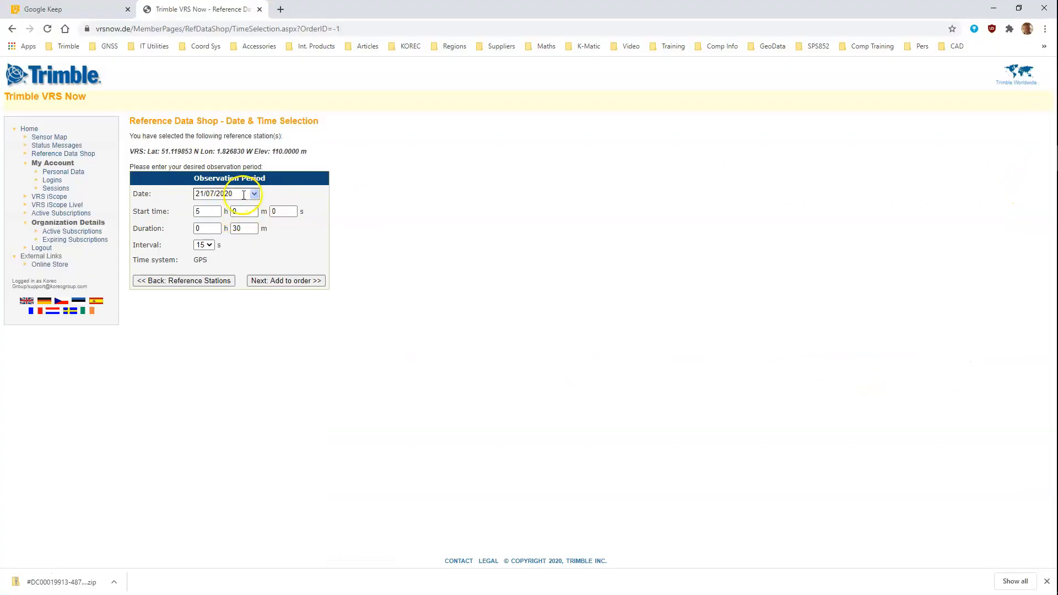
pyautogui.click(253, 194)
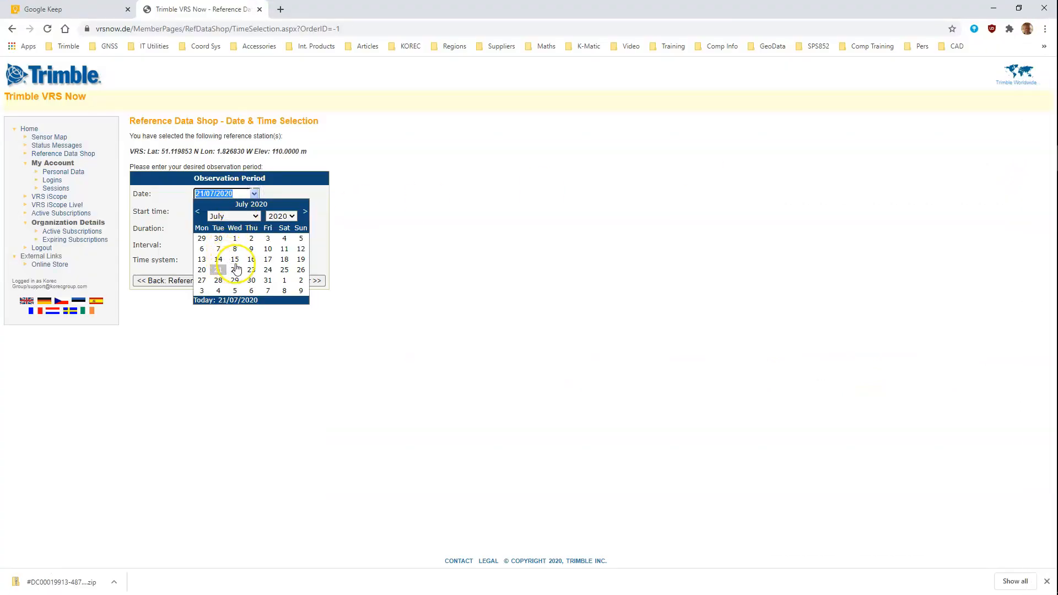
pyautogui.click(250, 260)
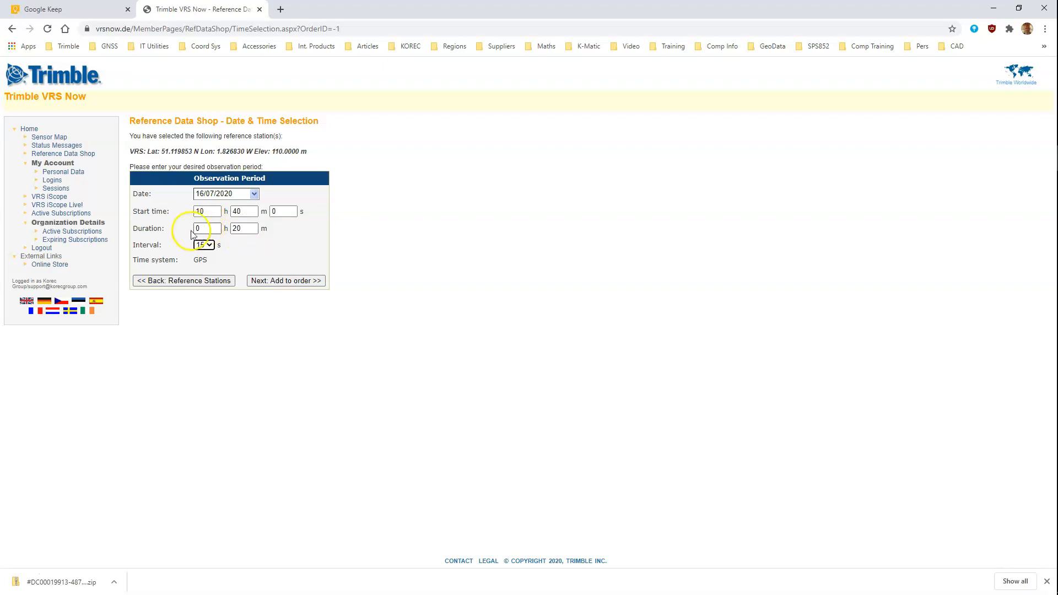
pyautogui.click(204, 244)
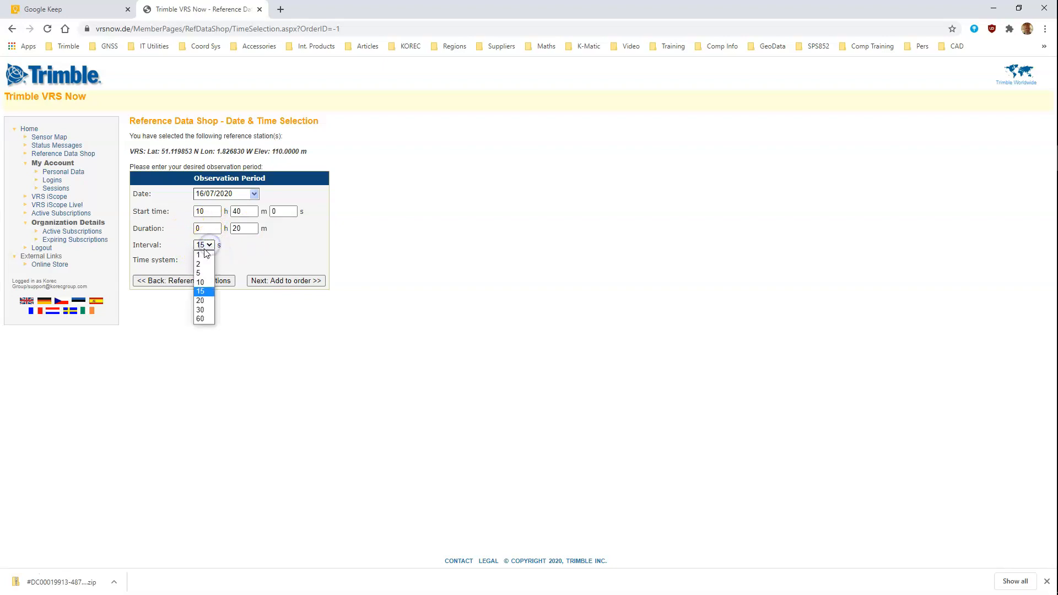
pyautogui.click(198, 253)
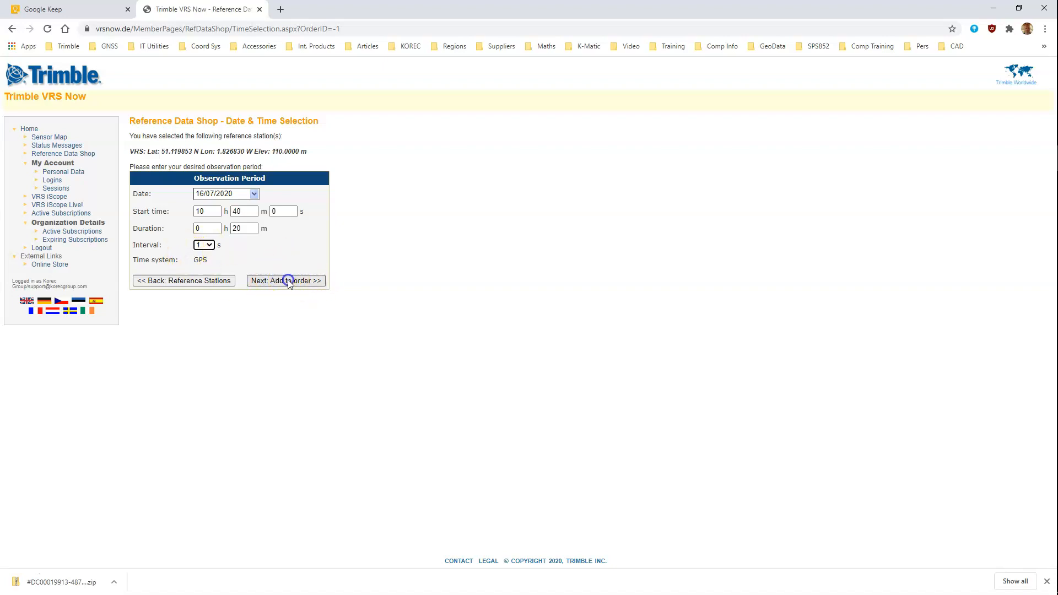
# - Add the 20-minute 16/07/2020 observation to the order and proceed to delivery options
pyautogui.click(286, 280)
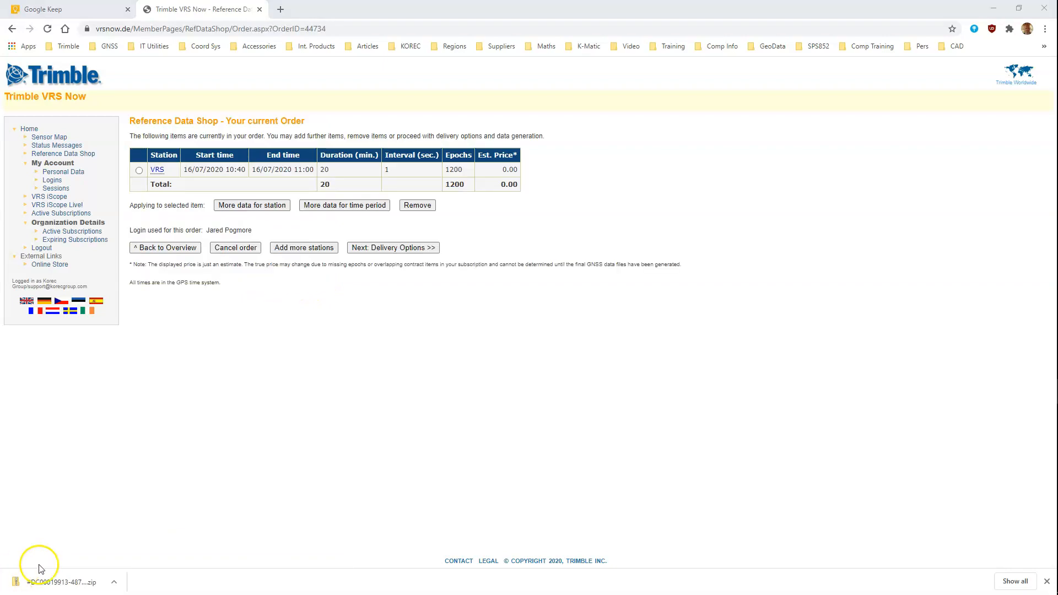
pyautogui.moveTo(379, 295)
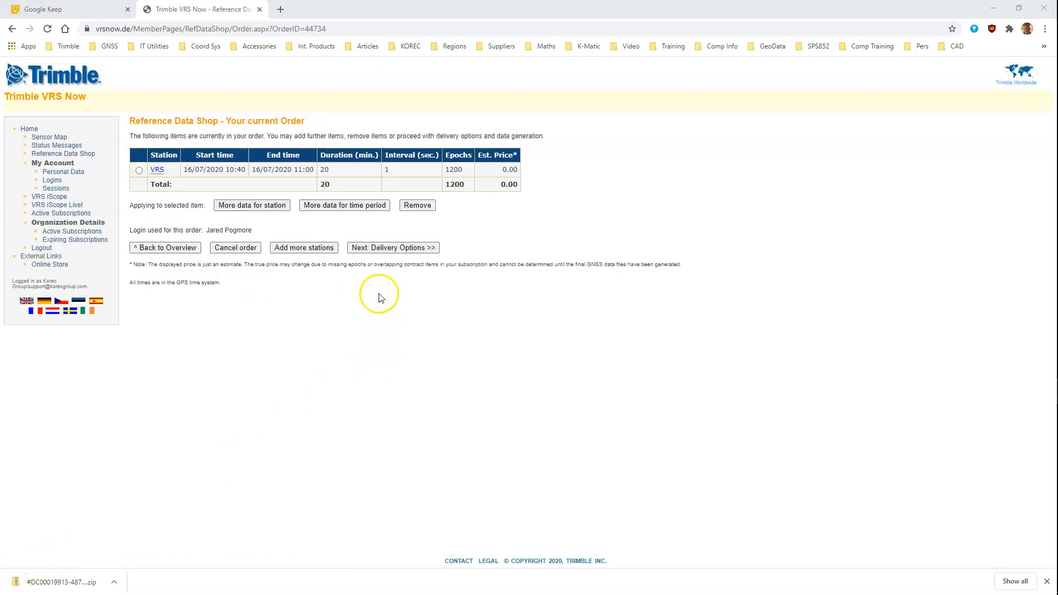
pyautogui.moveTo(289, 169)
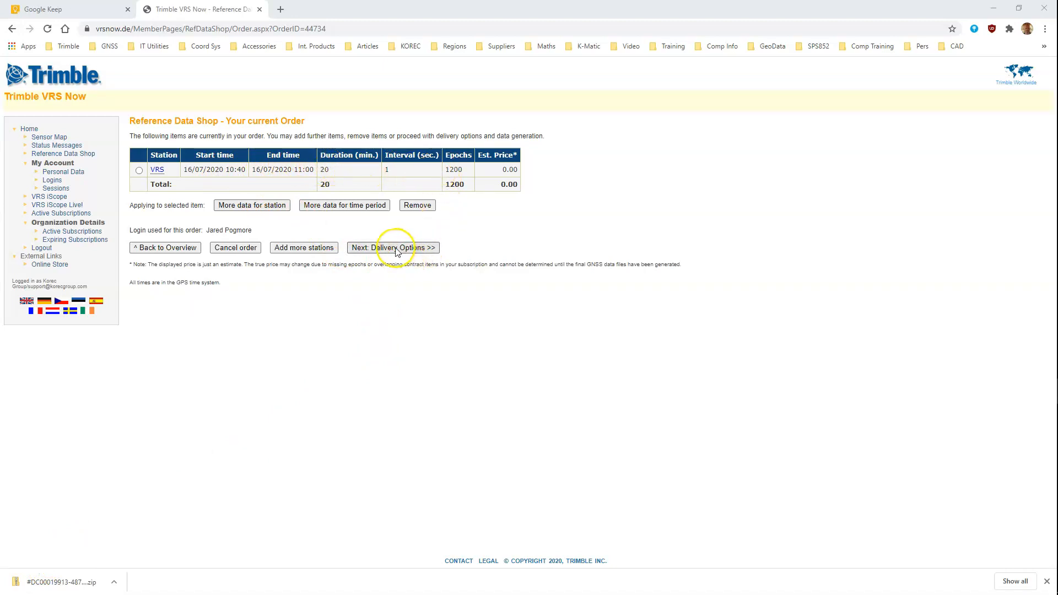
pyautogui.click(392, 247)
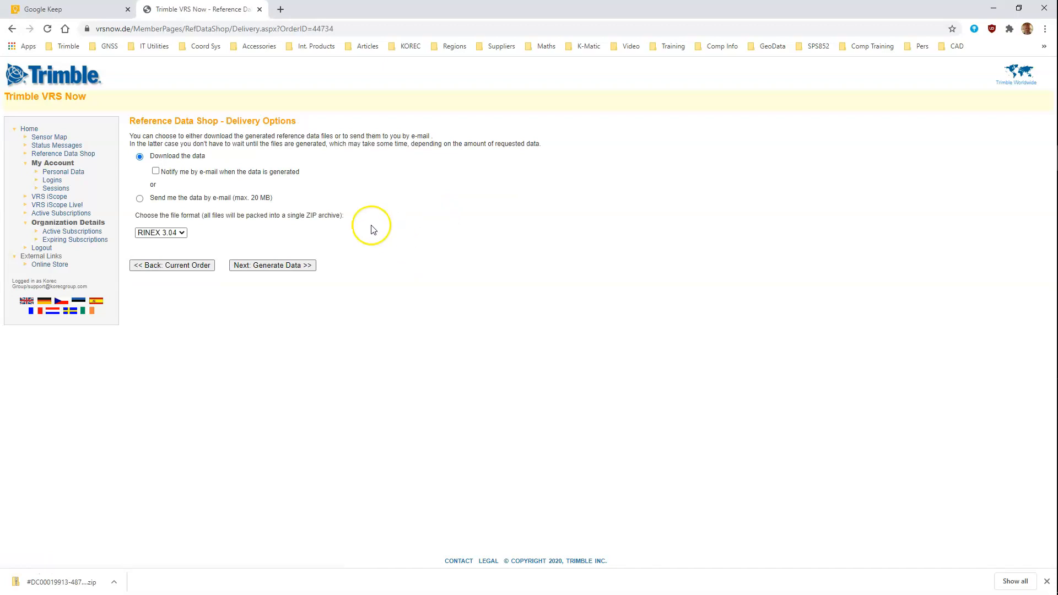
pyautogui.moveTo(162, 162)
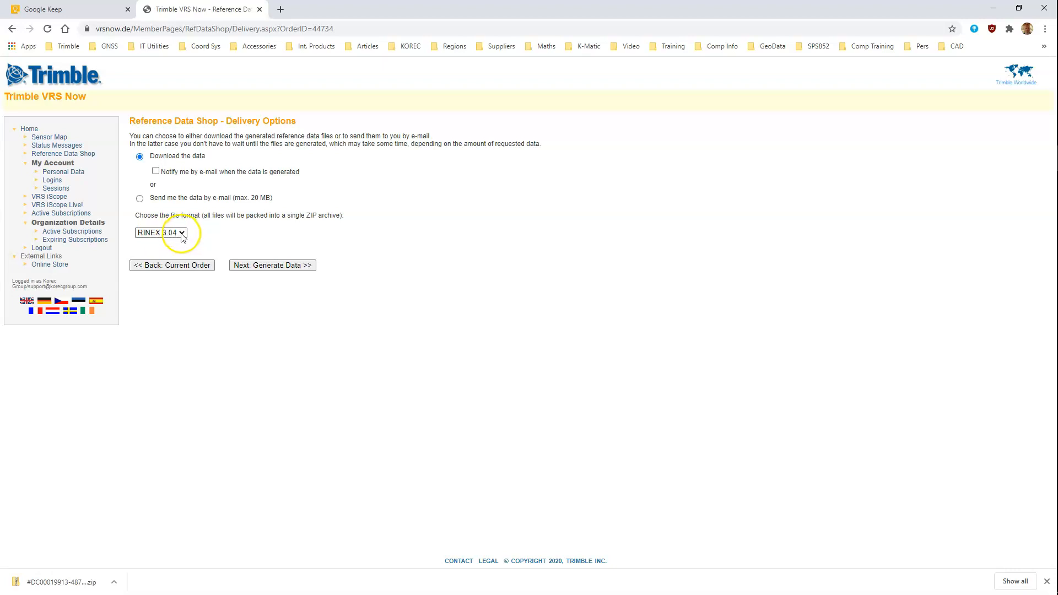
pyautogui.moveTo(271, 265)
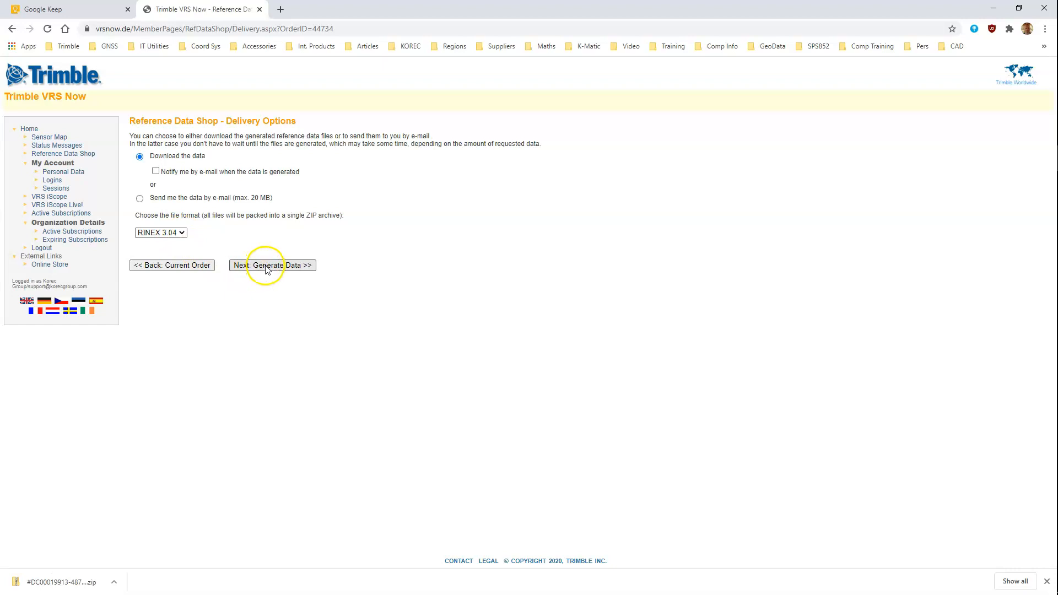
# - Generate order #1860's RINEX reference data and start downloading Order_1860.zip
pyautogui.click(271, 265)
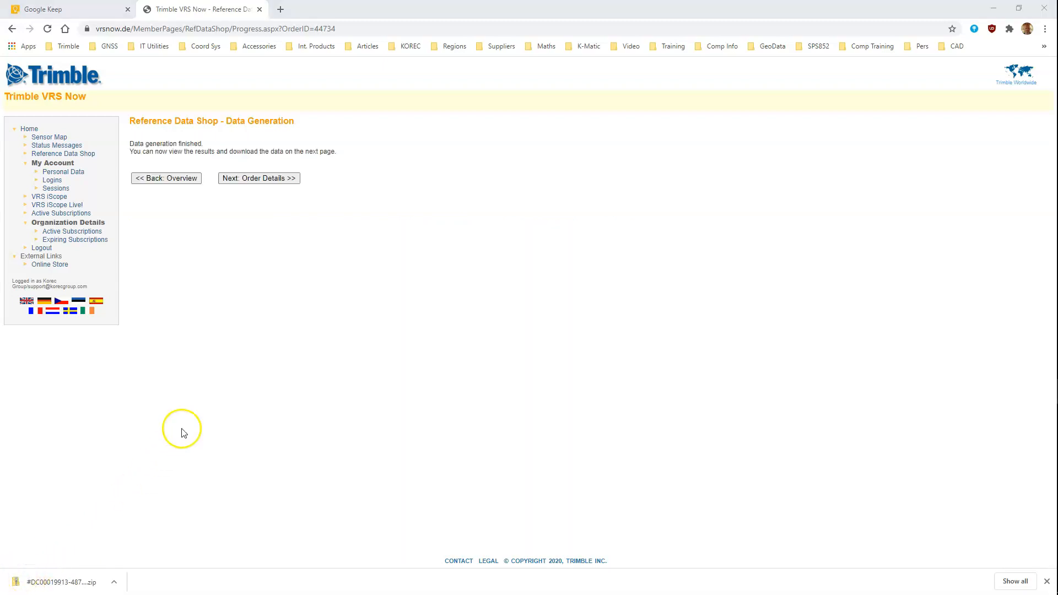
pyautogui.moveTo(216, 252)
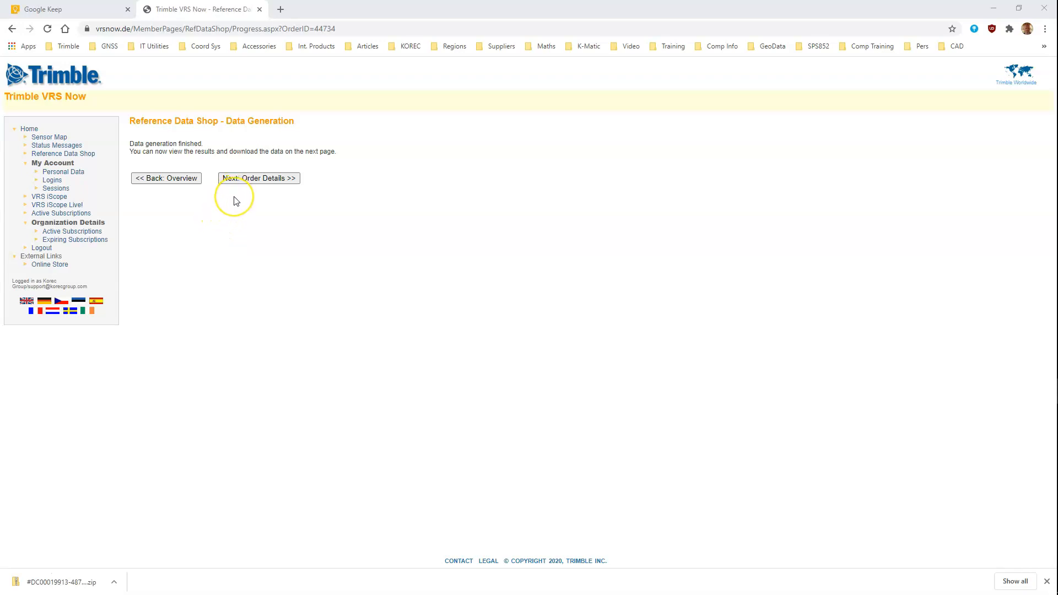
pyautogui.moveTo(243, 196)
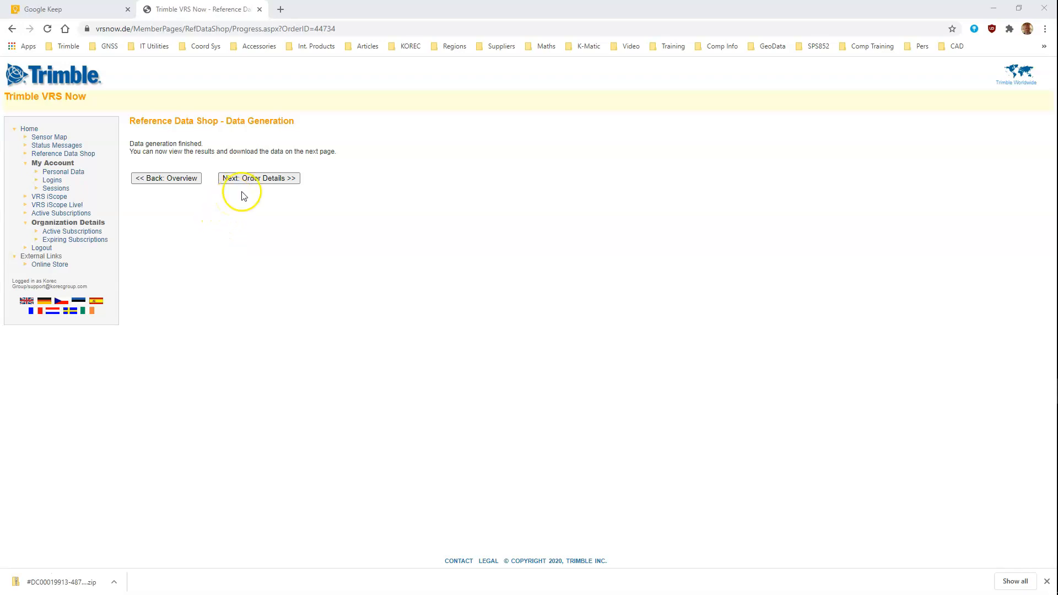
pyautogui.click(259, 178)
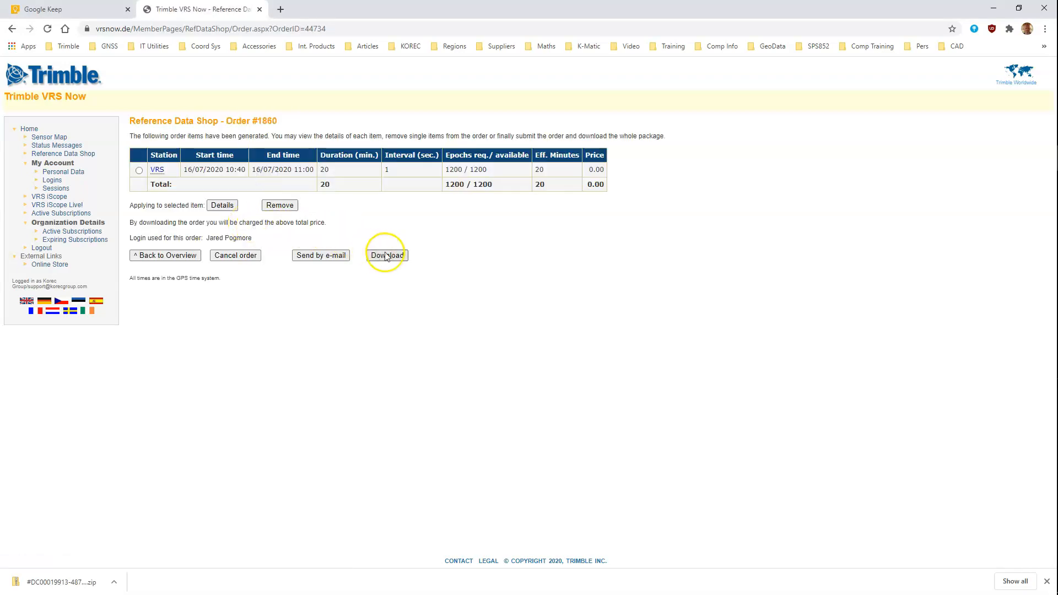
pyautogui.click(387, 256)
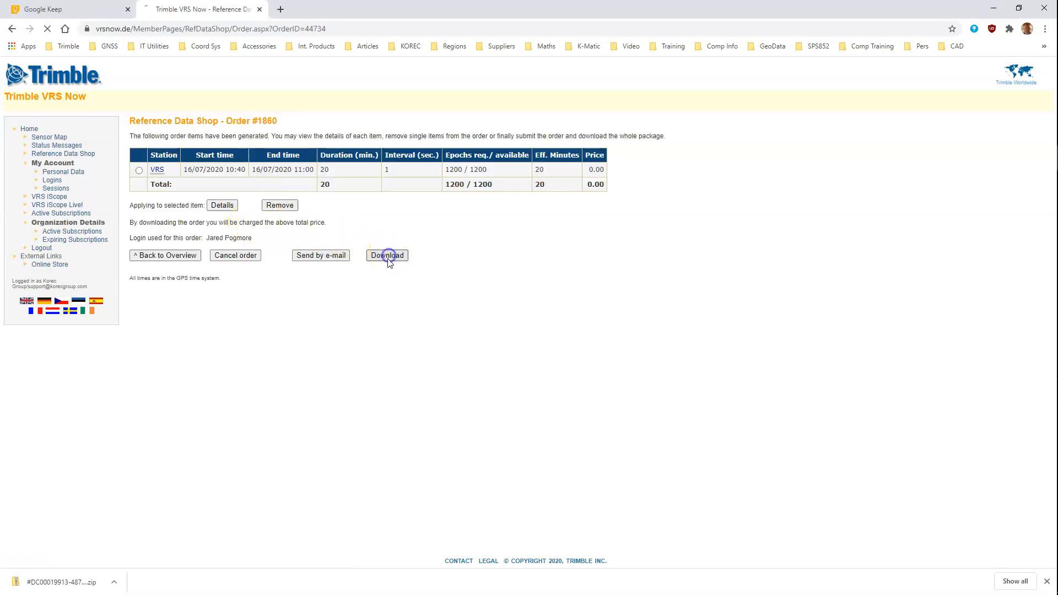
pyautogui.click(387, 255)
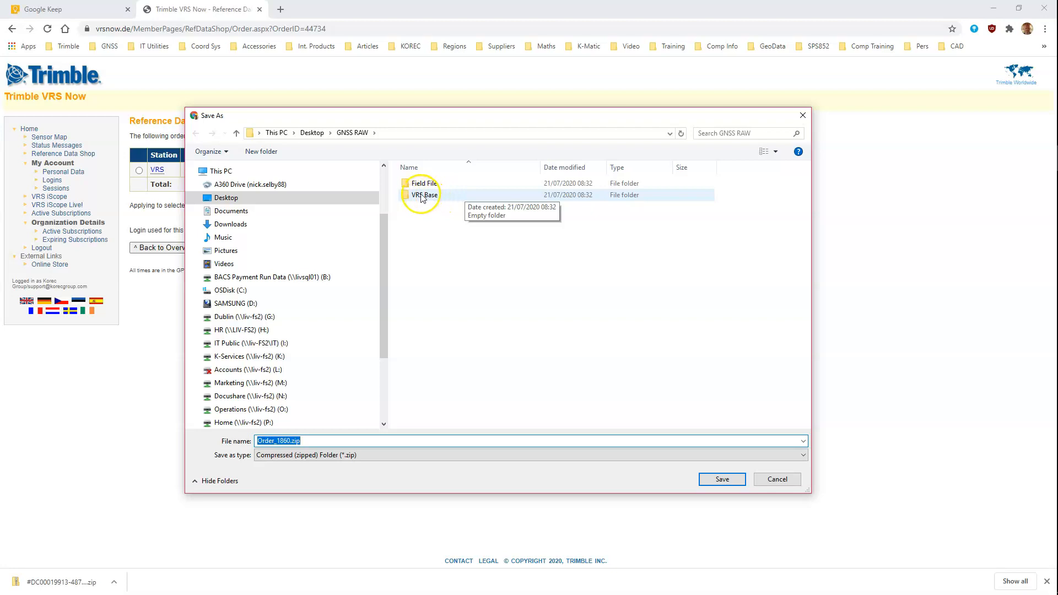
# - Save Order_1860.zip in VRS Base, extract it with 7-Zip, then delete the zip
pyautogui.doubleClick(424, 196)
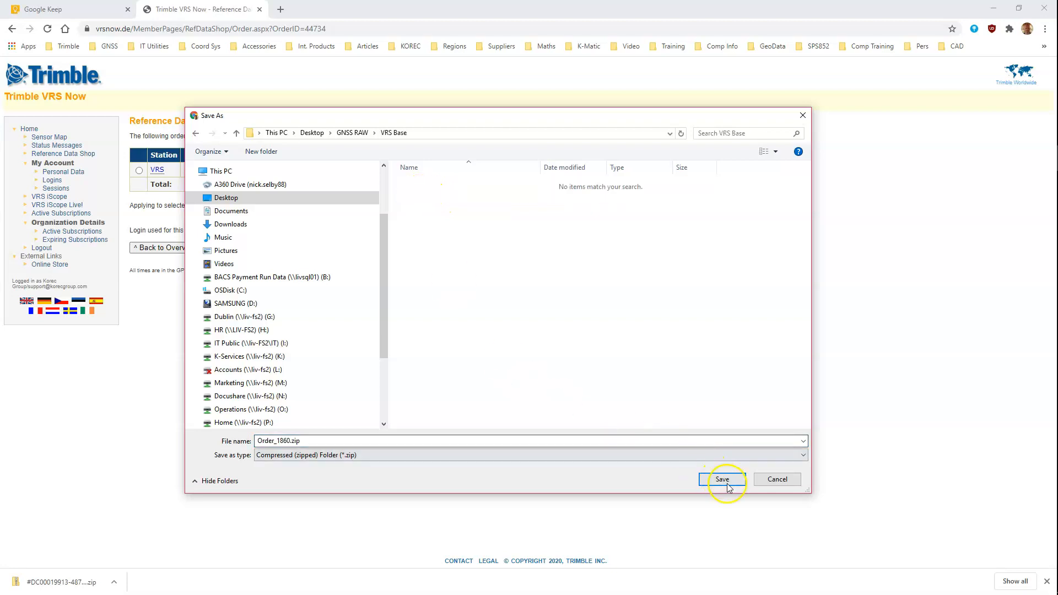
pyautogui.click(722, 479)
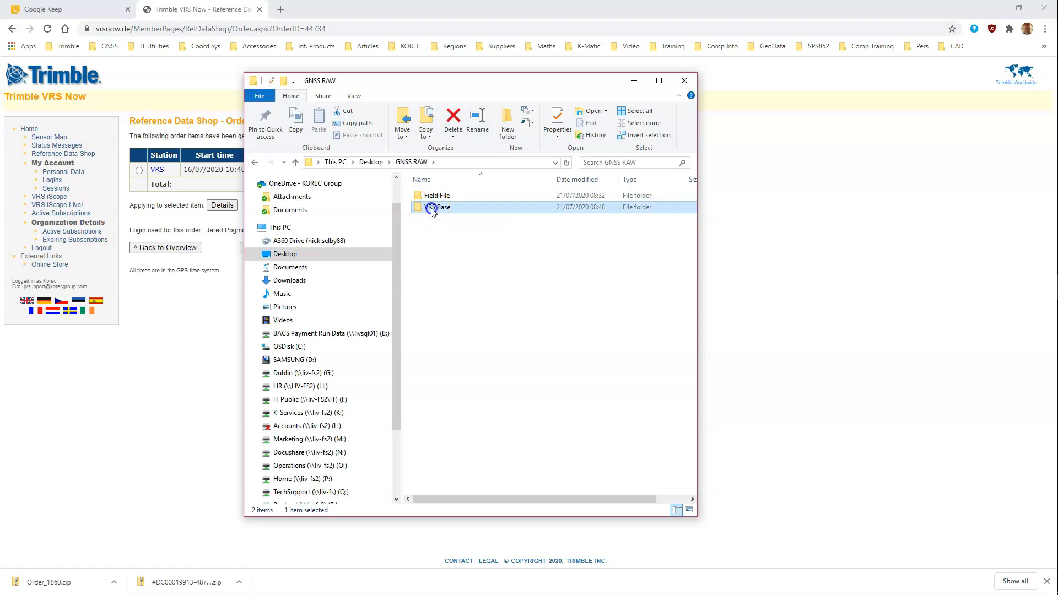
pyautogui.rightClick(443, 195)
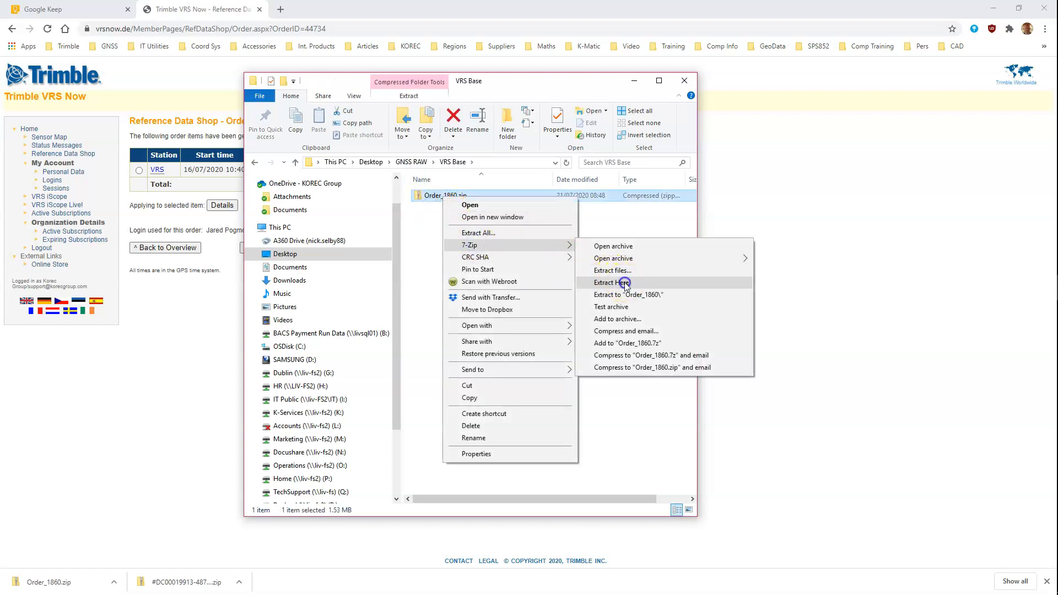
pyautogui.click(611, 282)
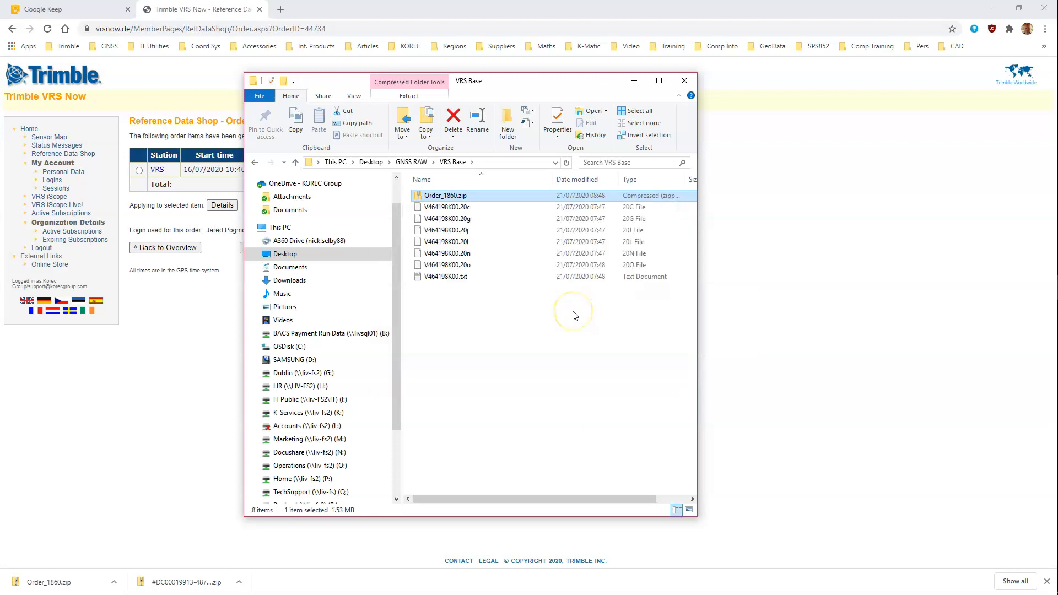
pyautogui.click(454, 123)
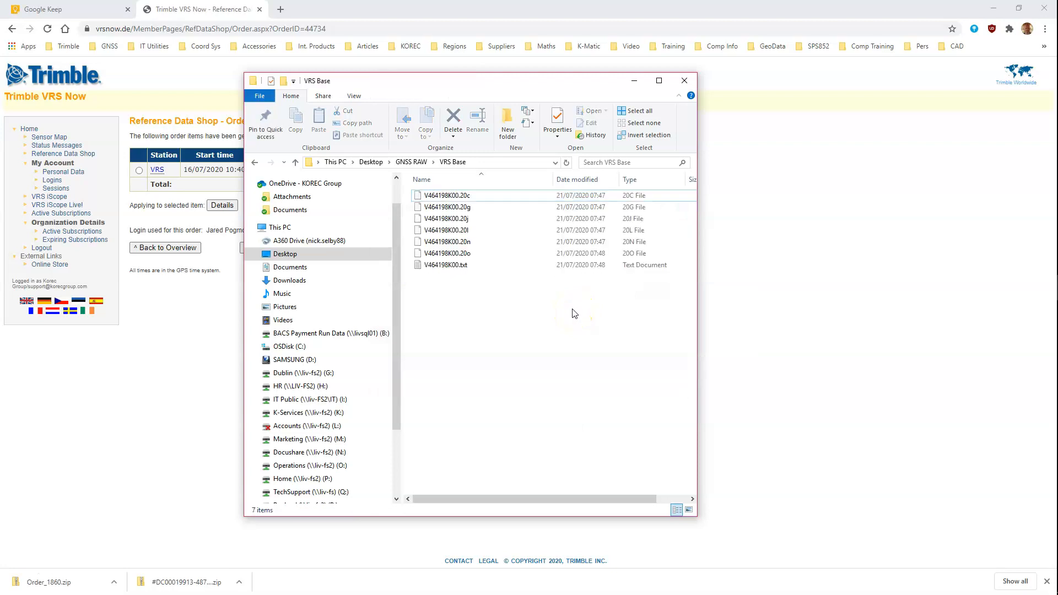
pyautogui.click(446, 230)
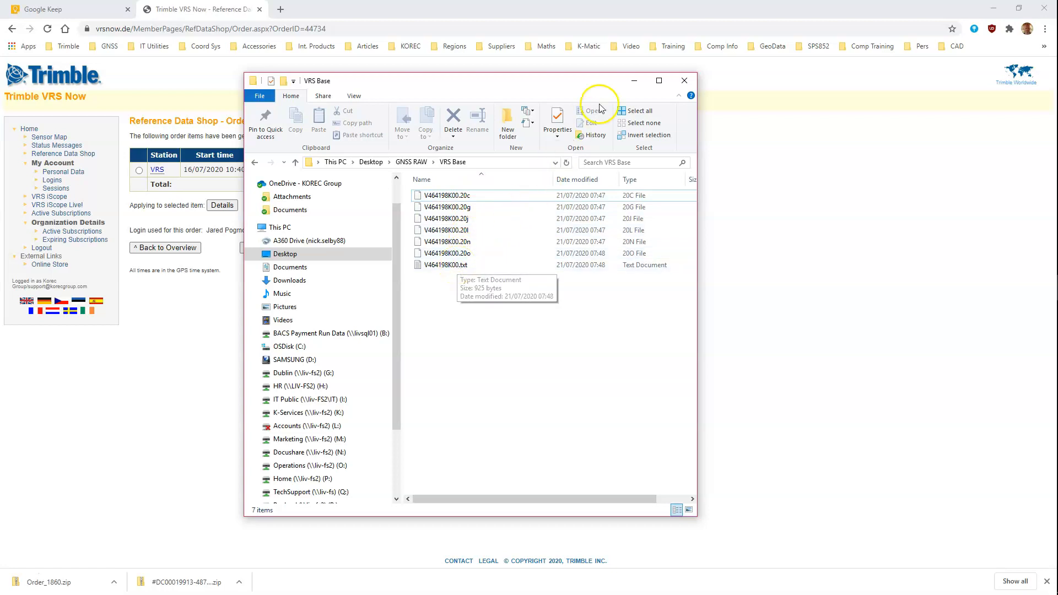
pyautogui.moveTo(692, 17)
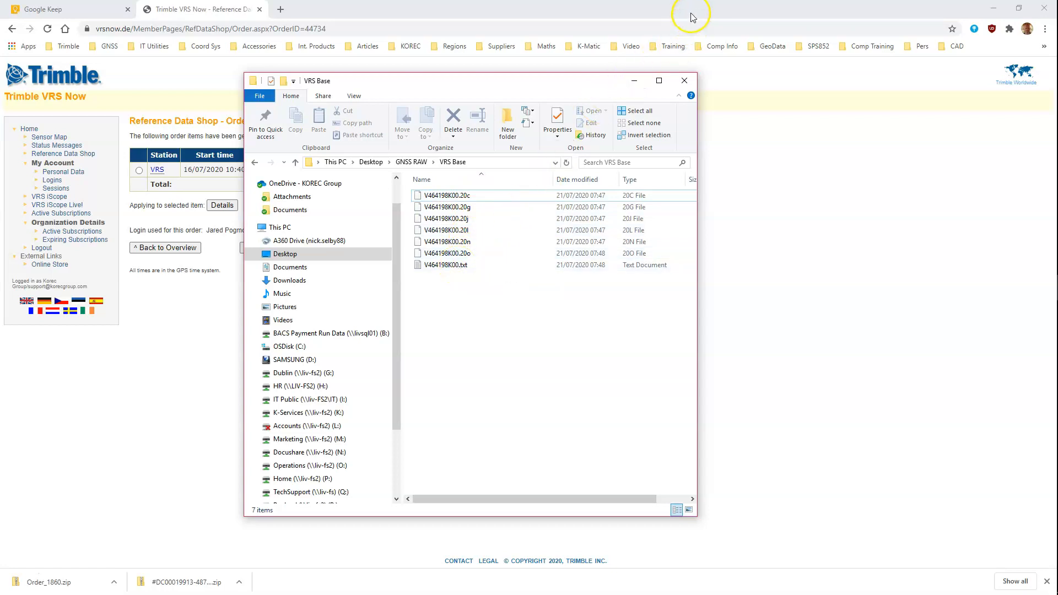
# - Import the V464198K00 RINEX files, excluding the text file, after checking antenna details
pyautogui.click(683, 81)
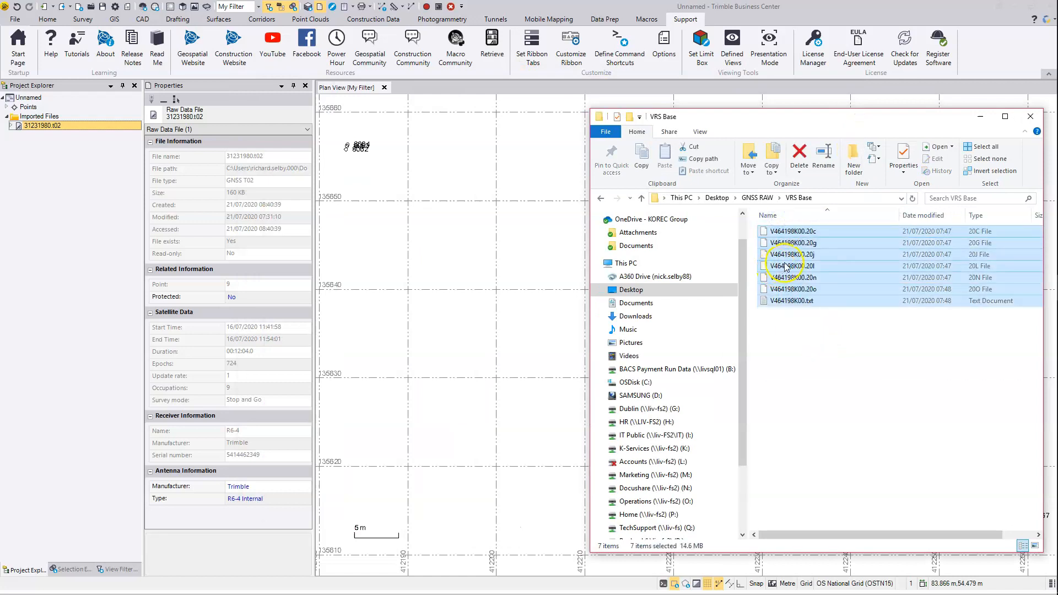
pyautogui.click(793, 289)
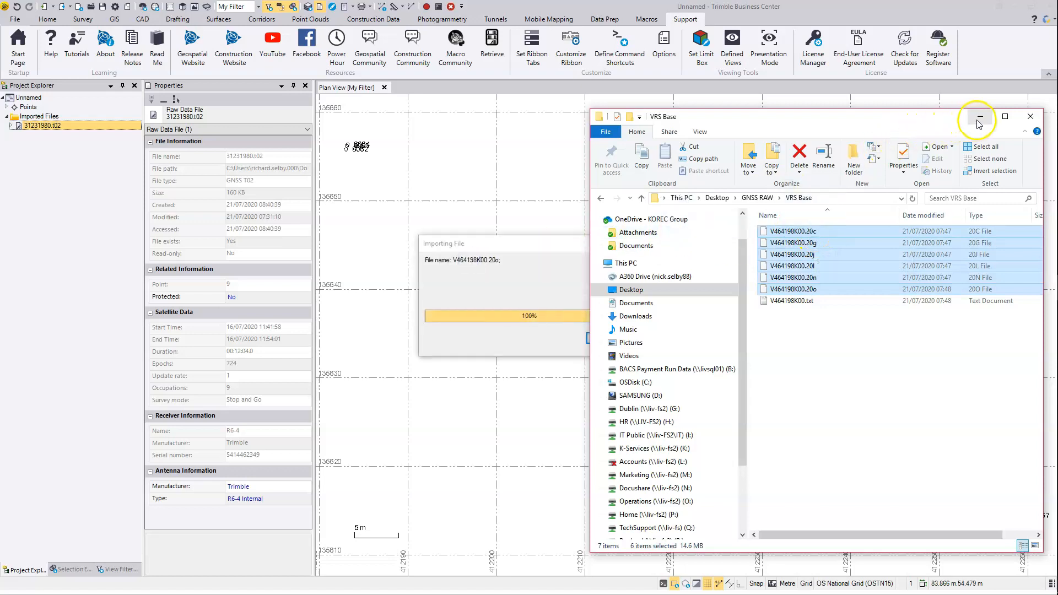
pyautogui.click(978, 116)
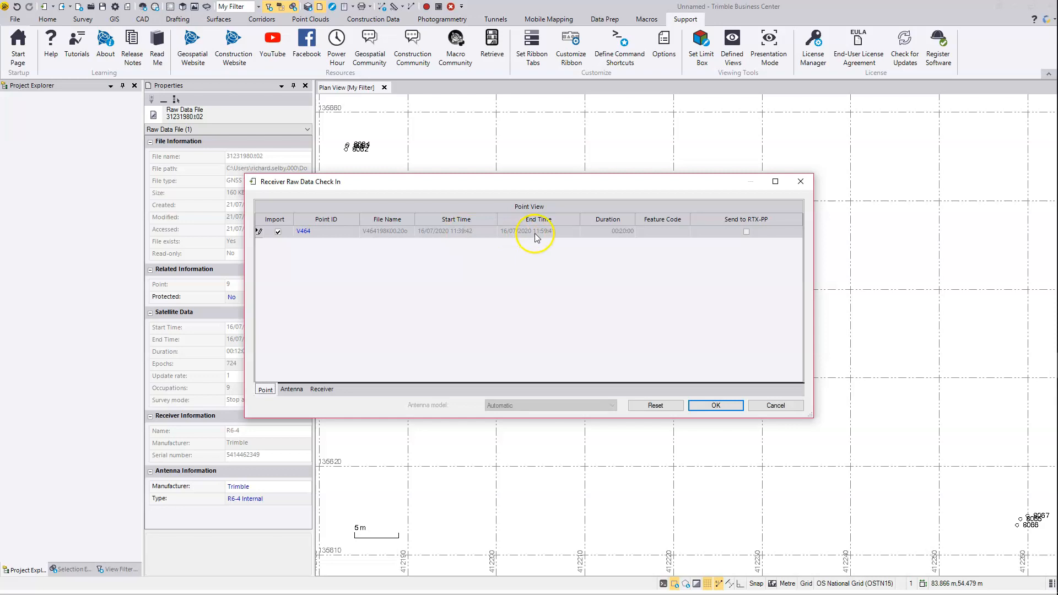
pyautogui.moveTo(446, 236)
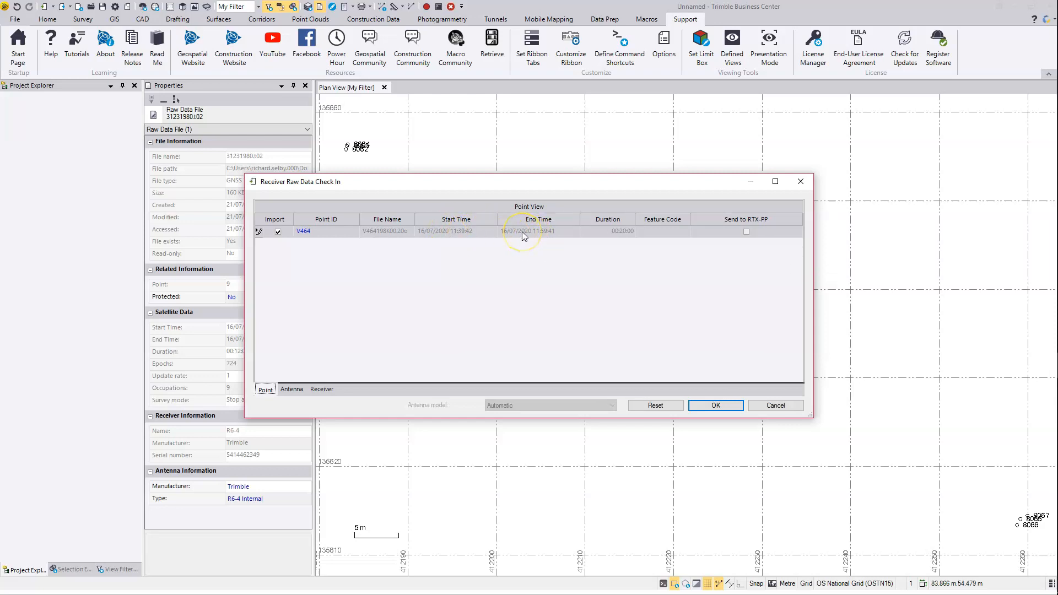
pyautogui.moveTo(458, 235)
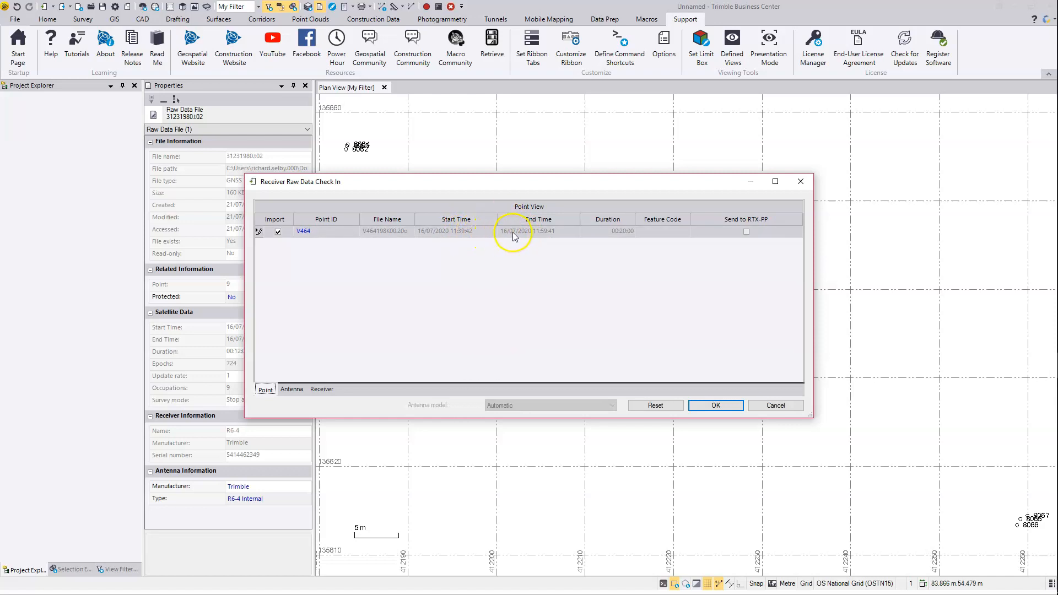
pyautogui.moveTo(640, 319)
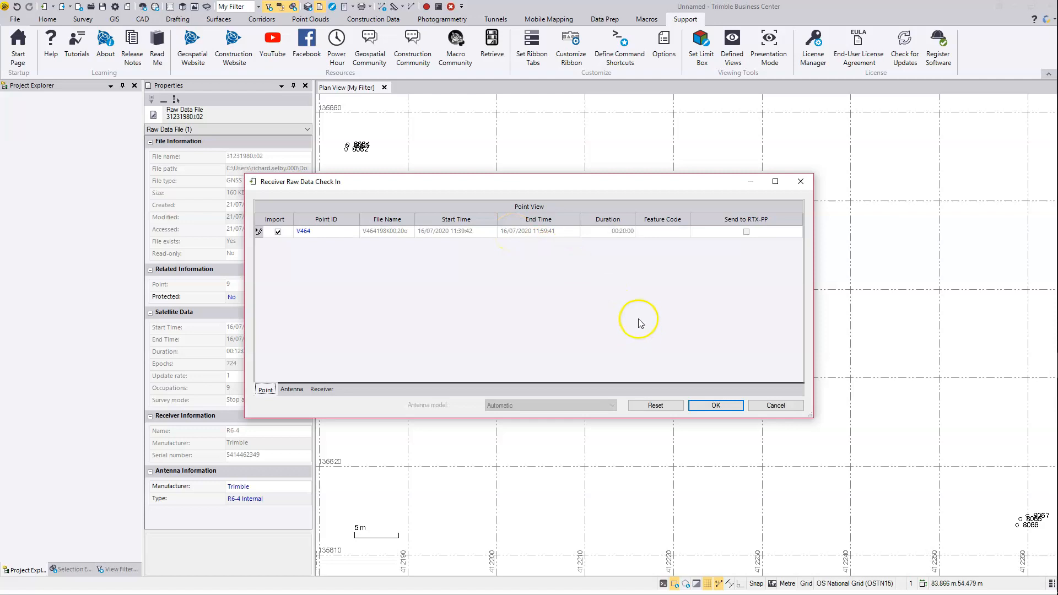
pyautogui.click(291, 389)
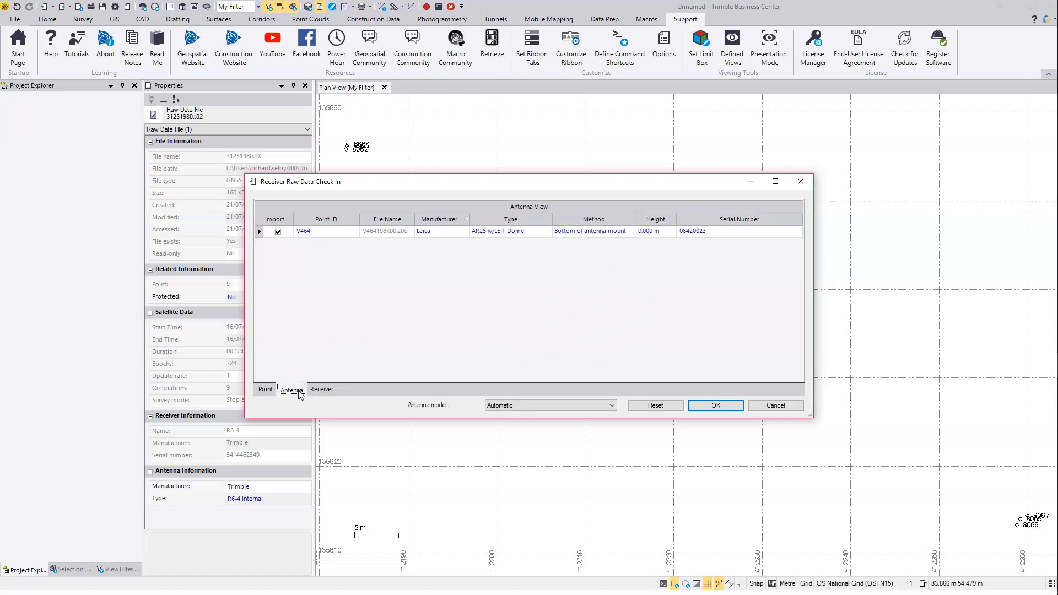
pyautogui.moveTo(621, 276)
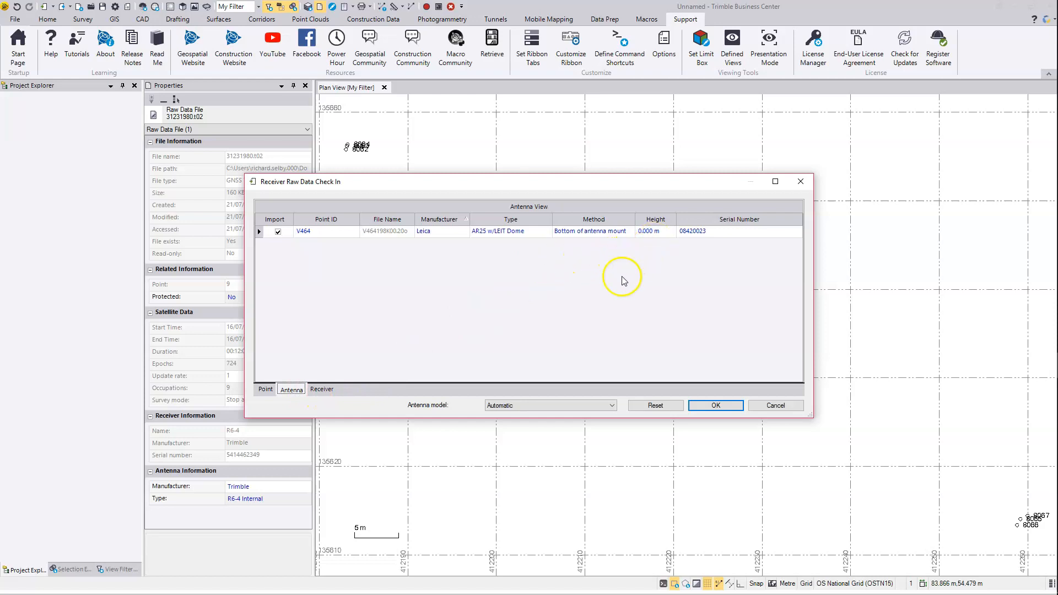
pyautogui.click(715, 406)
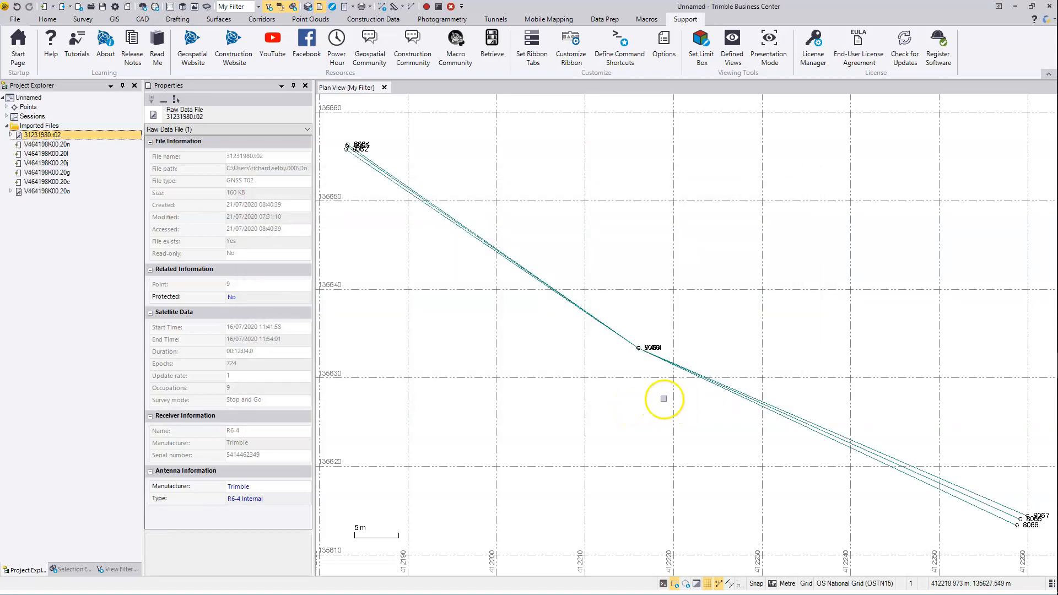
pyautogui.moveTo(660, 308)
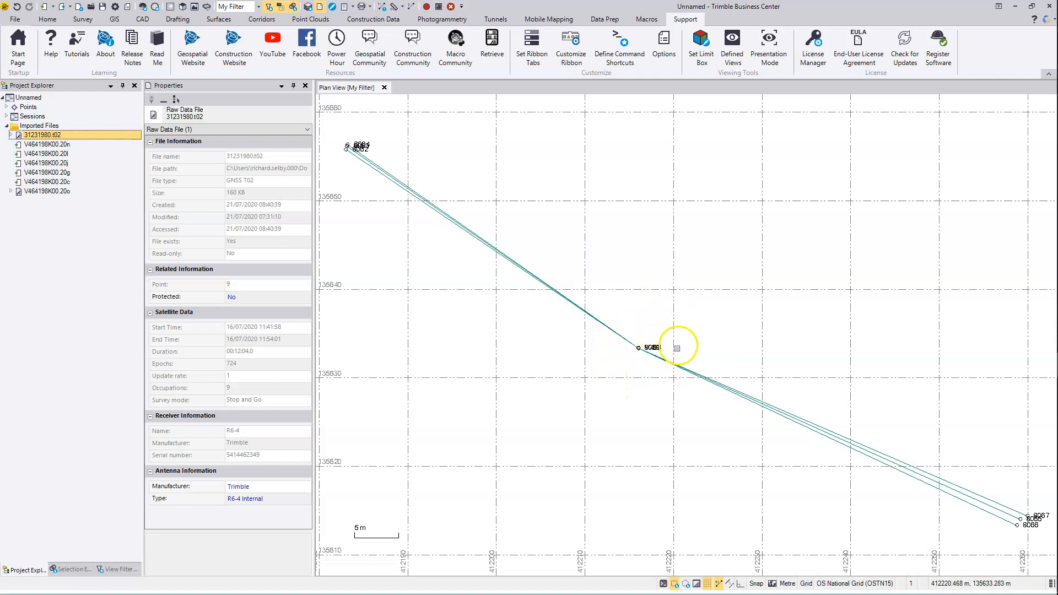
pyautogui.moveTo(355, 287)
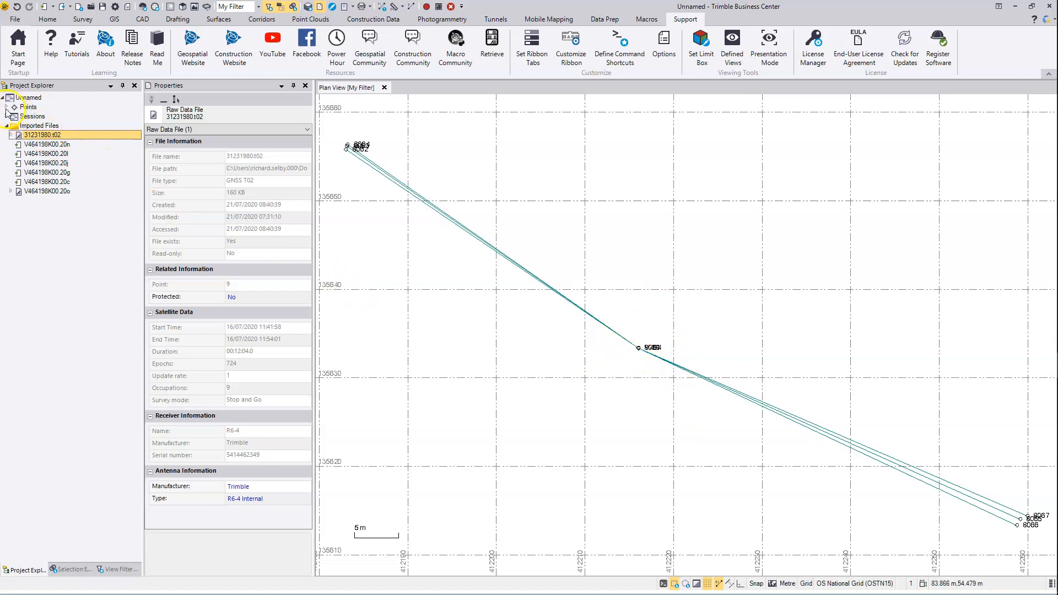
# - Show V464's global coordinates (51°07'11.469320" N, 1°49'36.58863" W, 110 m) in Properties
pyautogui.click(14, 107)
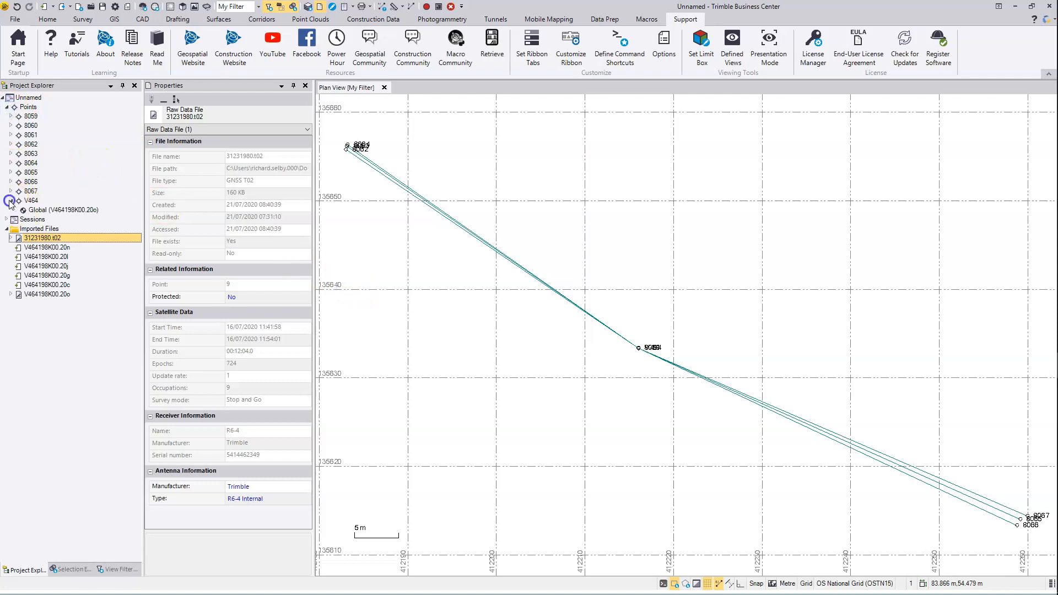
pyautogui.click(64, 210)
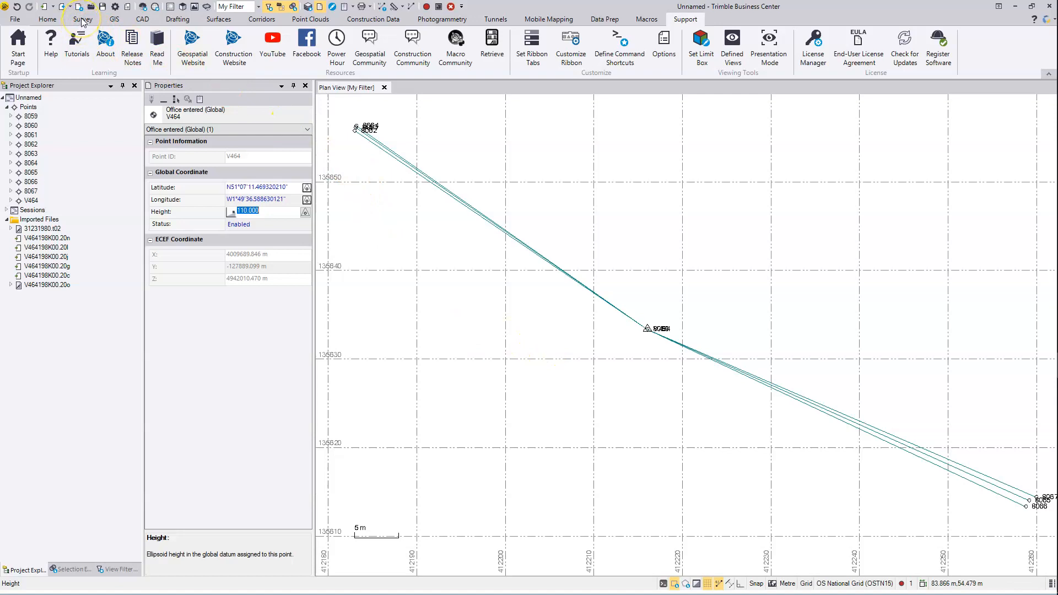
# - Download MGEX Rapid Orbits automatically for the project time span via Internet Download
pyautogui.click(83, 18)
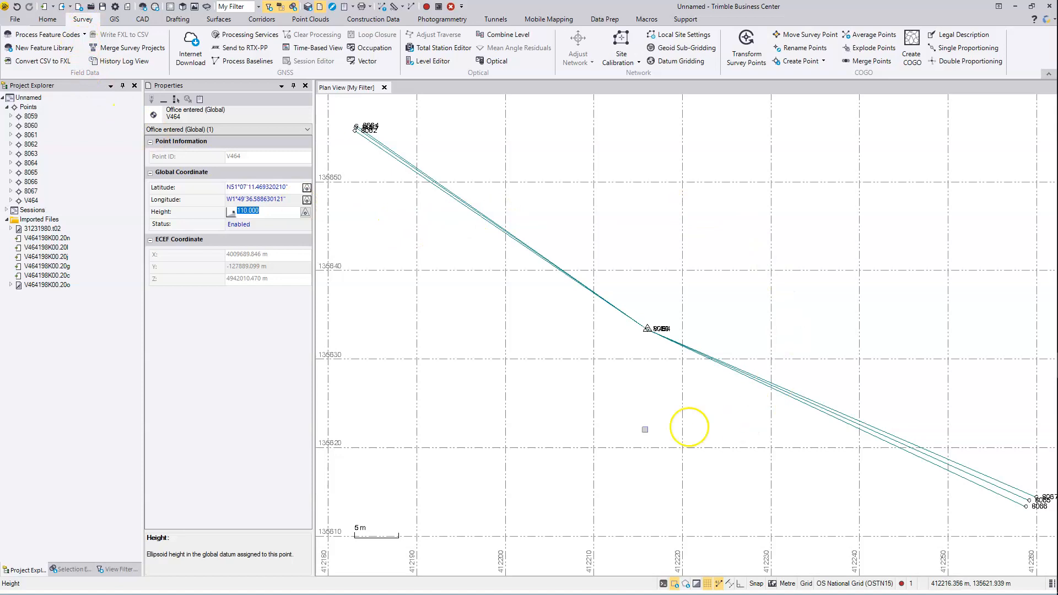
pyautogui.scroll(-3)
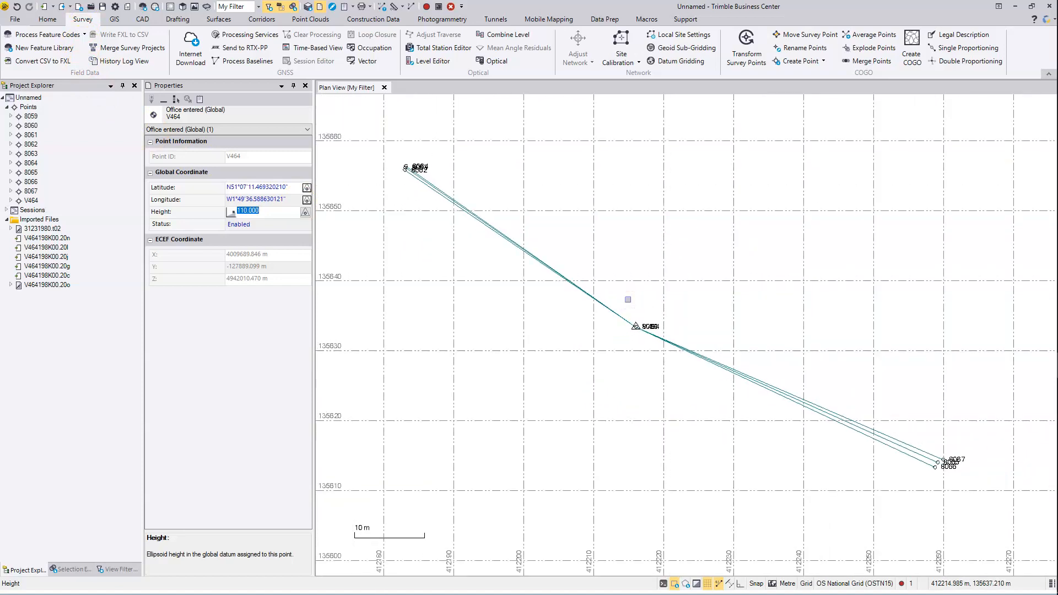
pyautogui.click(626, 294)
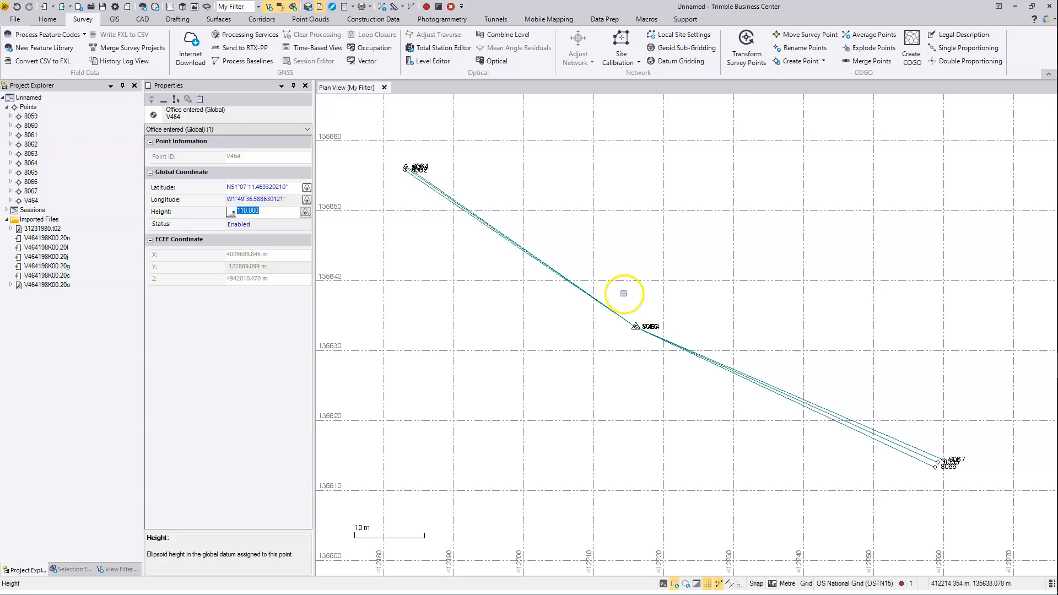
pyautogui.click(189, 48)
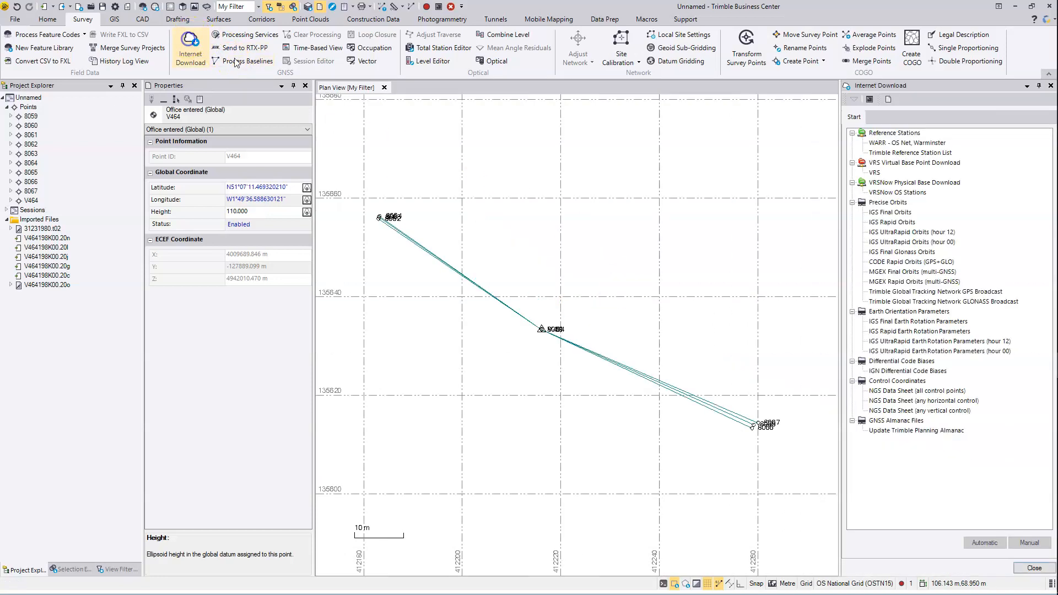
pyautogui.moveTo(869, 273)
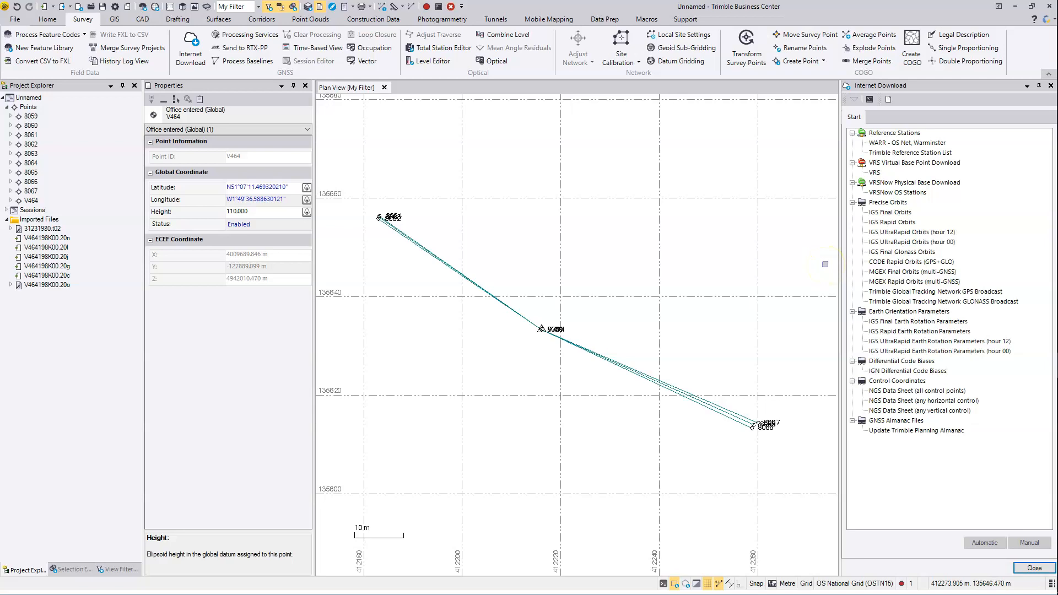
pyautogui.moveTo(940, 233)
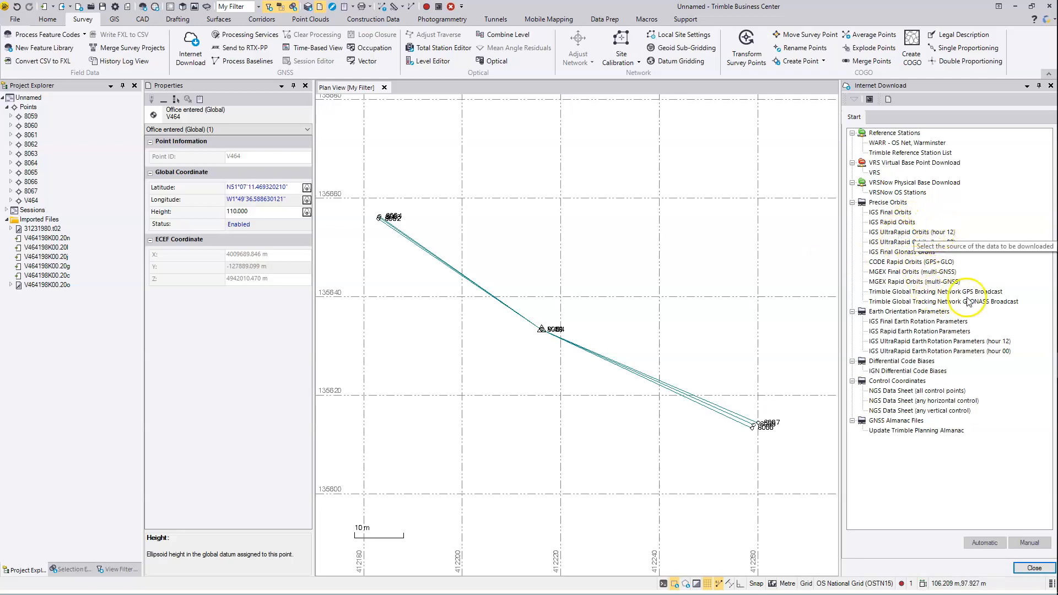
pyautogui.moveTo(922, 285)
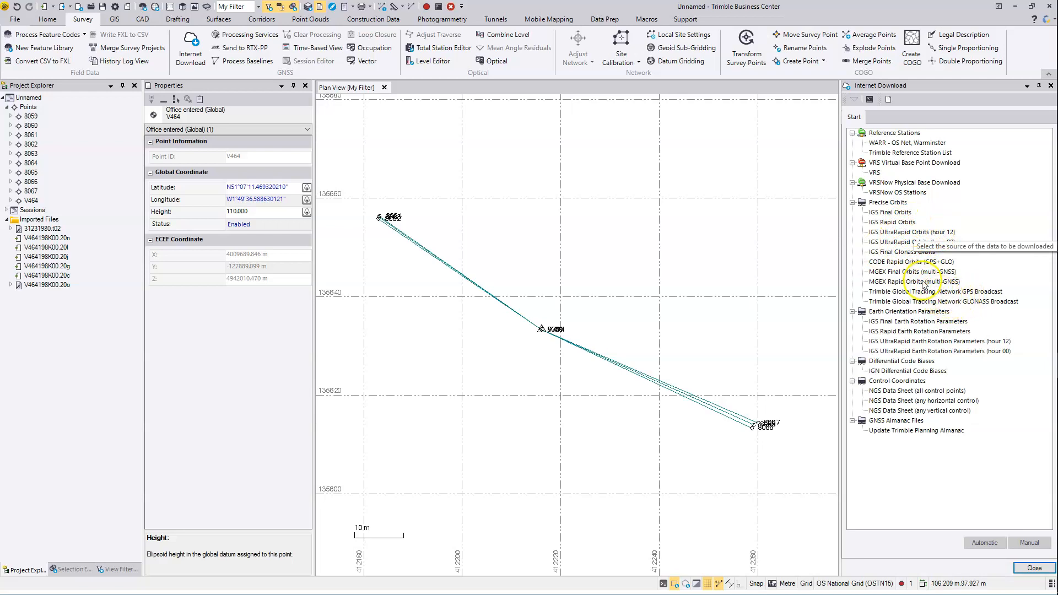
pyautogui.click(914, 282)
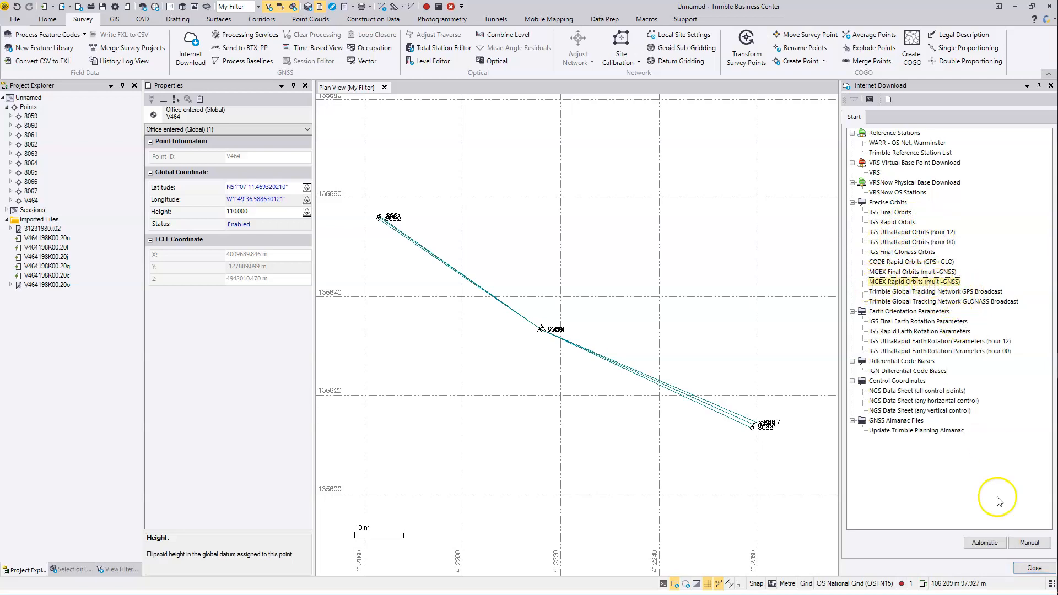
pyautogui.click(984, 542)
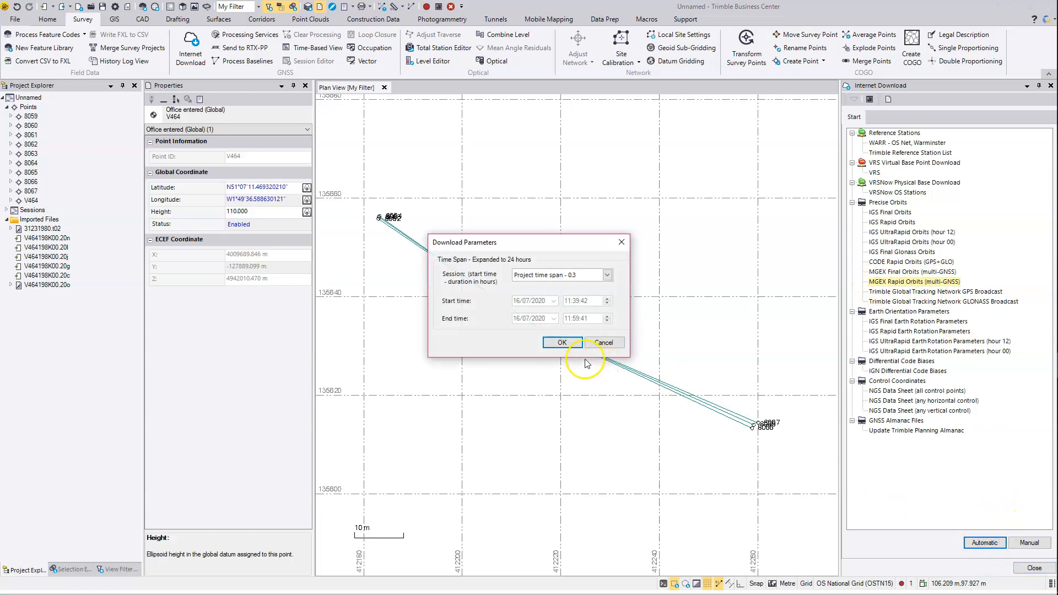
pyautogui.click(561, 343)
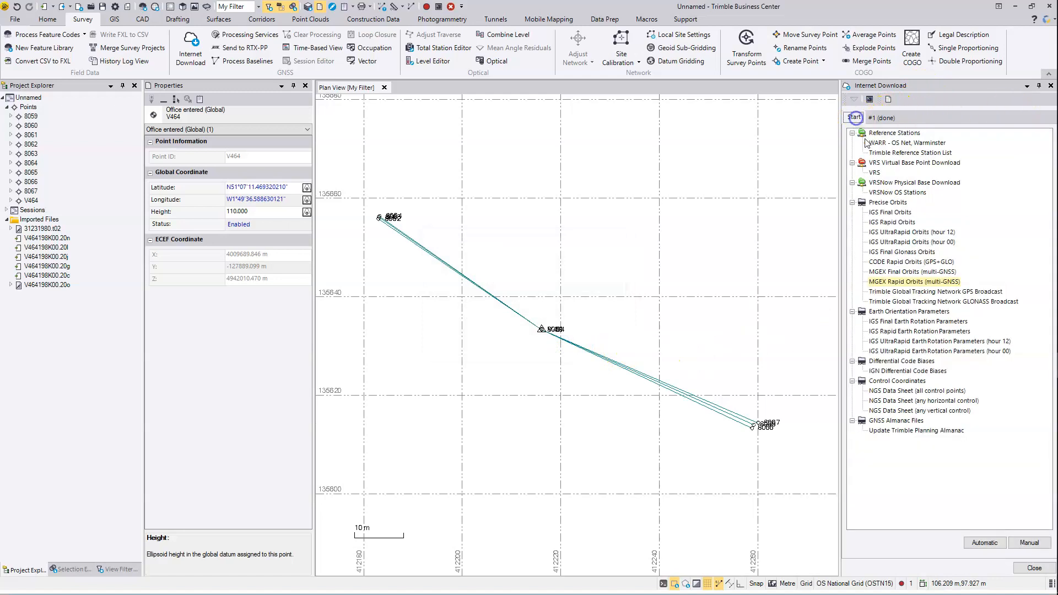
pyautogui.moveTo(942, 243)
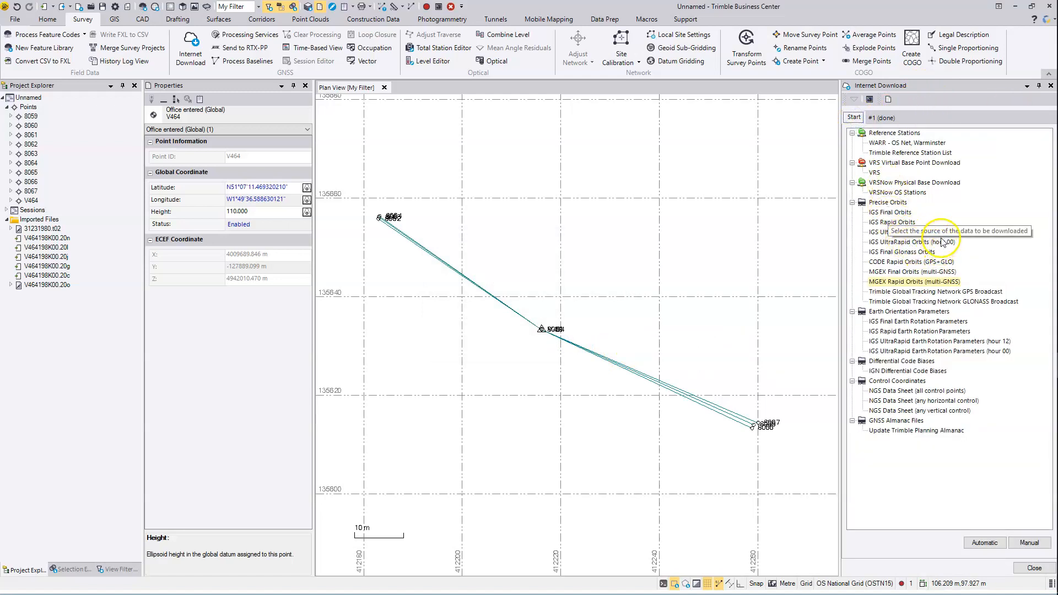
# - Download IGS UltraRapid Orbits (hour 12), fetching igu21144_12.sp3 ready to import
pyautogui.click(911, 232)
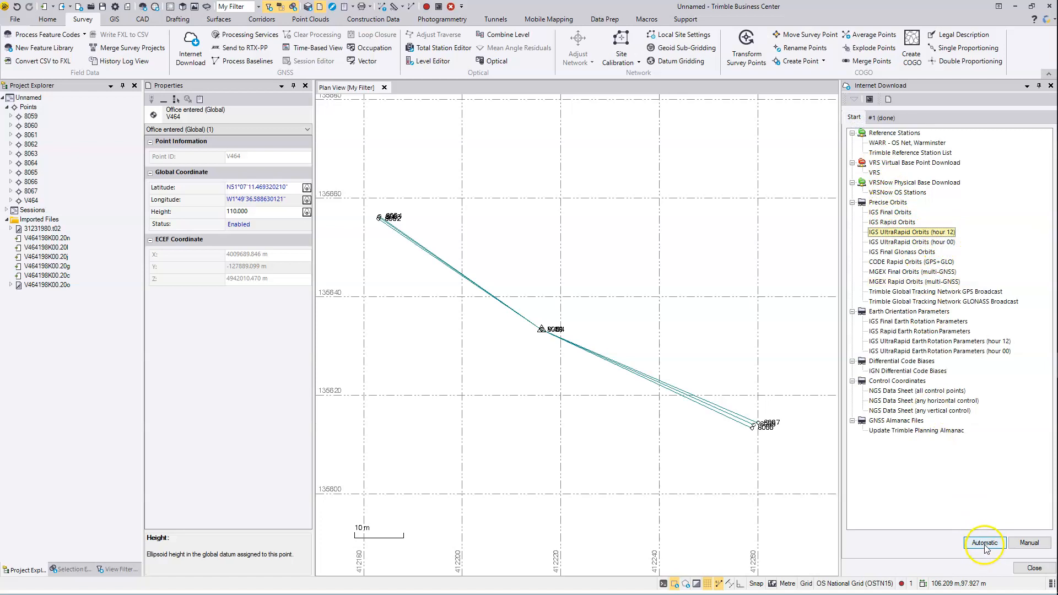
pyautogui.click(984, 542)
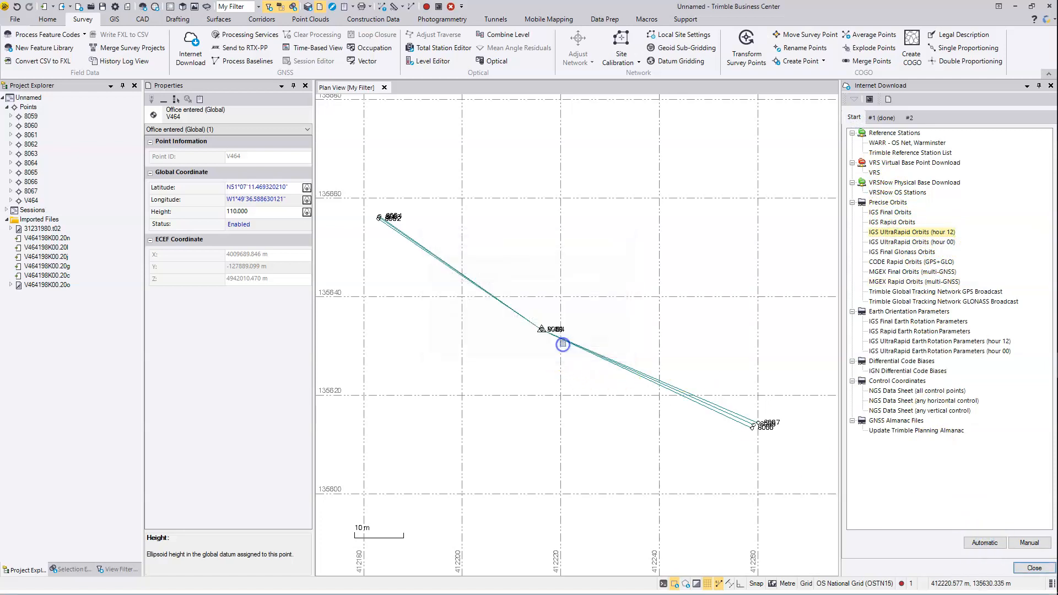
pyautogui.moveTo(956, 341)
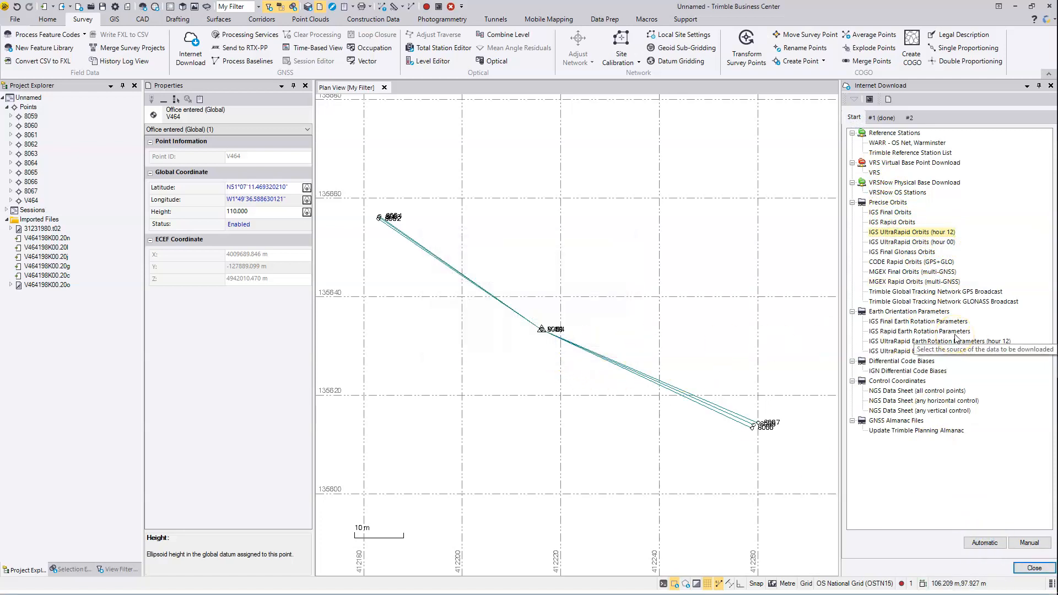
pyautogui.click(914, 117)
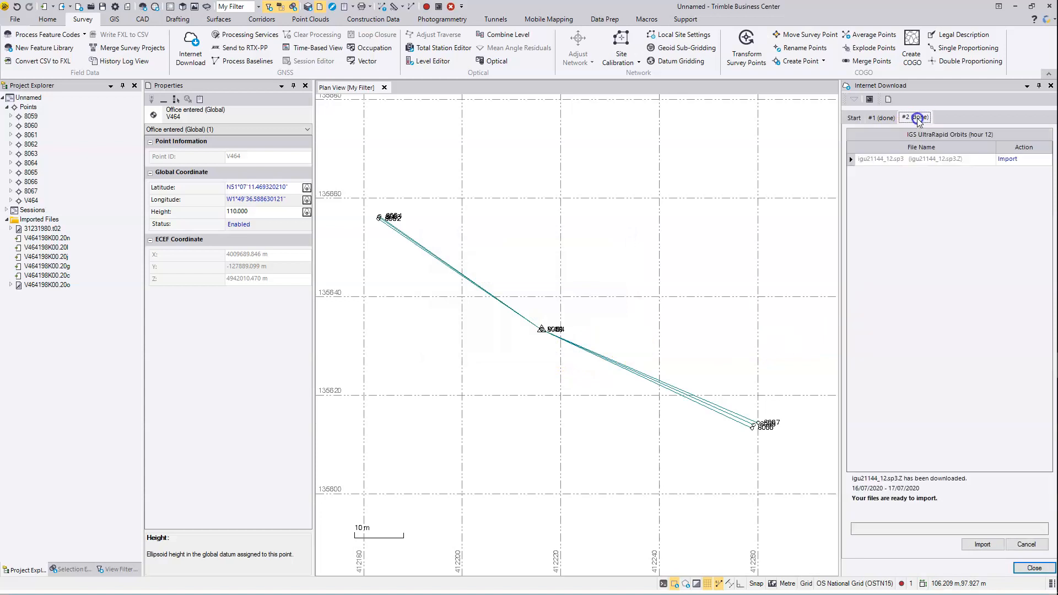
pyautogui.moveTo(916, 245)
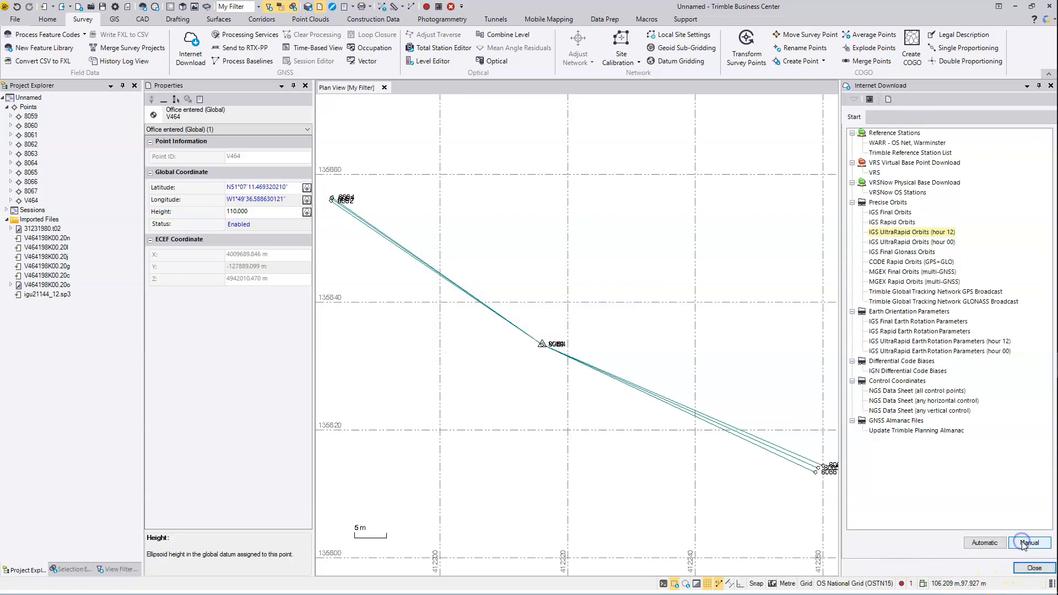
# - Process the project's GNSS baselines and save the nine fixed V464 results
pyautogui.click(1050, 85)
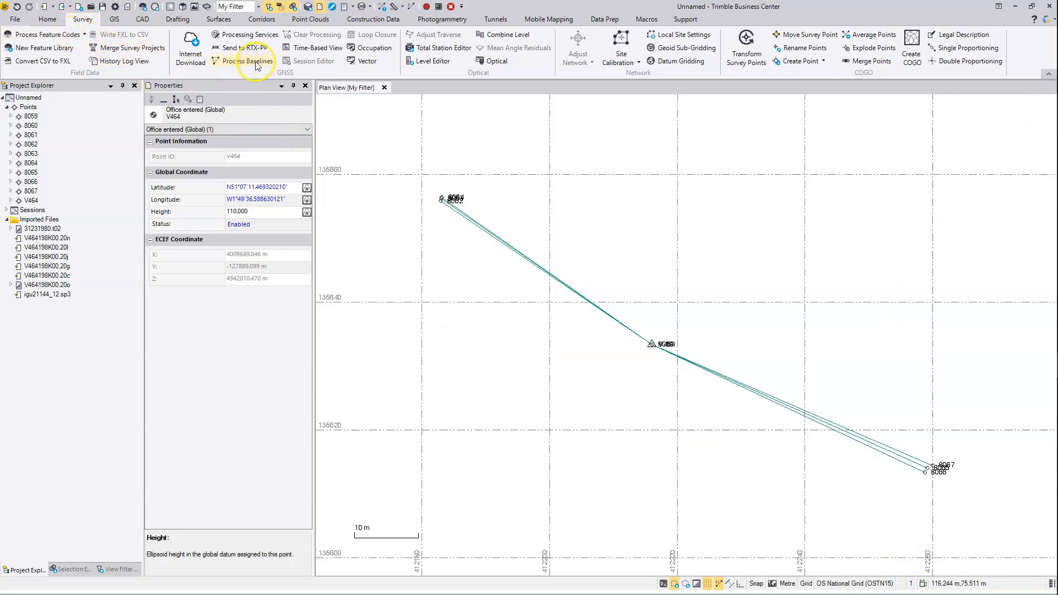
pyautogui.click(247, 61)
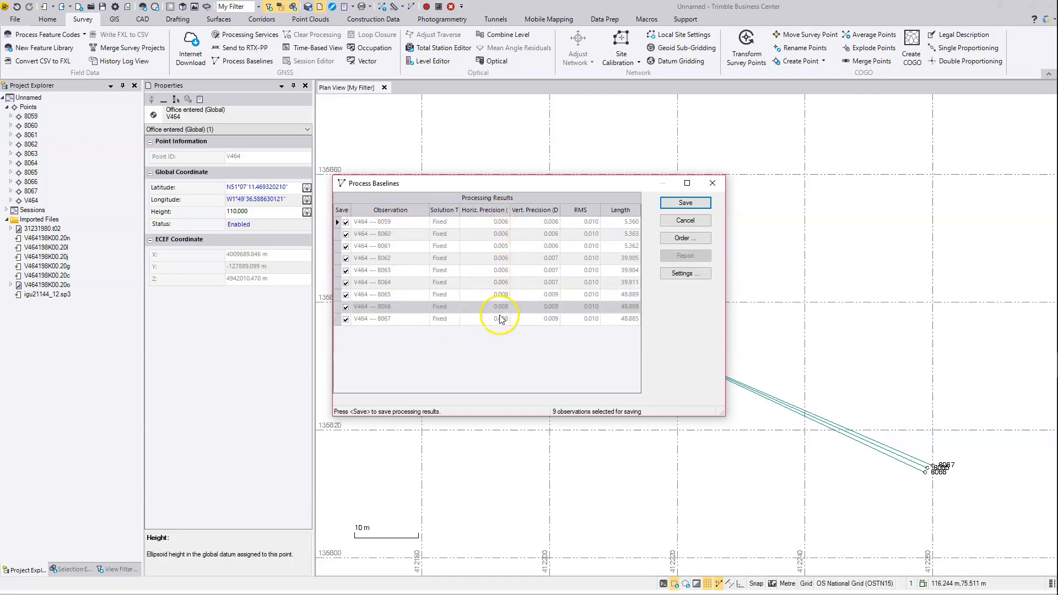
pyautogui.moveTo(553, 264)
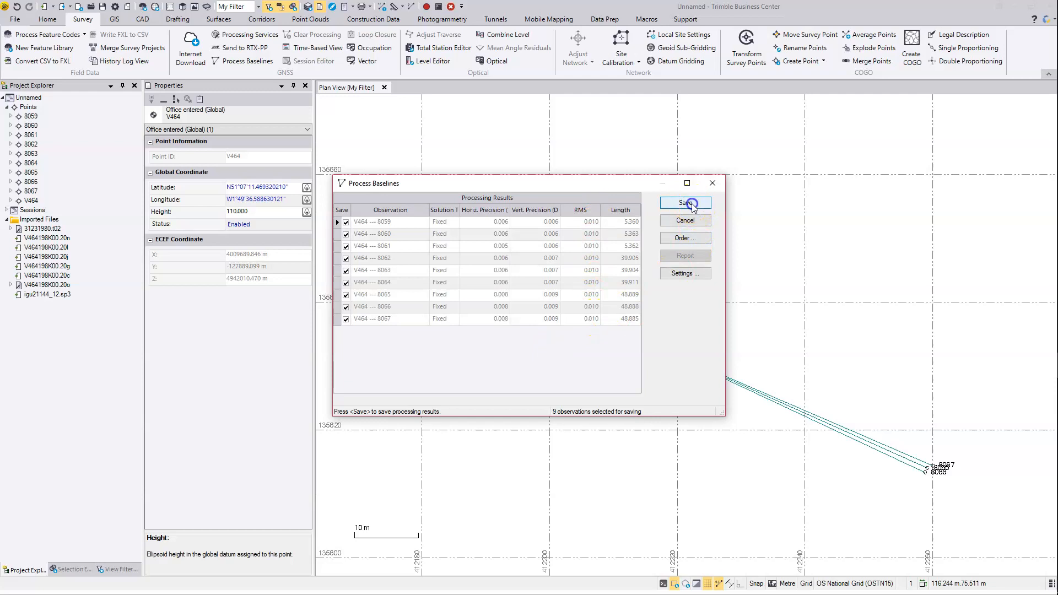
pyautogui.click(685, 203)
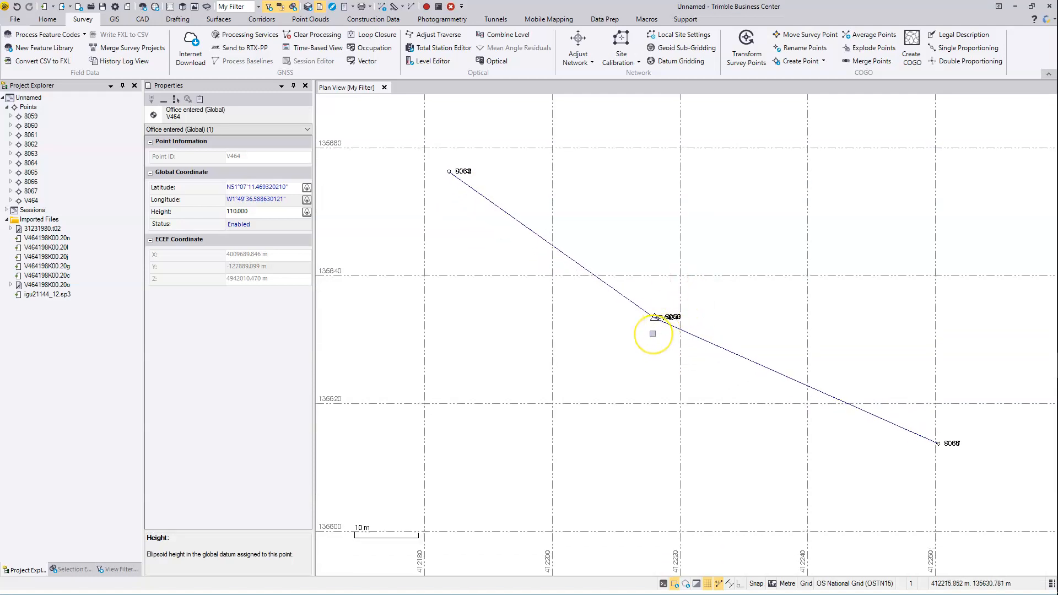
pyautogui.moveTo(669, 308)
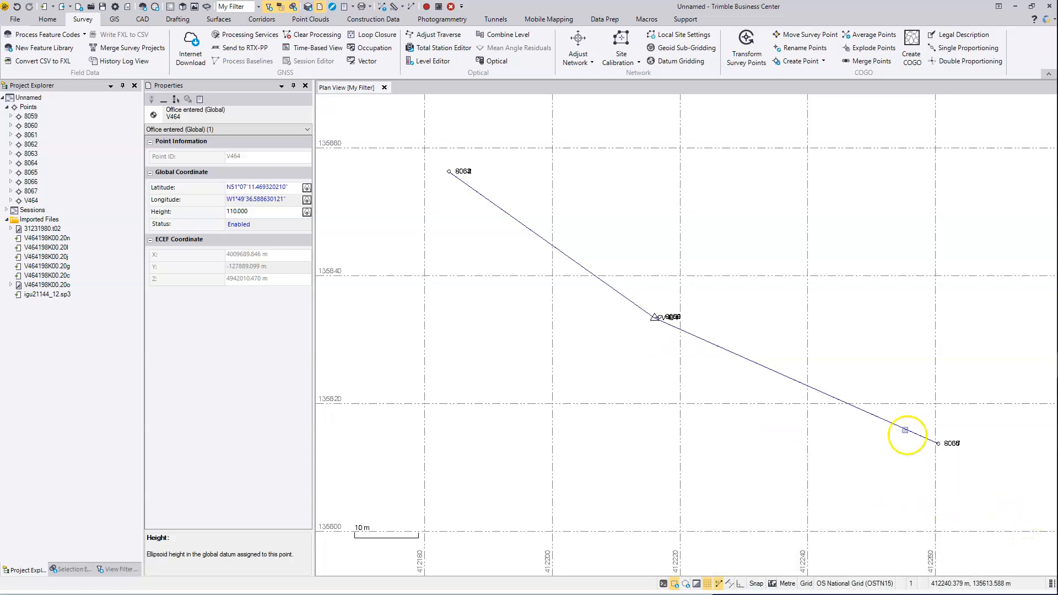
pyautogui.moveTo(863, 395)
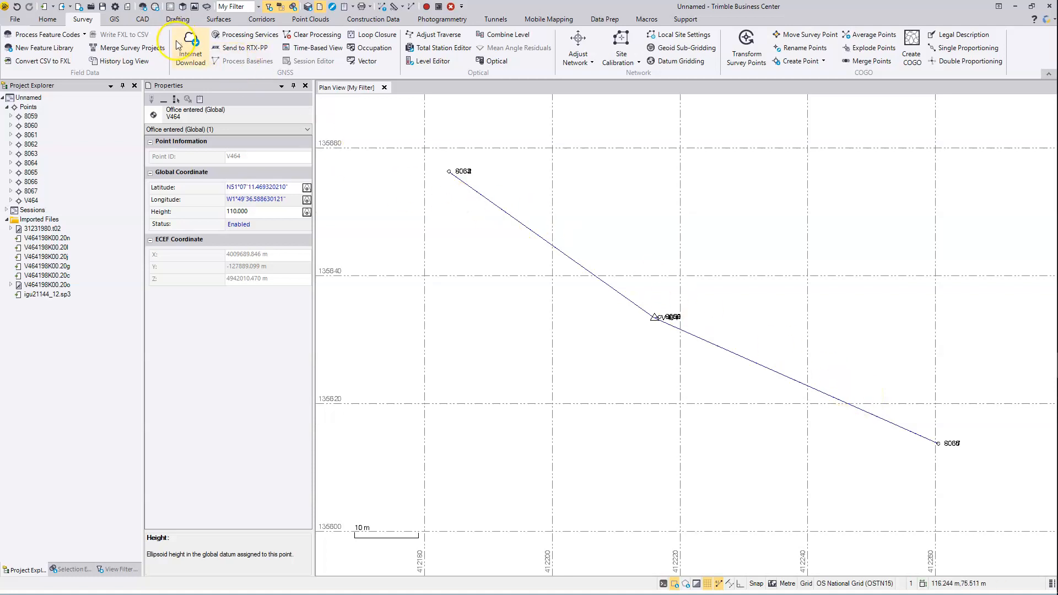
pyautogui.moveTo(190, 47)
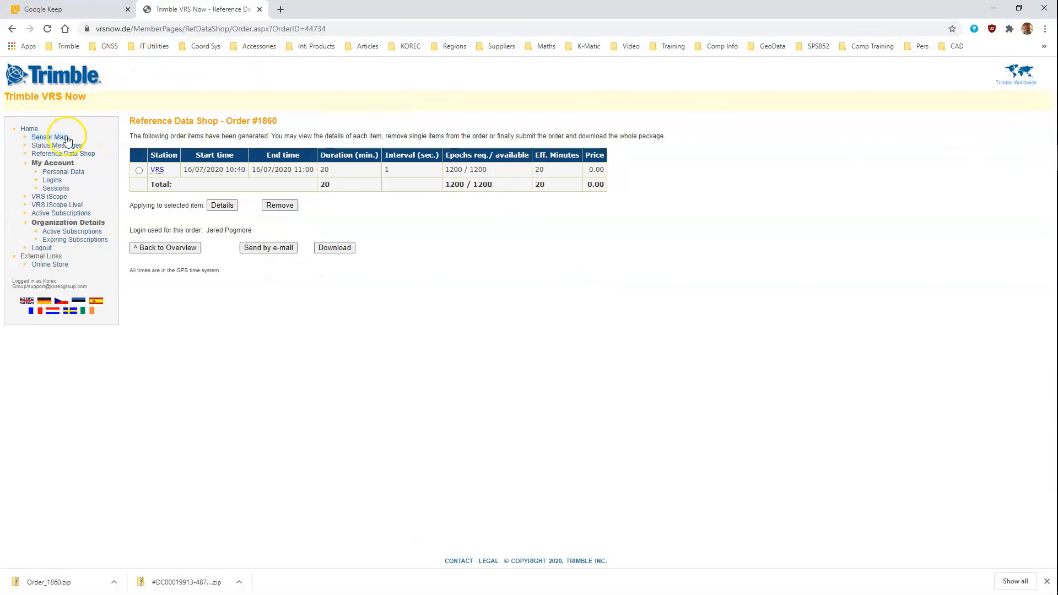
pyautogui.moveTo(71, 231)
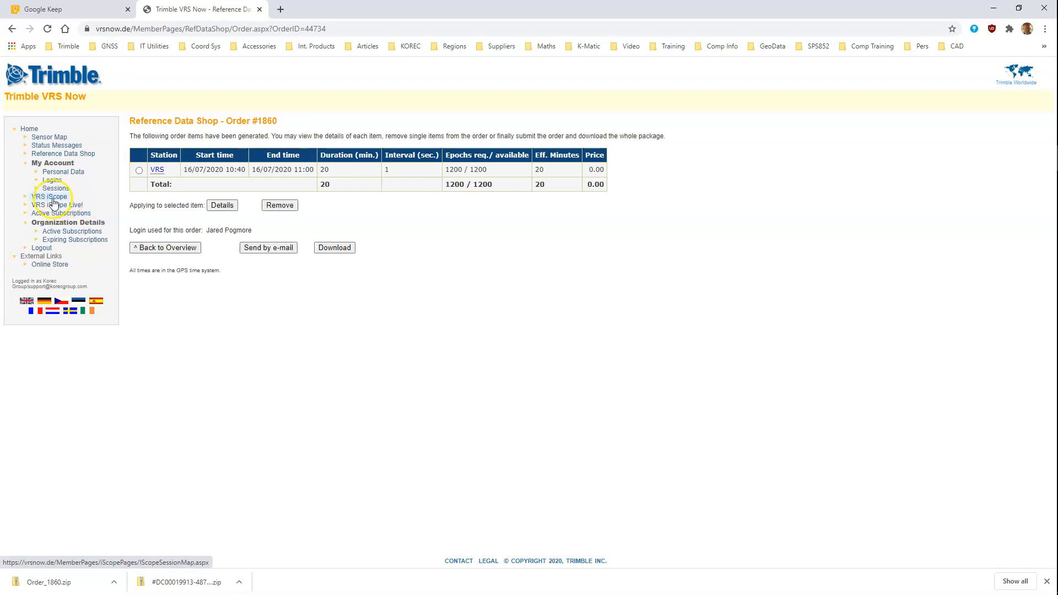
pyautogui.moveTo(76, 205)
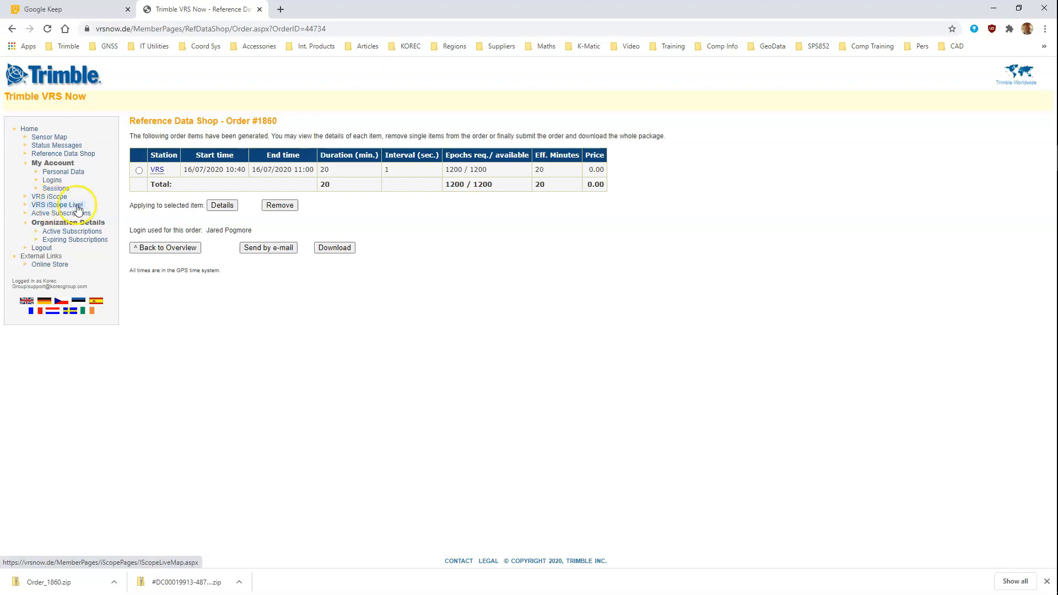
pyautogui.moveTo(72, 208)
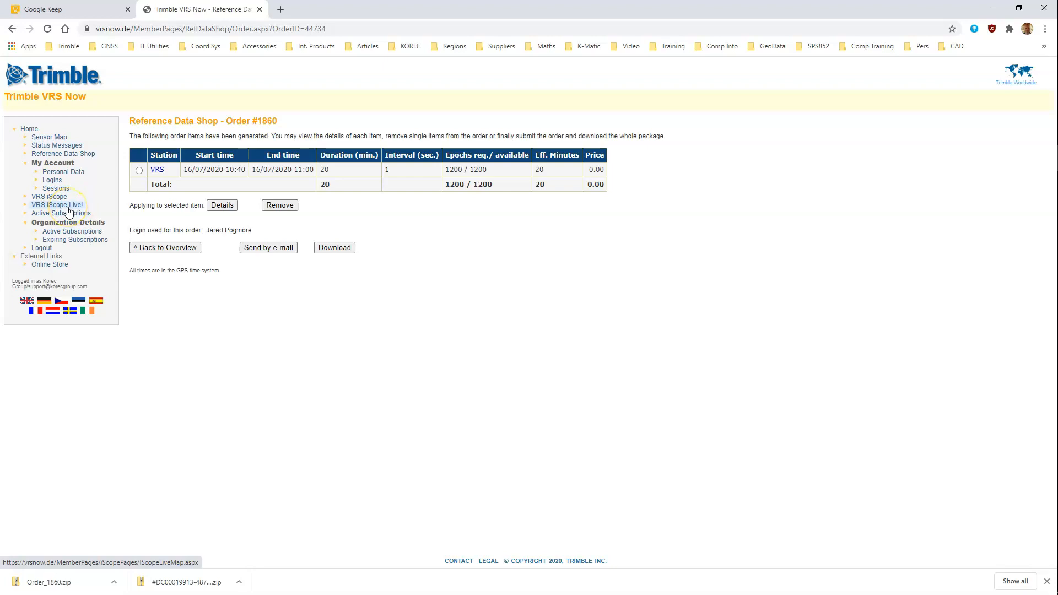
pyautogui.moveTo(428, 241)
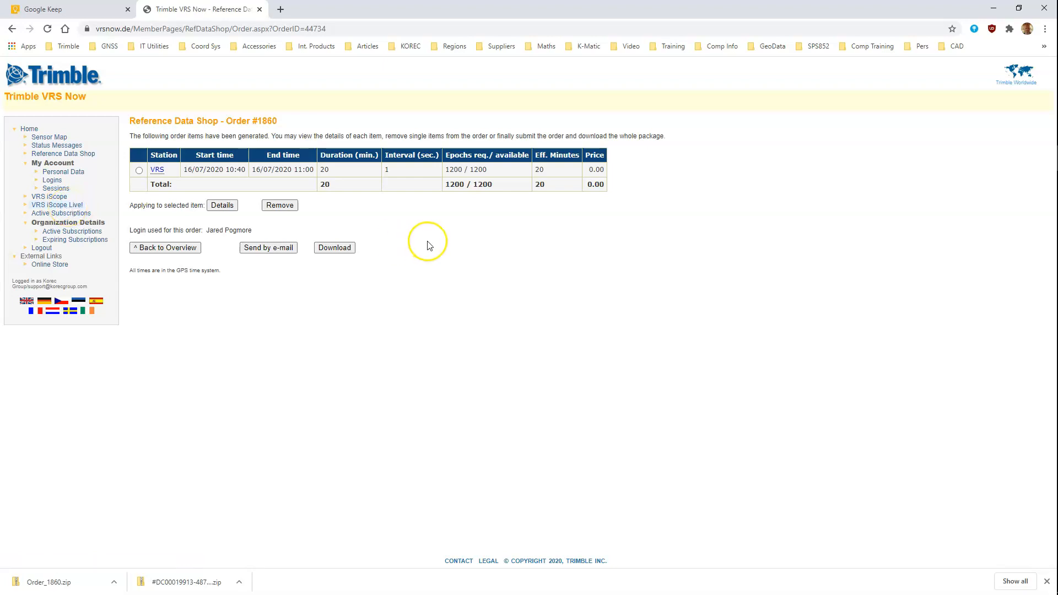